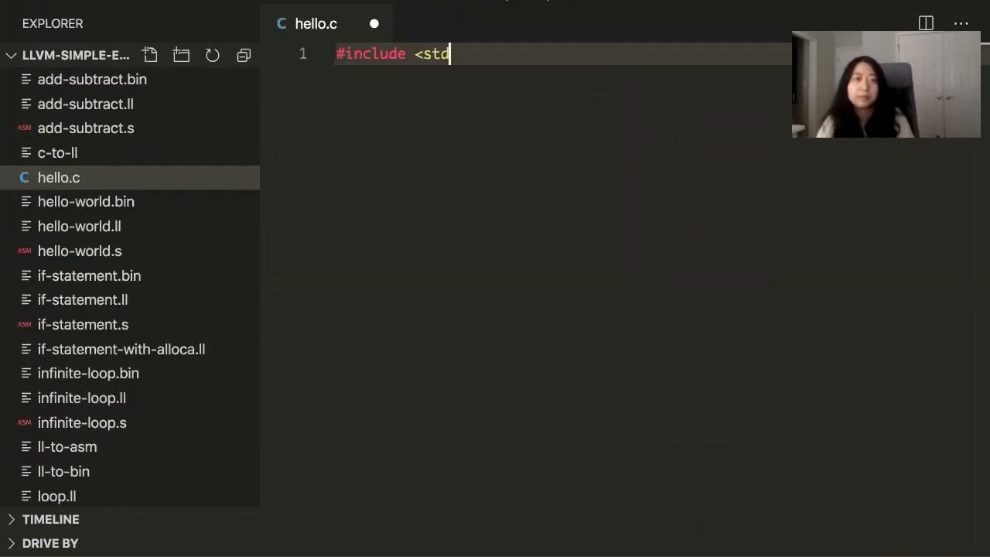
Finish the #include <stdio.h> line at the top of hello.c
type("io.h>")
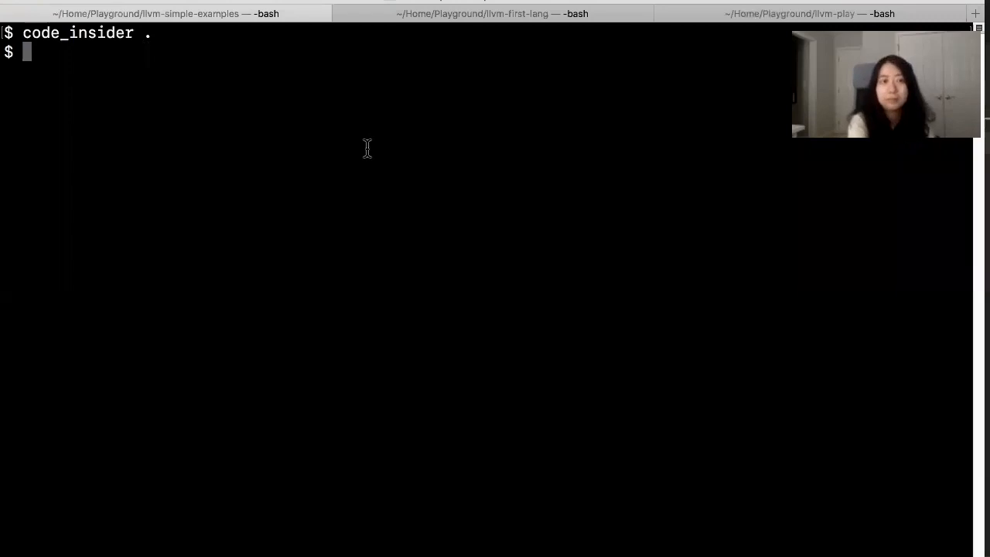
Compile hello.c with gcc into hello.bin
type("g")
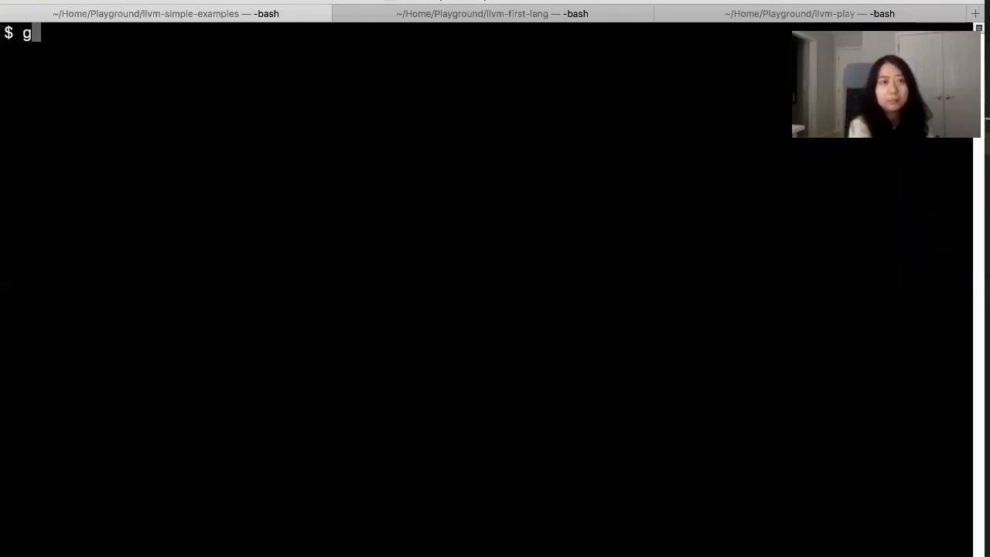
type("cc hell")
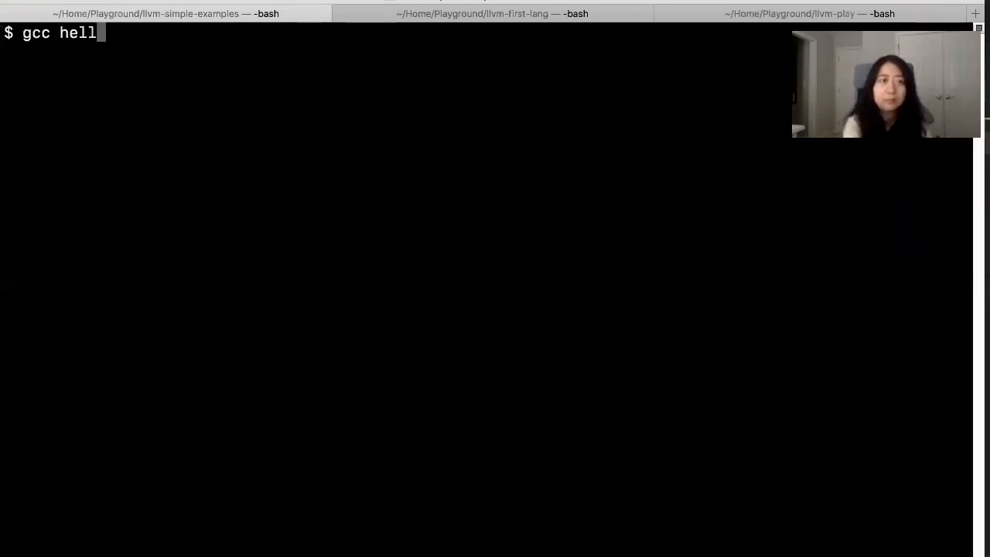
type("o.c")
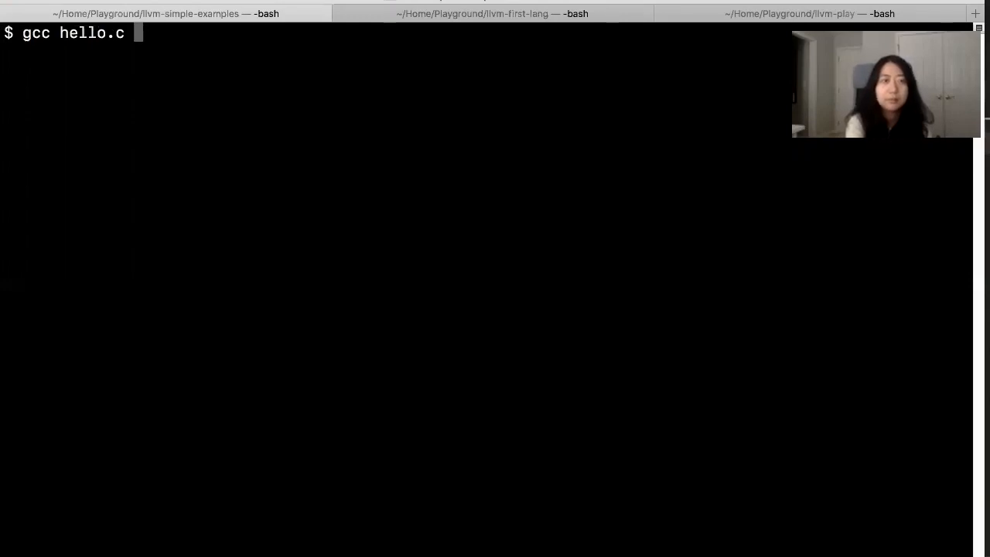
type("-o")
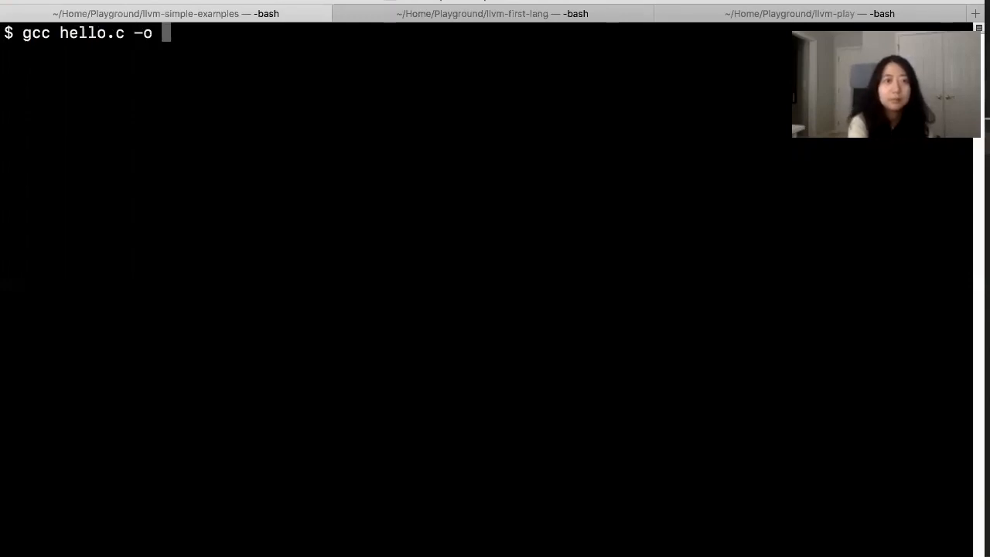
type("hello.bin")
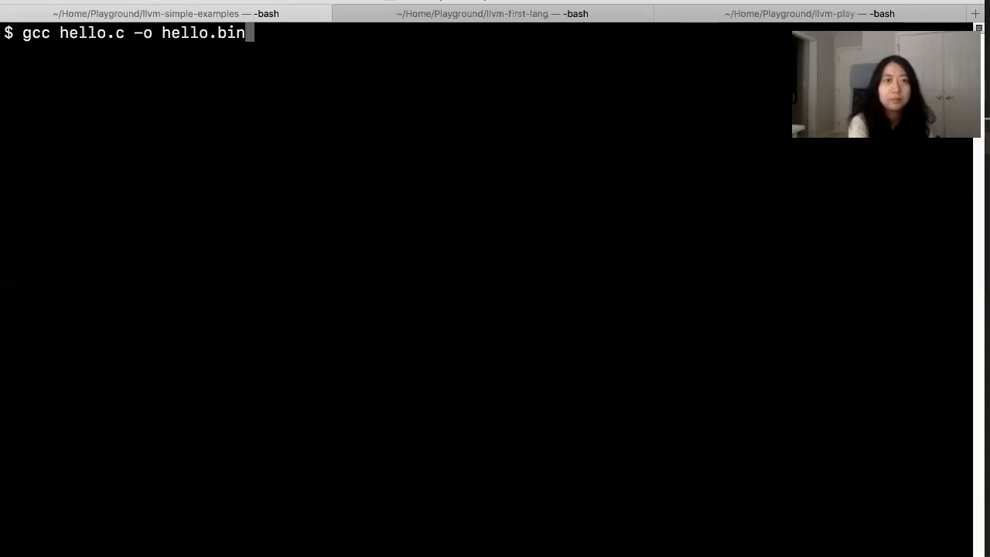
key("Return")
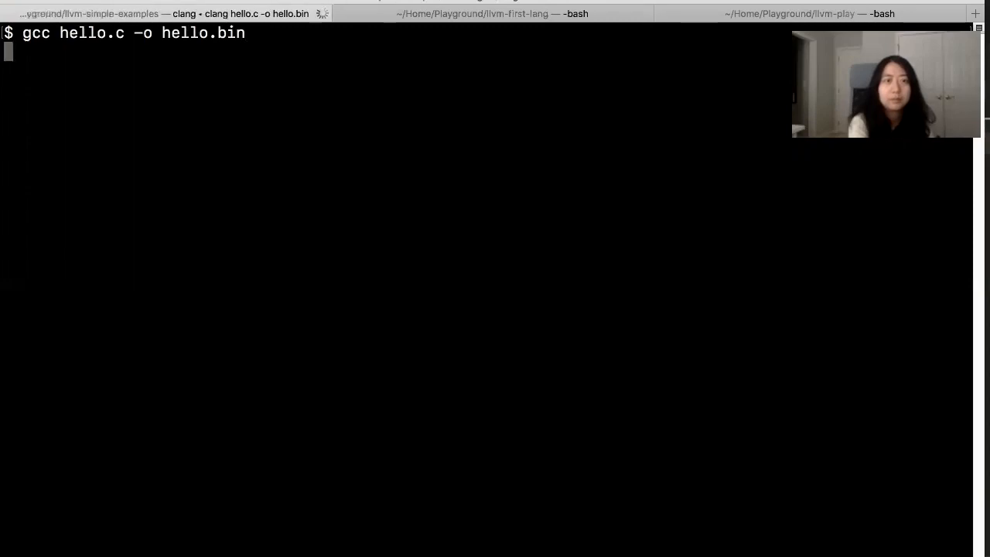
key("Return")
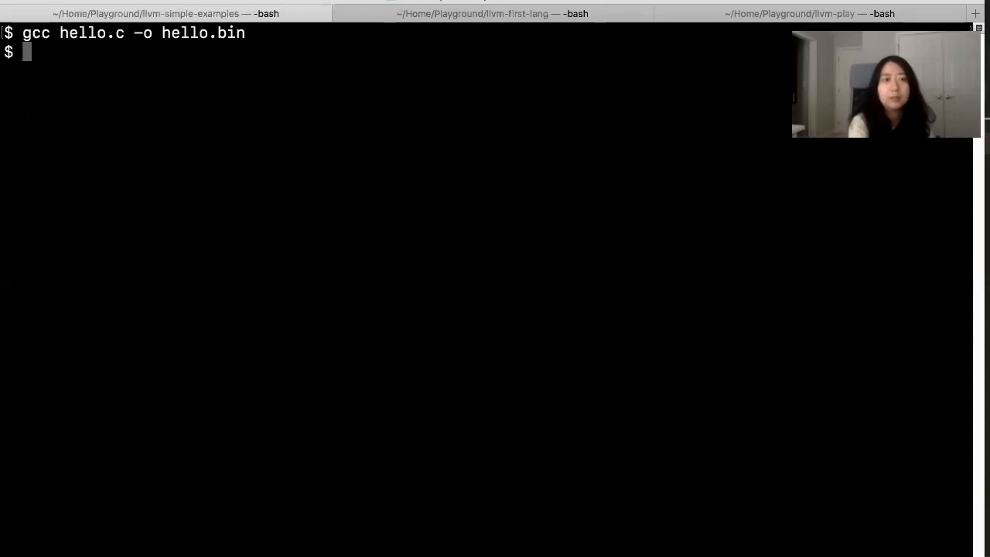
Run the compiled ./hello.bin program
type("./hello")
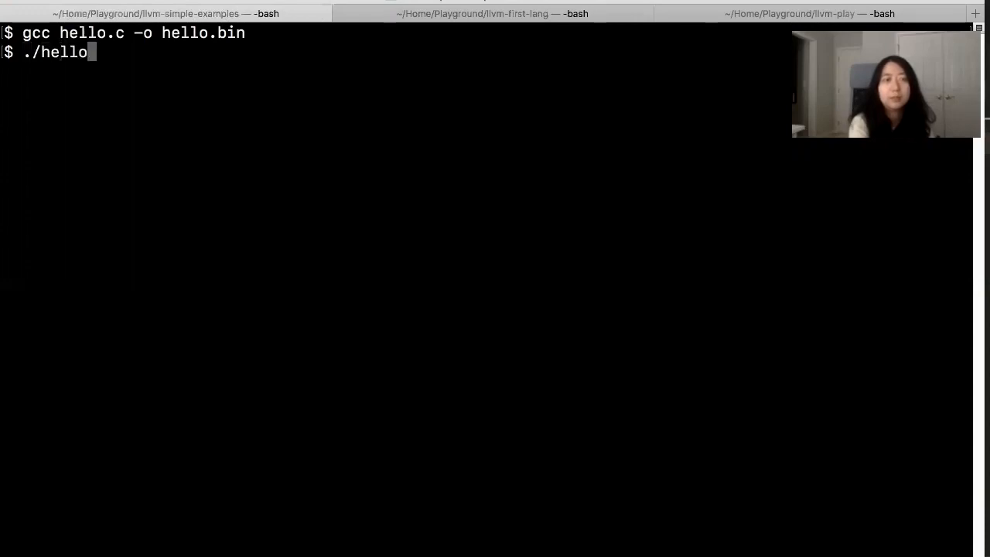
type(".bin")
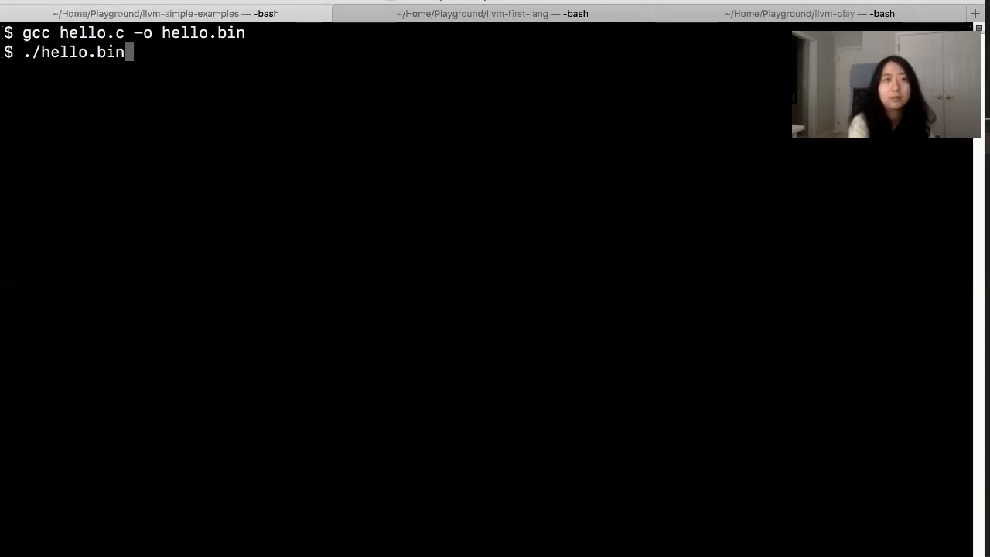
key("Return")
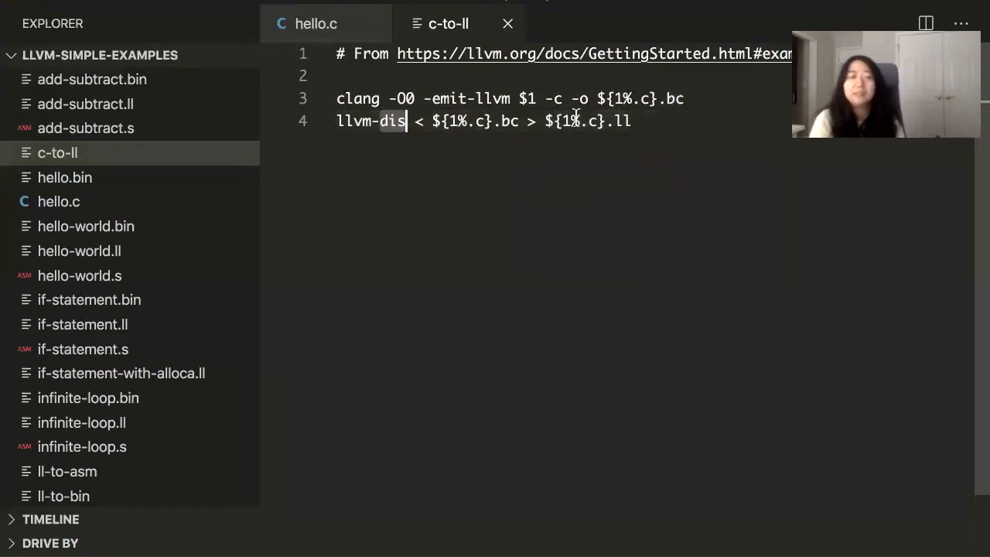
Switch from the c-to-ll script in the editor back to the terminal
left_click(631, 120)
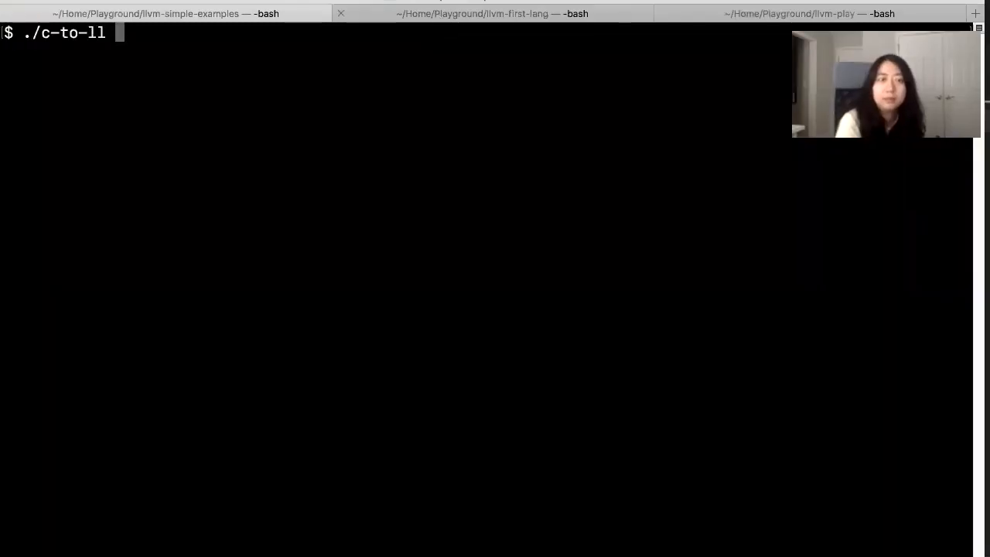
Run ./c-to-ll on hello.c to produce hello.bc and hello.ll
type("hello.")
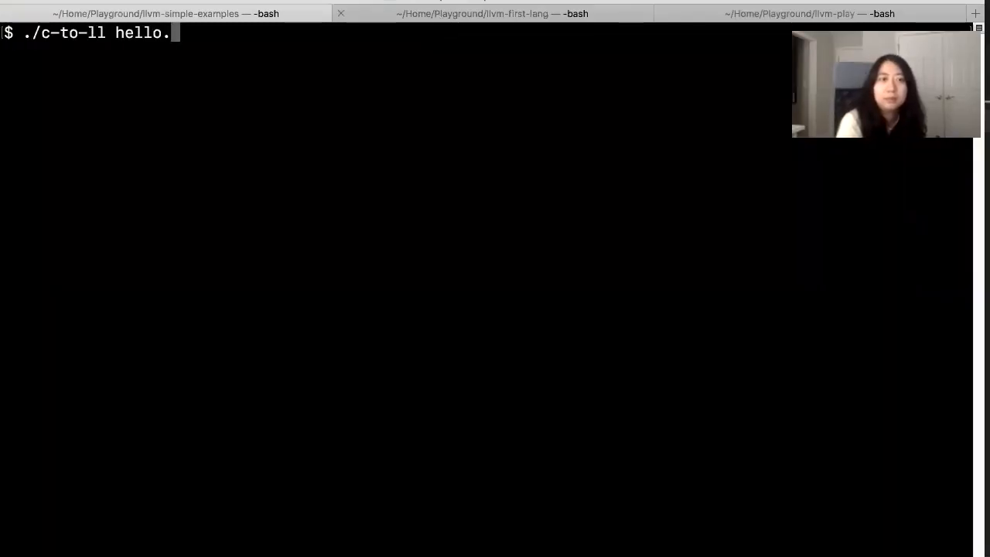
key("Return")
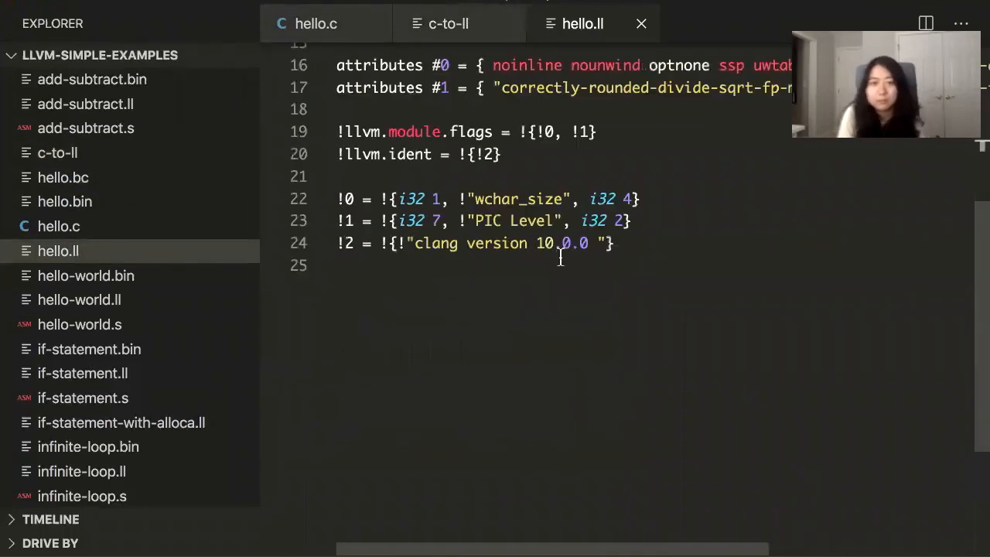
Scroll up through the generated LLVM IR in hello.ll
scroll("up", 3)
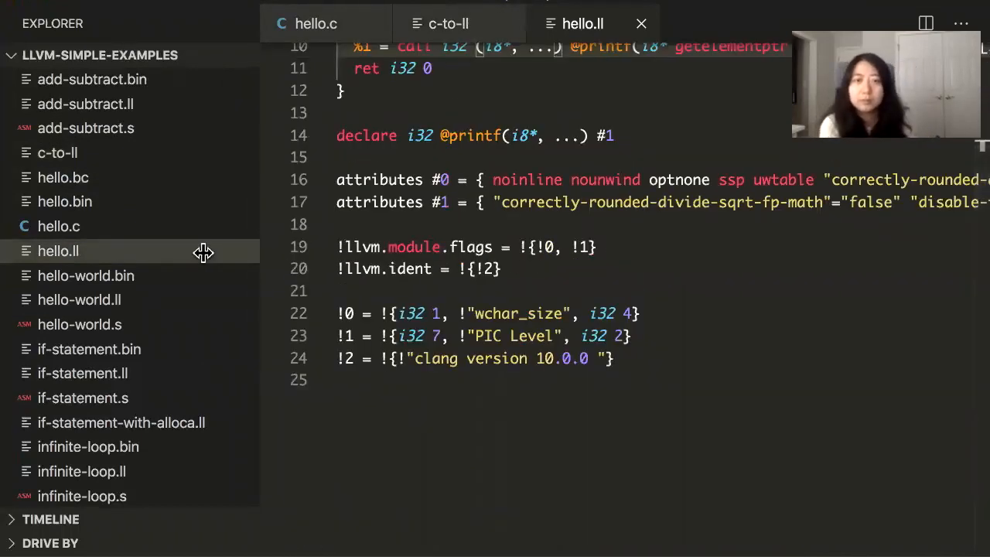
scroll("up", 3)
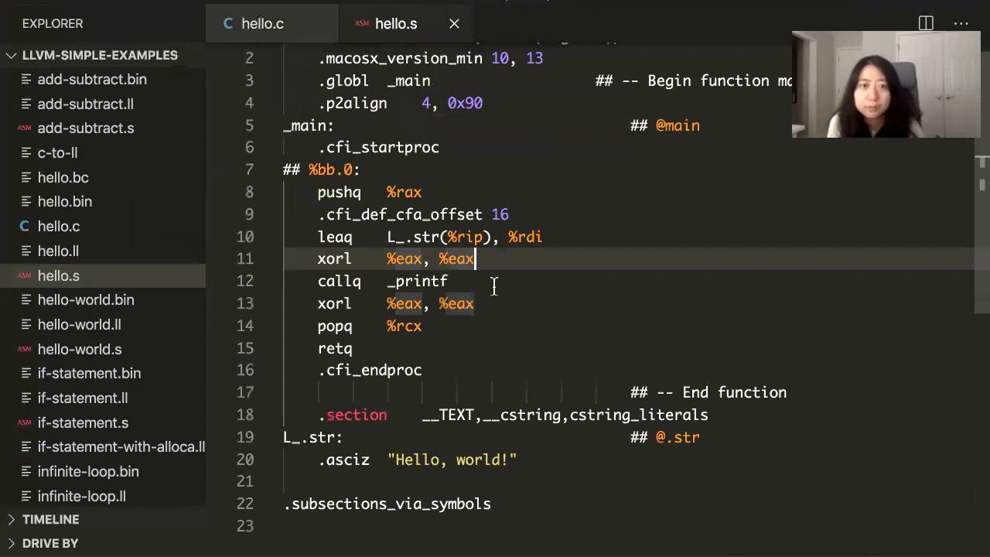
Scroll to the top of the hello.s assembly and close the file
scroll("up", 3)
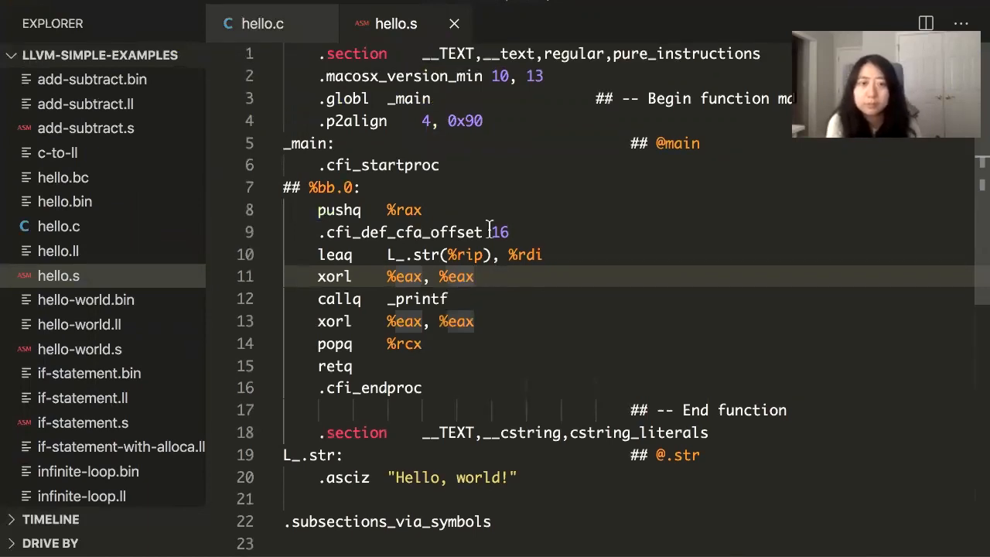
left_click(473, 275)
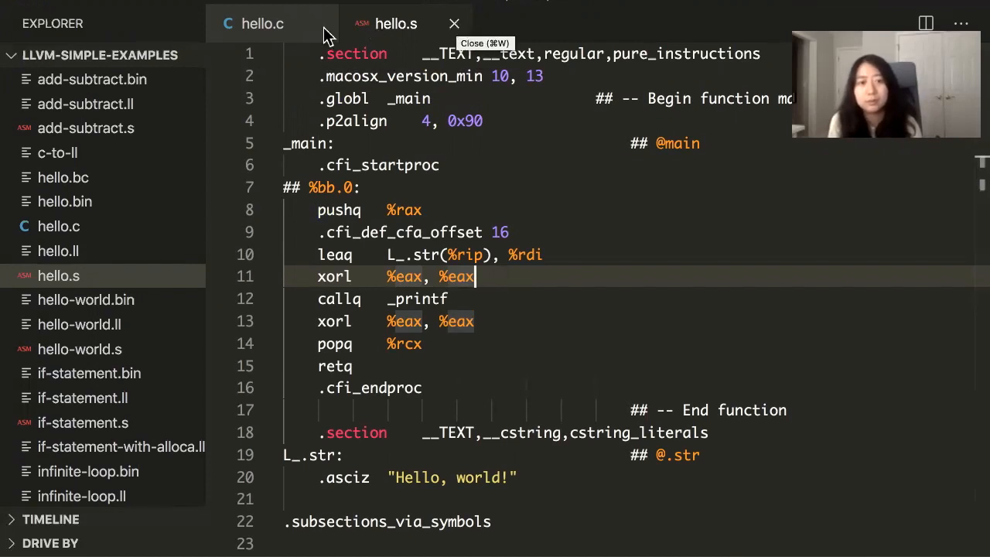
left_click(454, 23)
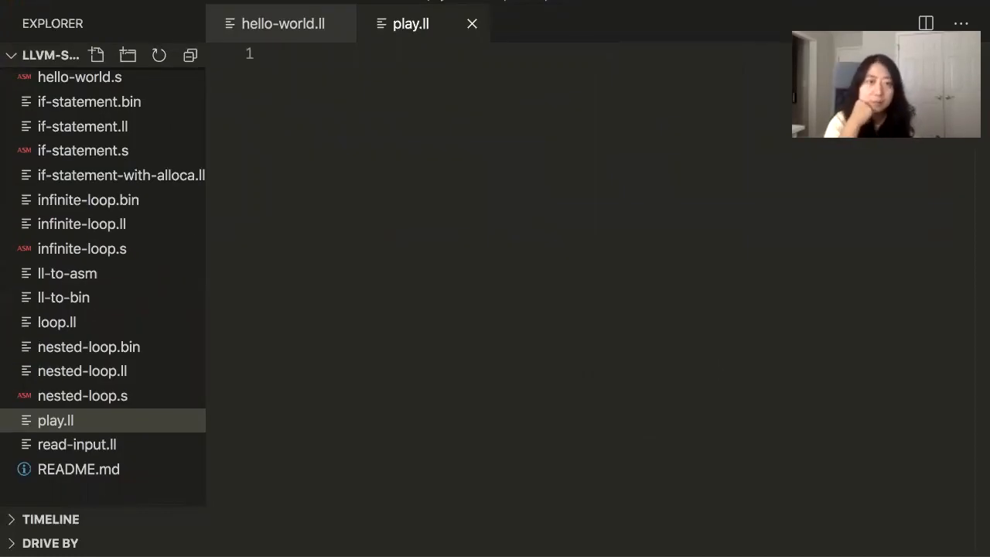
type("define @main")
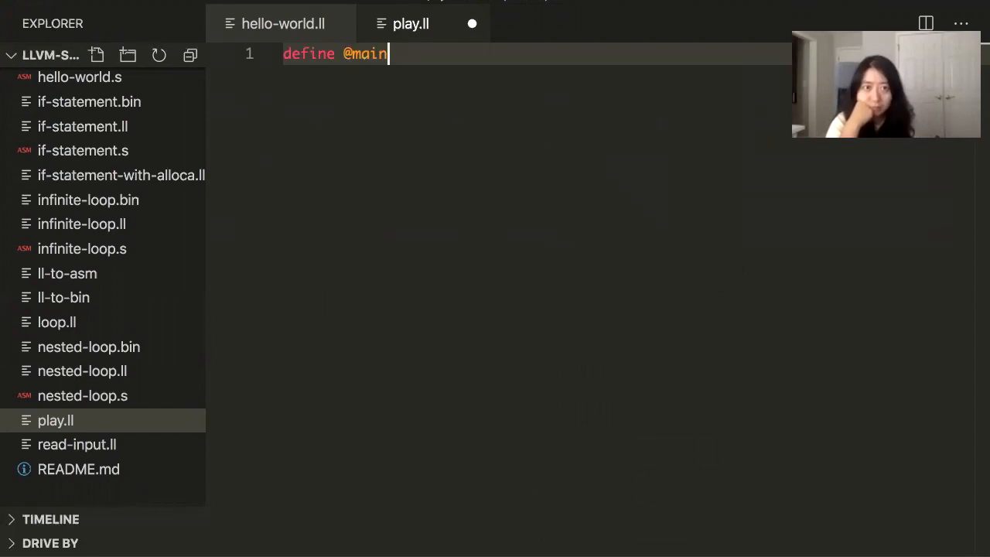
type("()")
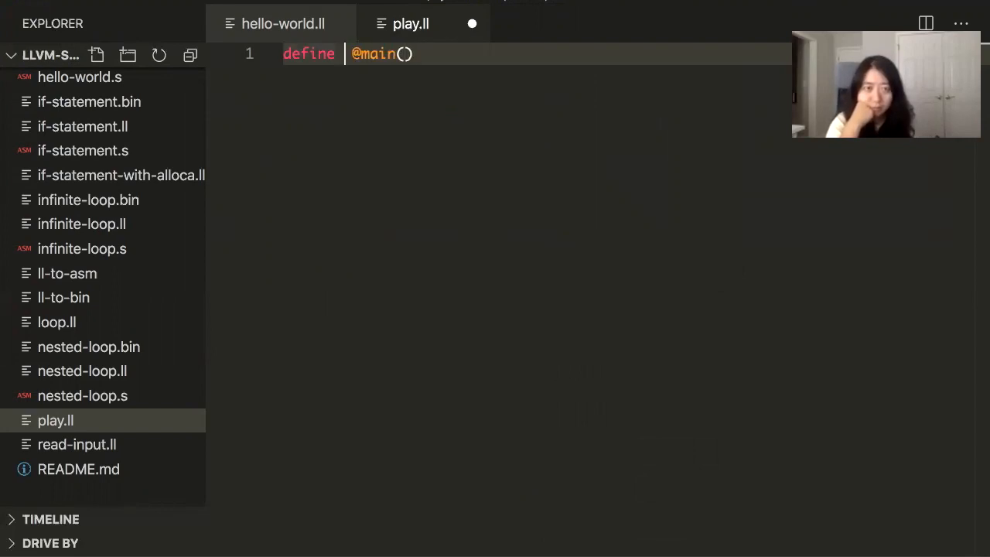
type("i32")
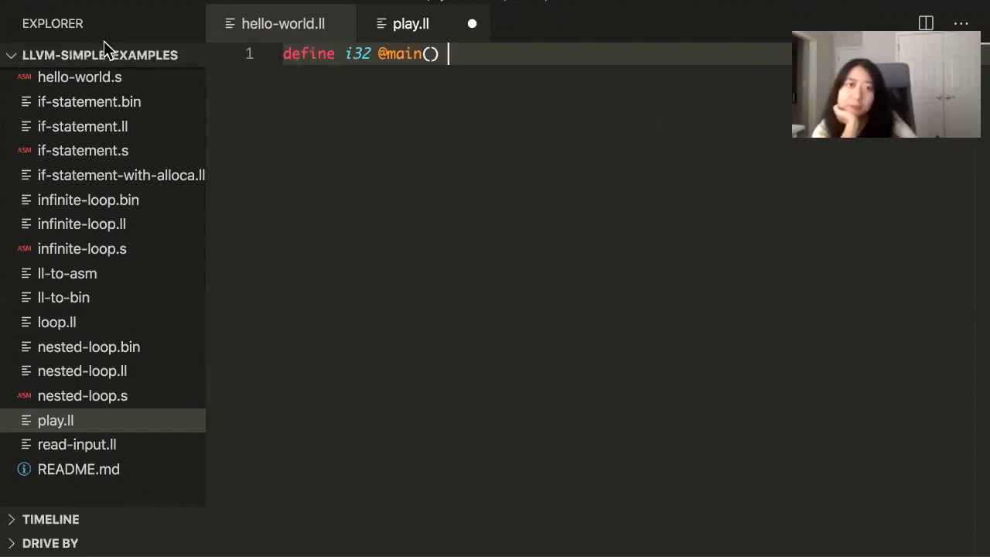
double_click(359, 52)
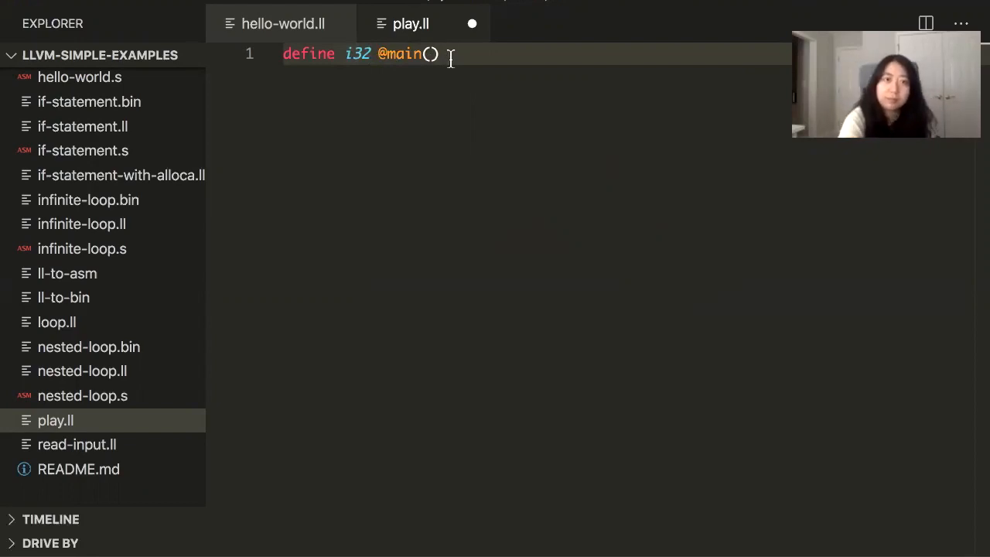
left_click(359, 53)
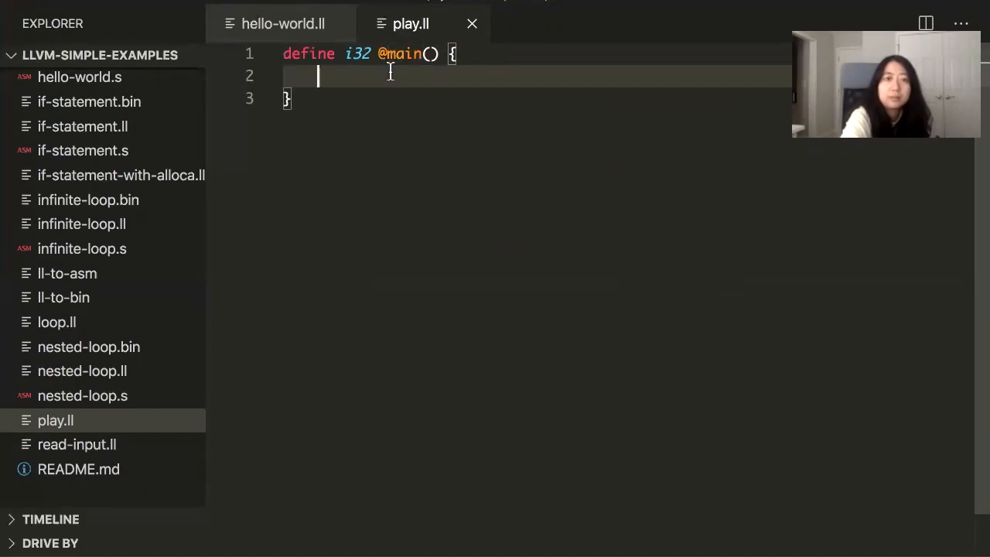
Make main return i32 0 with a ret instruction in play.ll
type("ret i")
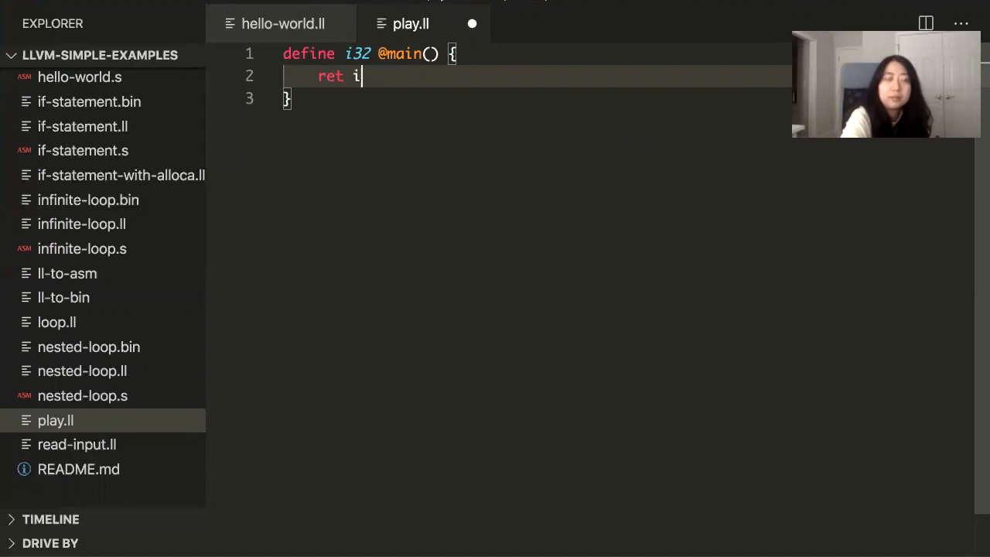
type("32")
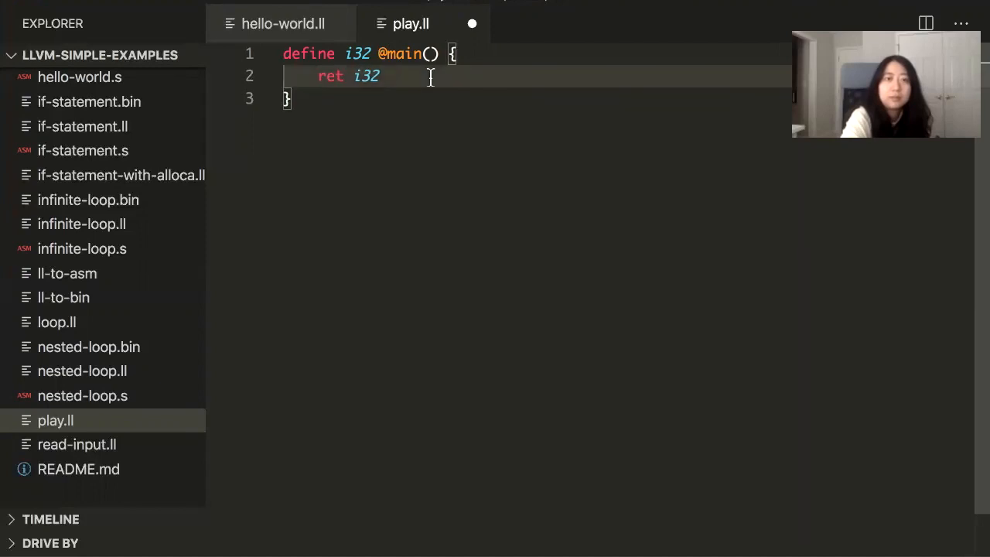
double_click(366, 76)
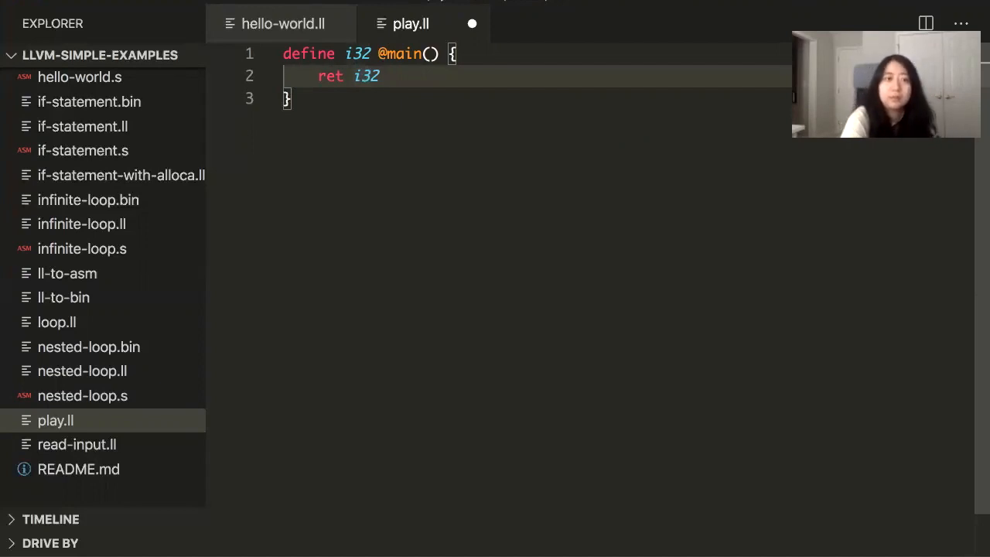
type("0")
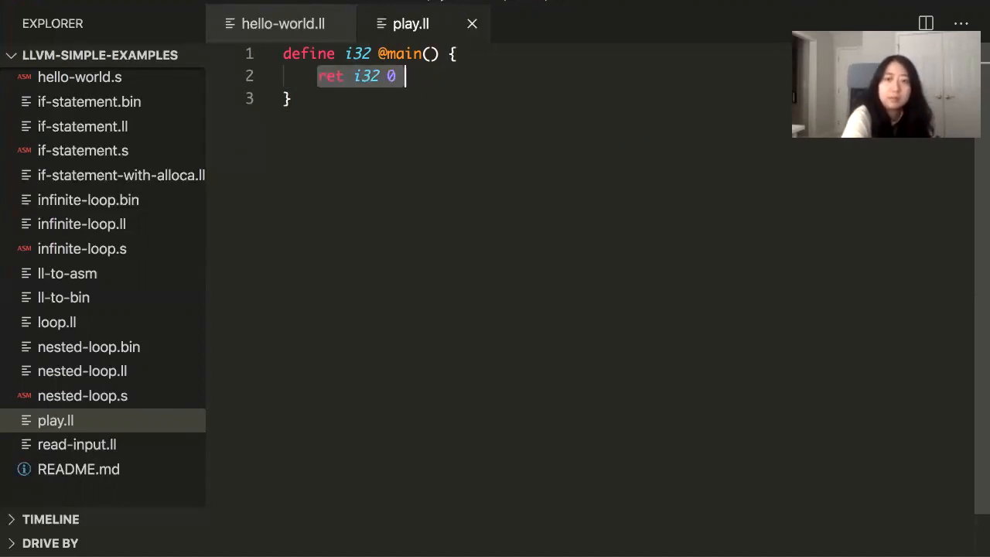
double_click(365, 75)
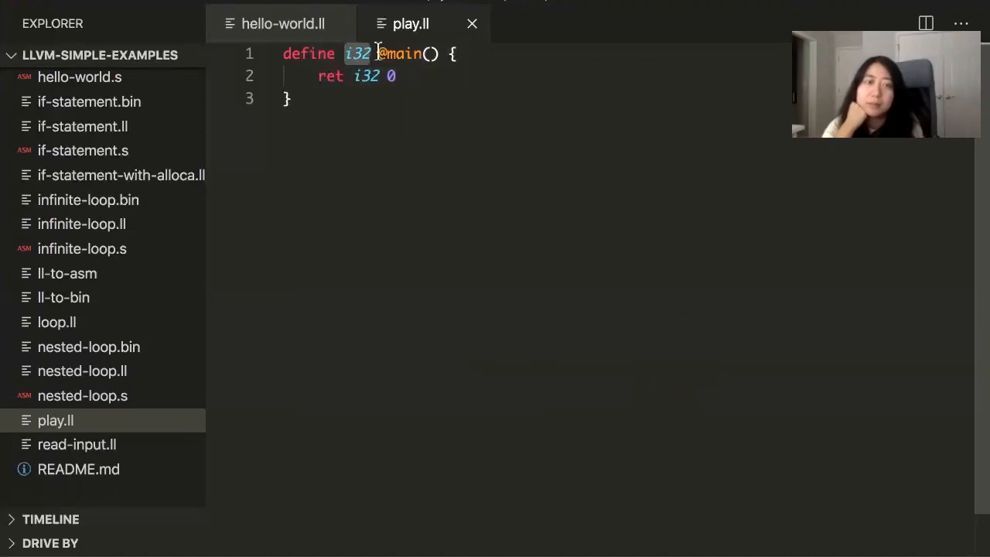
left_click(297, 76)
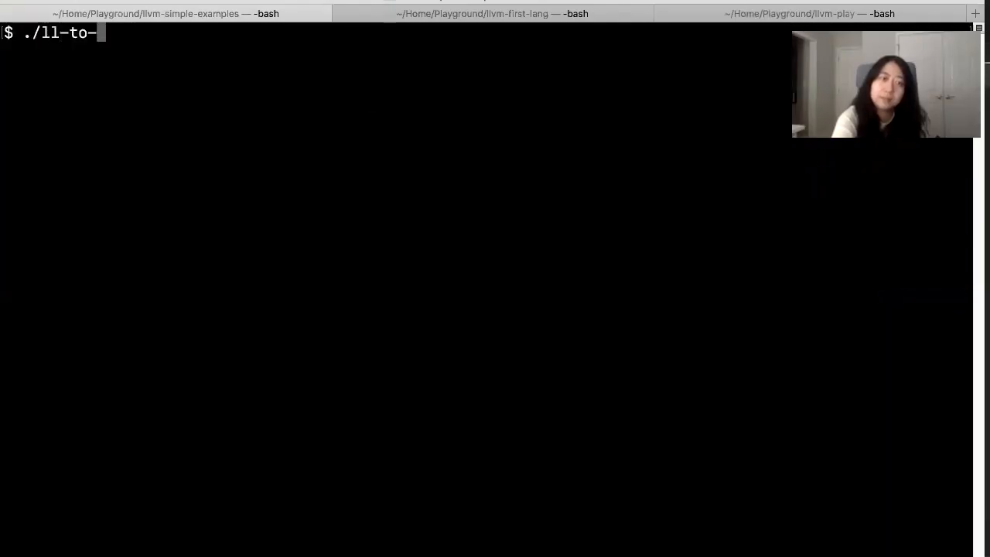
Run ./ll-to-bin on play.ll to build play.bin and play.s
type("bin")
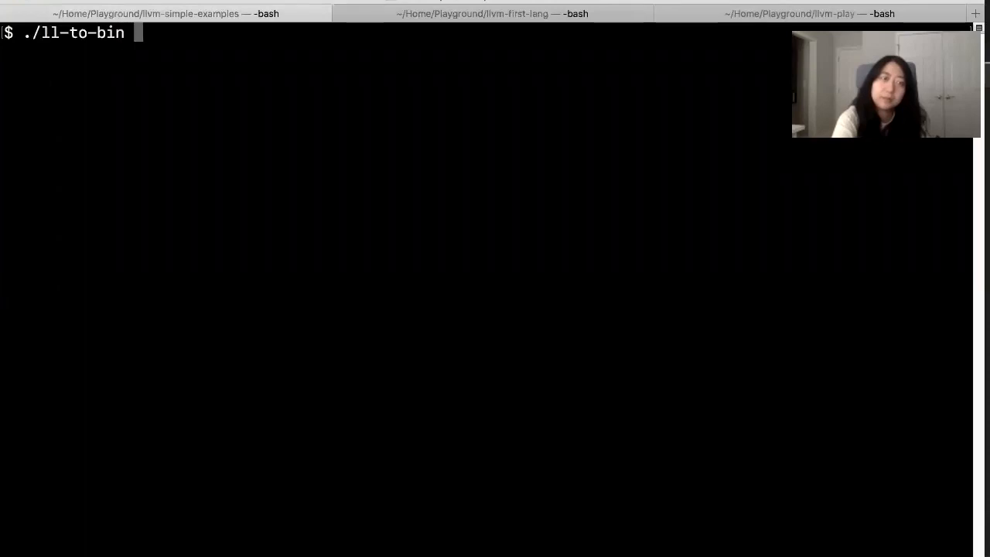
key("Return")
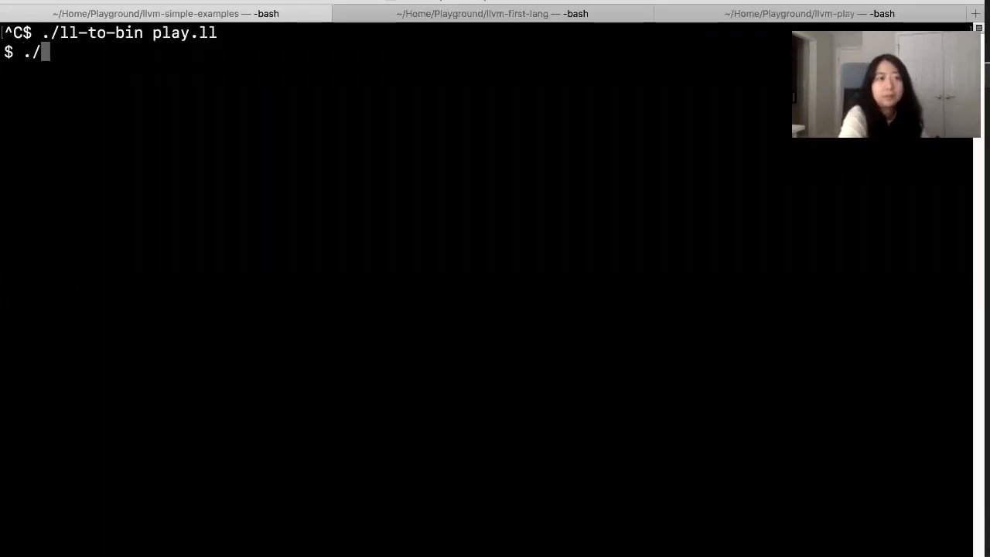
key("Return")
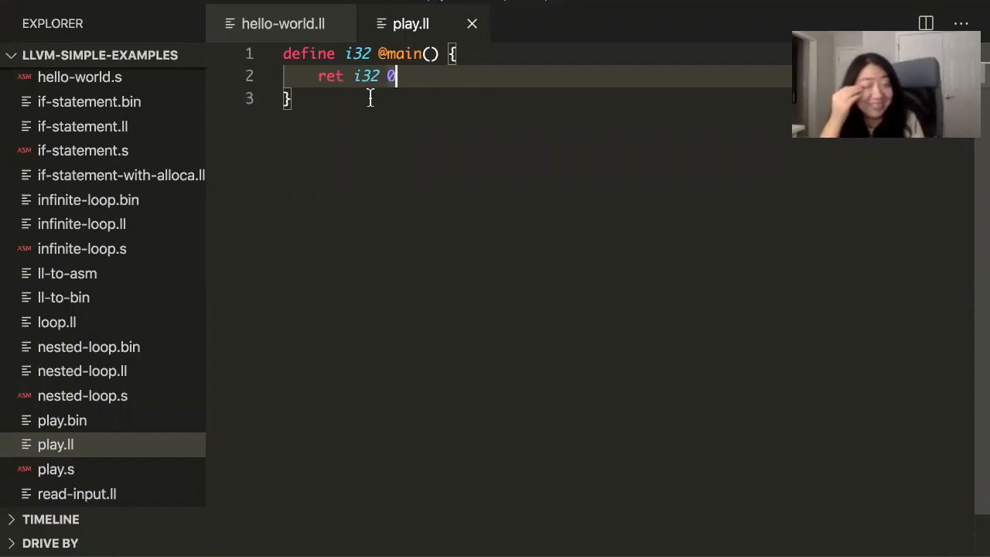
key("Enter")
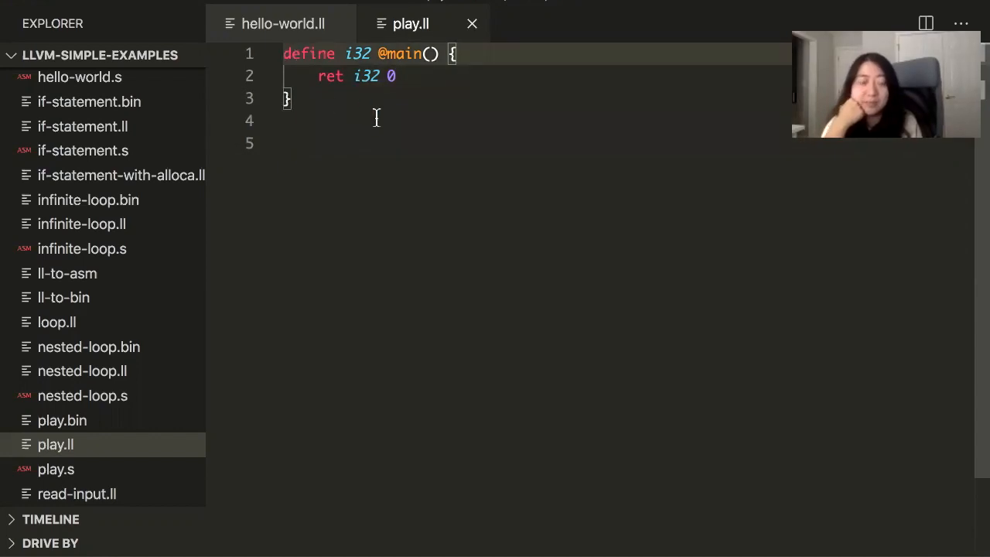
left_click(375, 119)
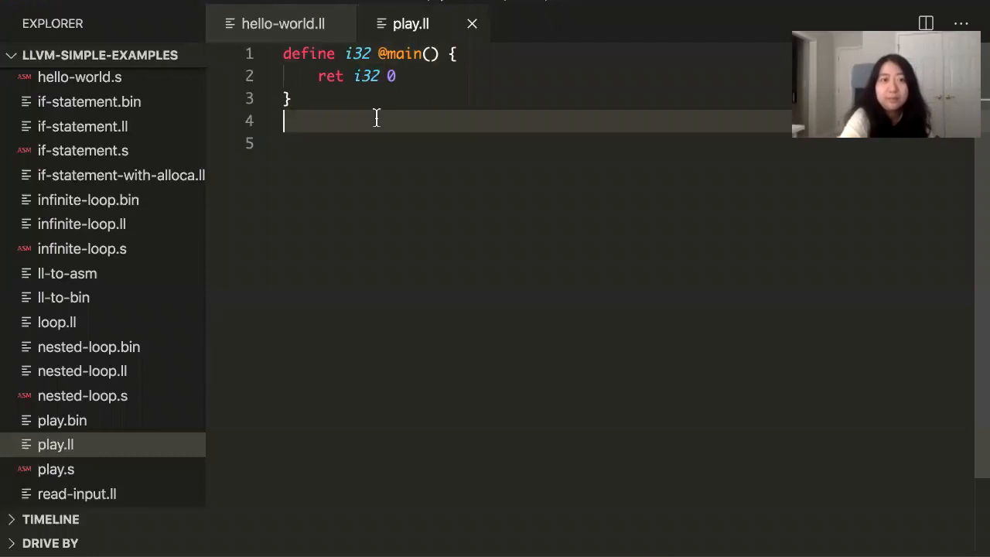
type("declare")
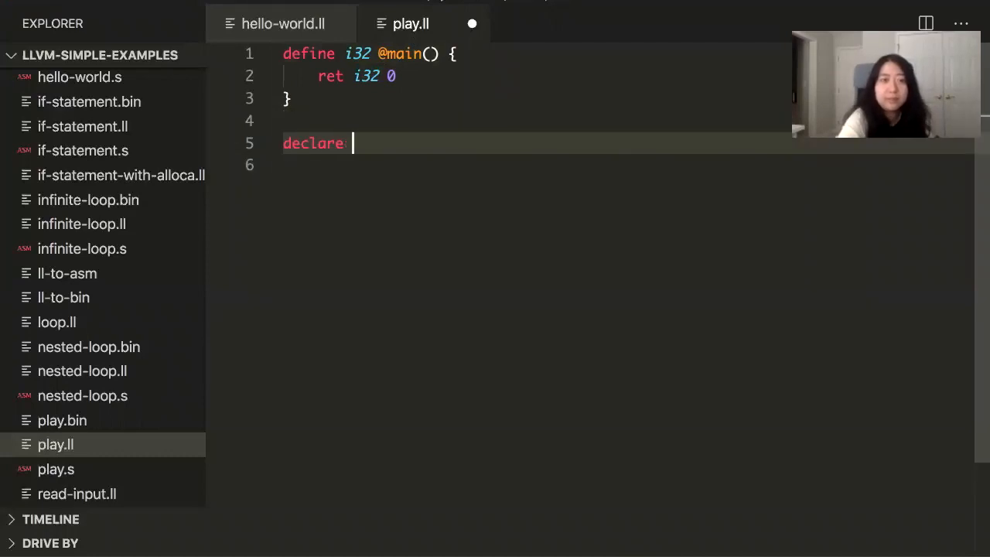
type("i32")
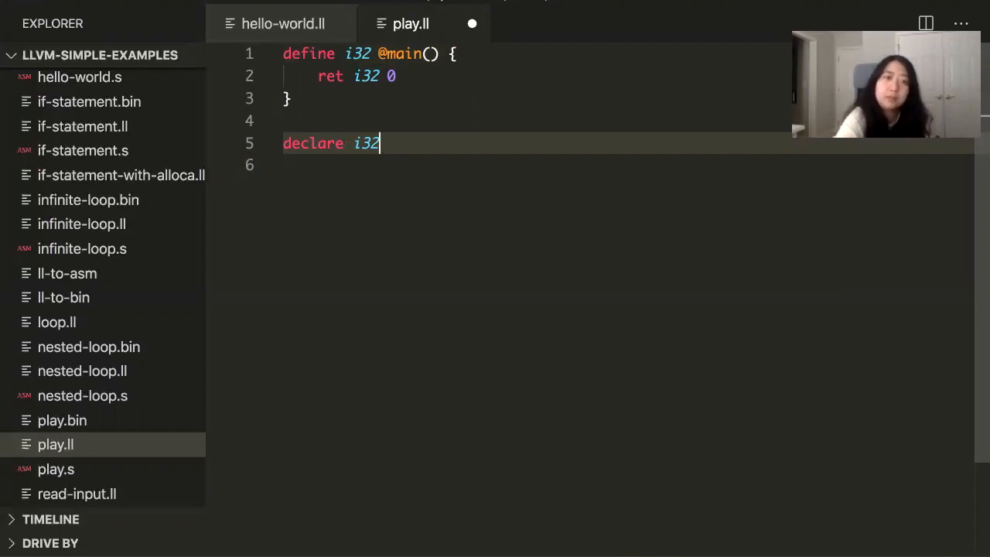
type("put")
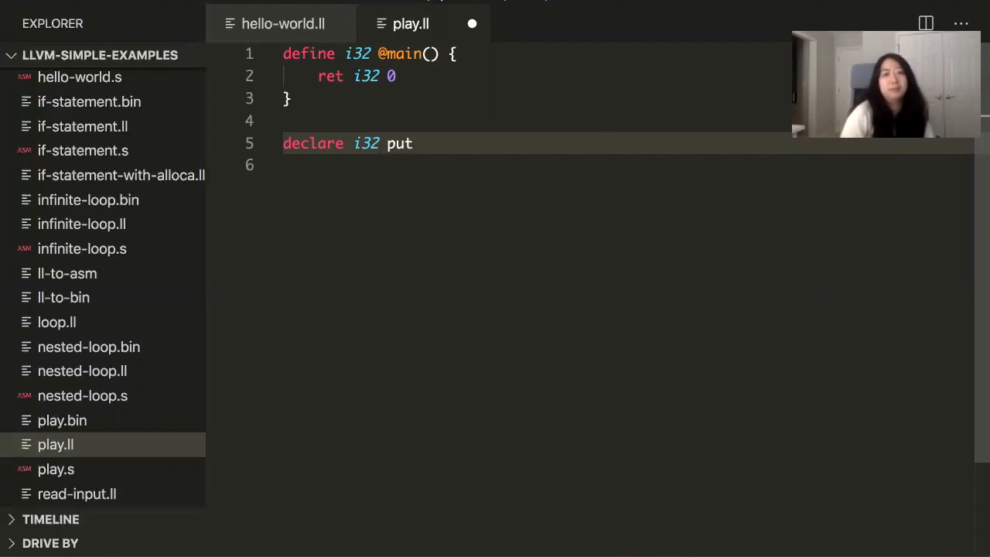
type("@putc")
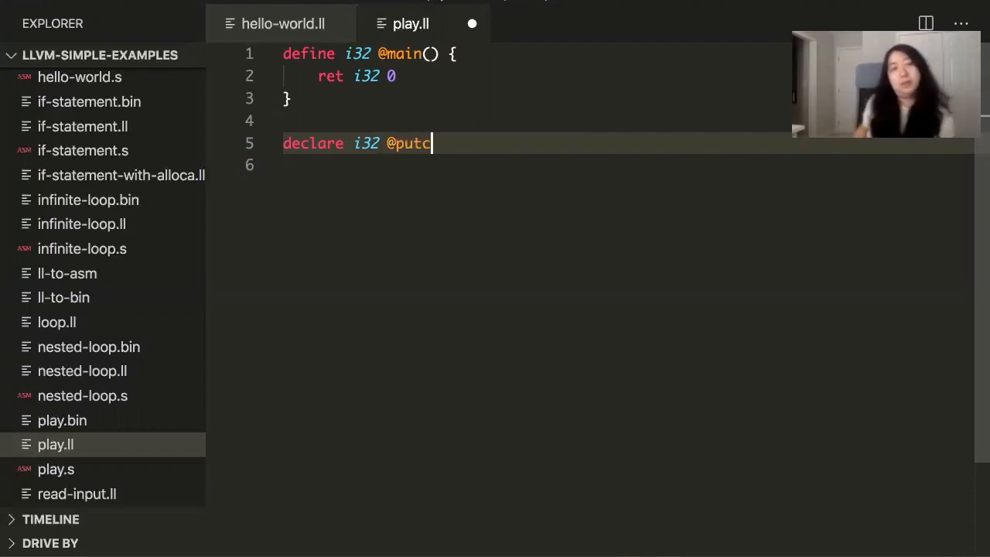
type("har")
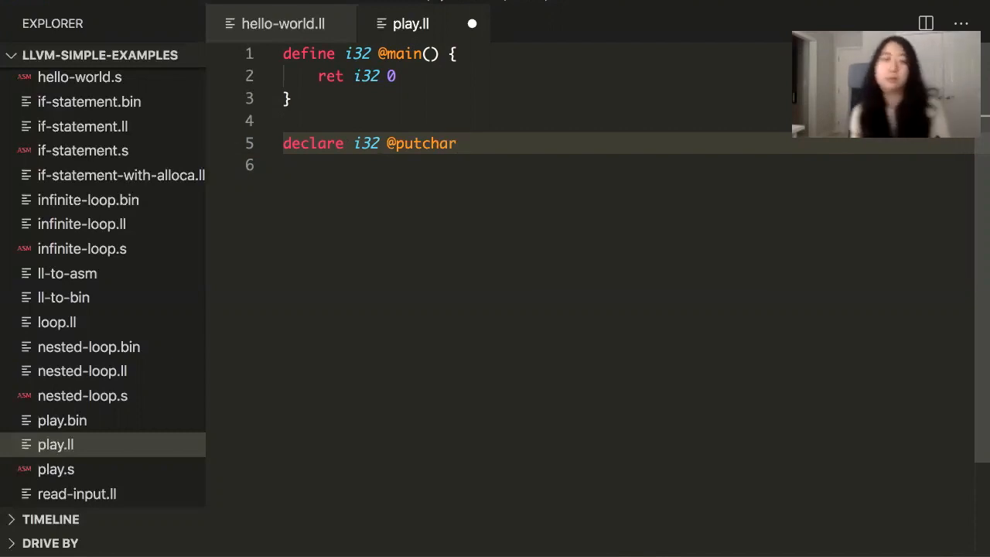
type("(i322)")
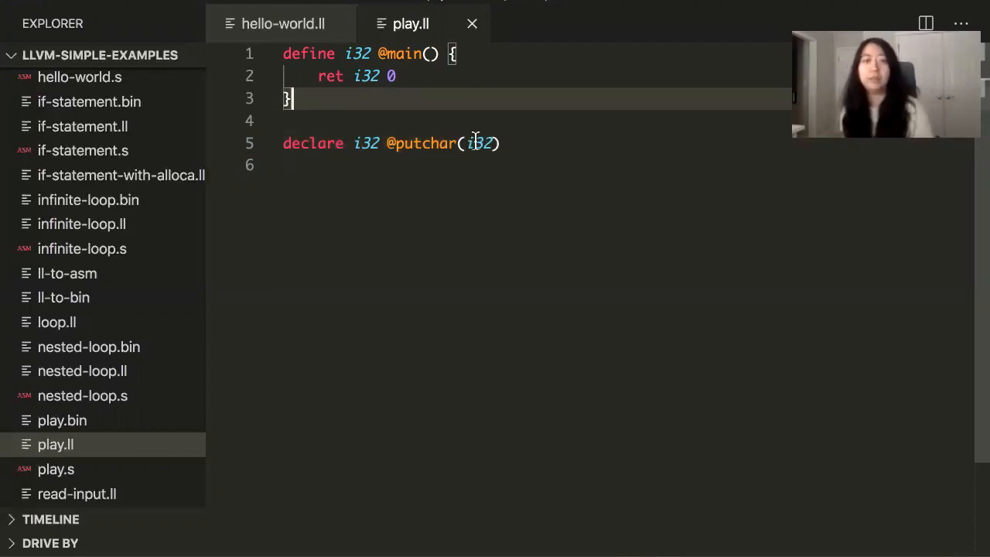
left_click(480, 143)
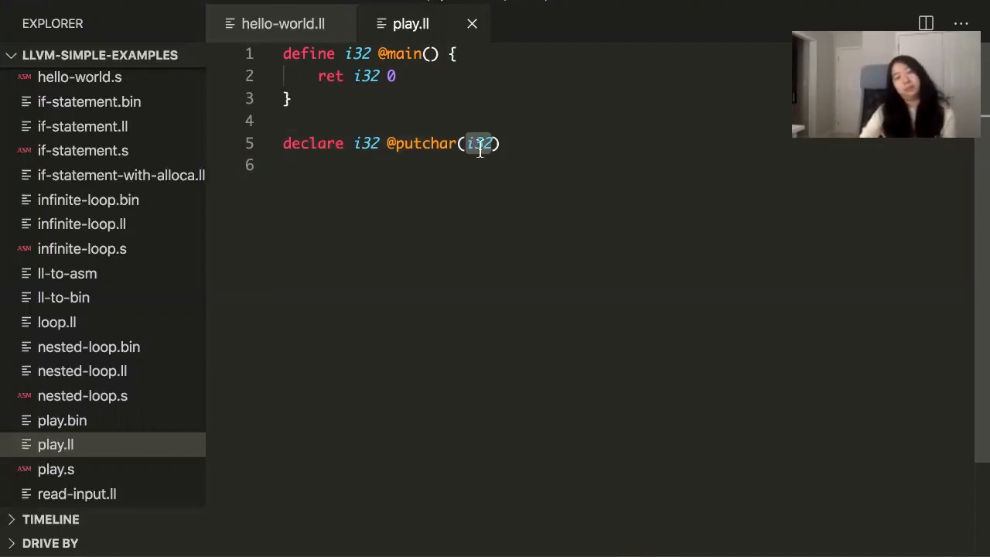
left_click(501, 142)
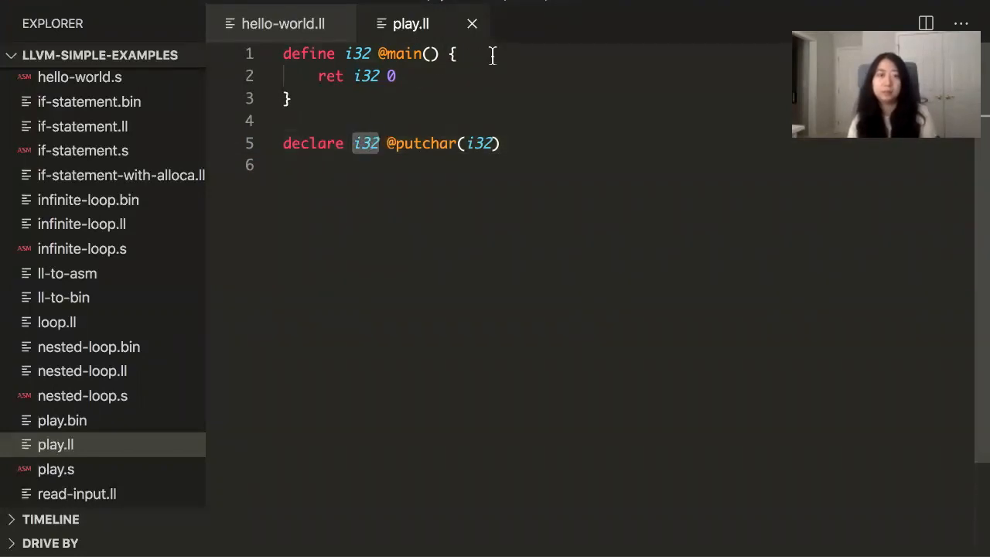
Begin a new line at the top of main with 'call i32'
key("Enter")
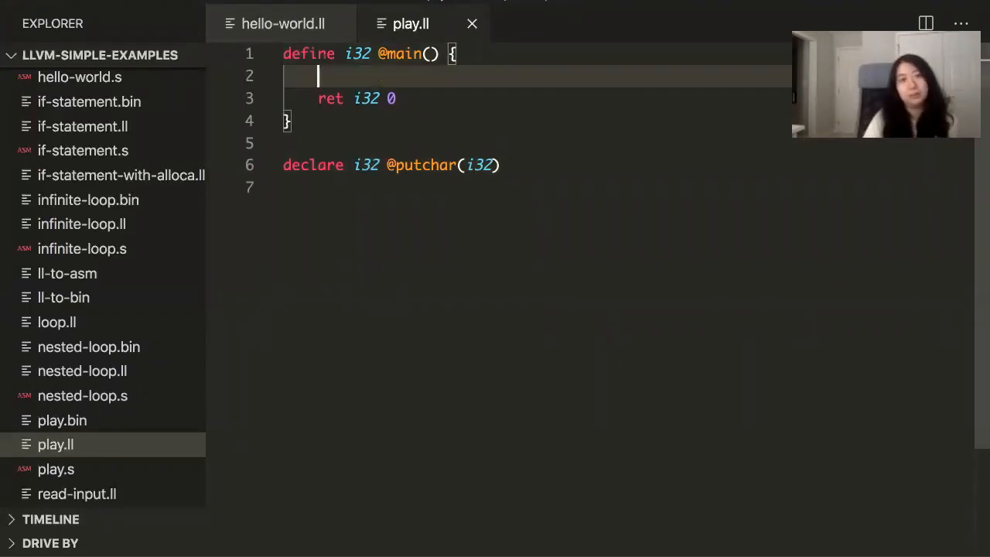
type("call")
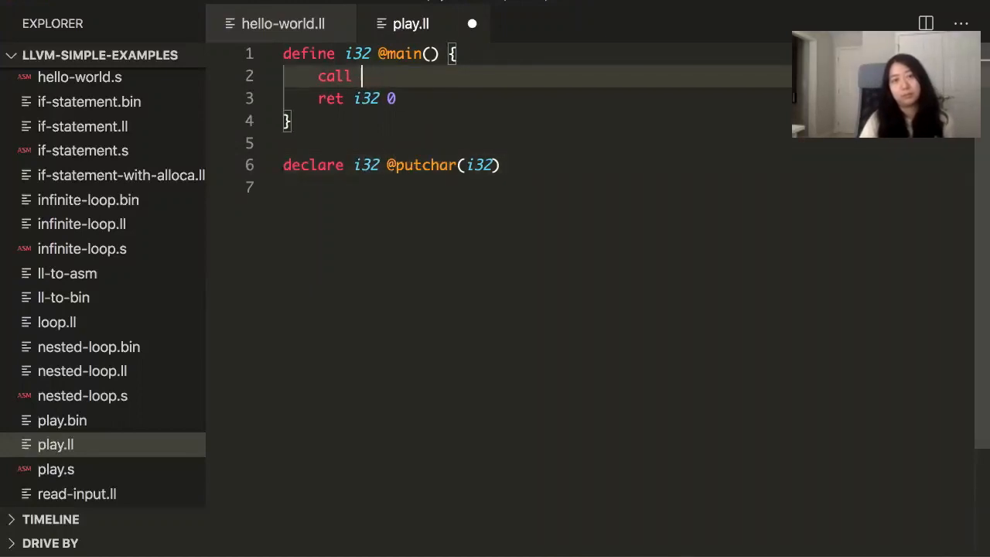
type("i32")
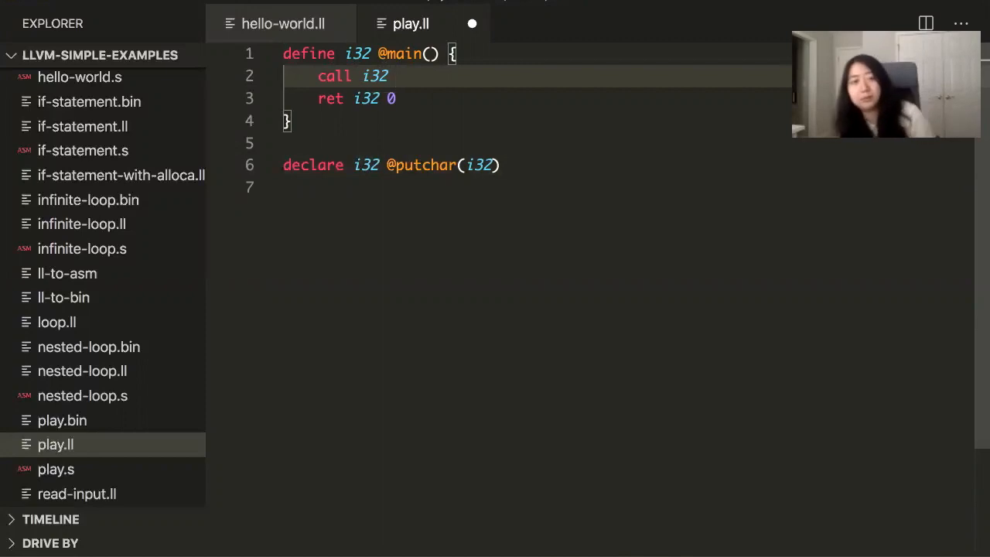
double_click(363, 164)
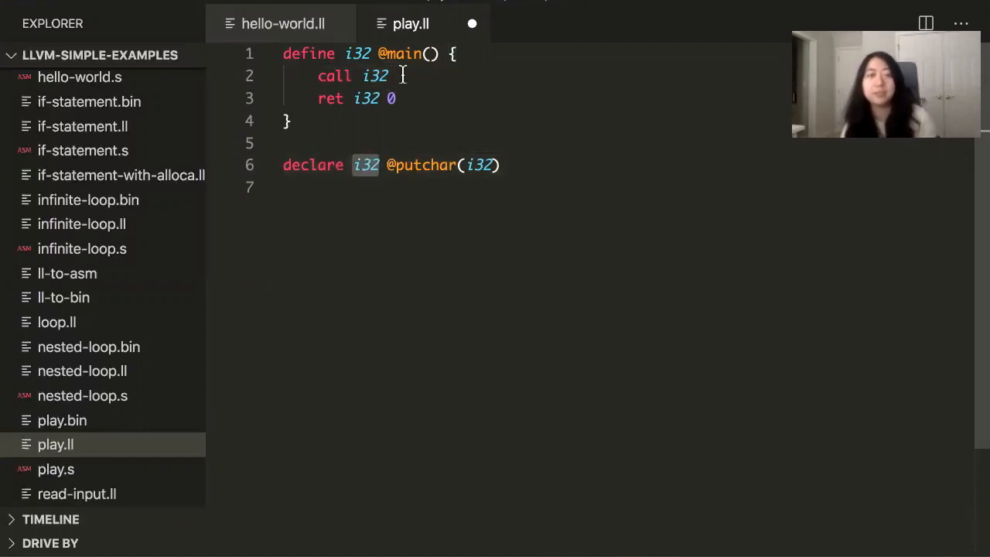
left_click(399, 74)
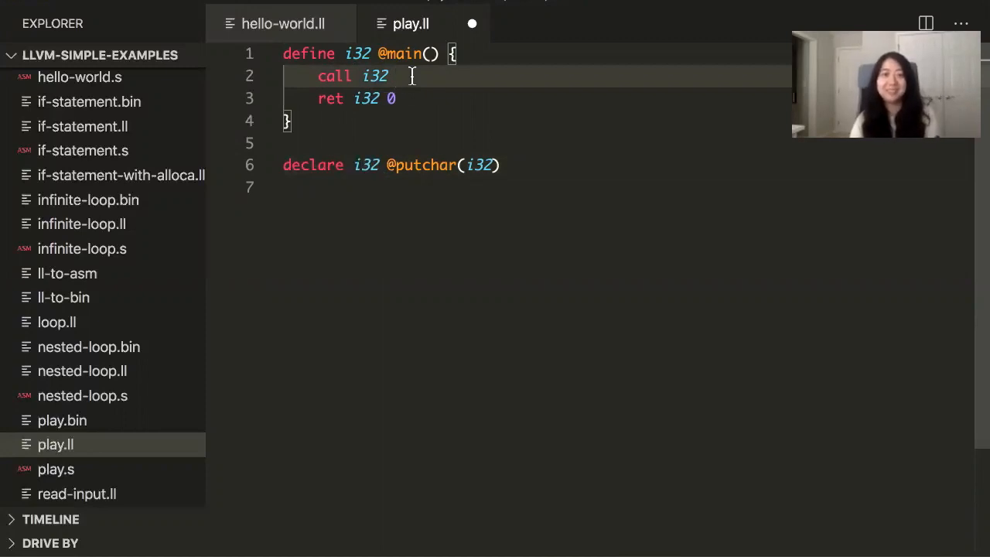
type("@p")
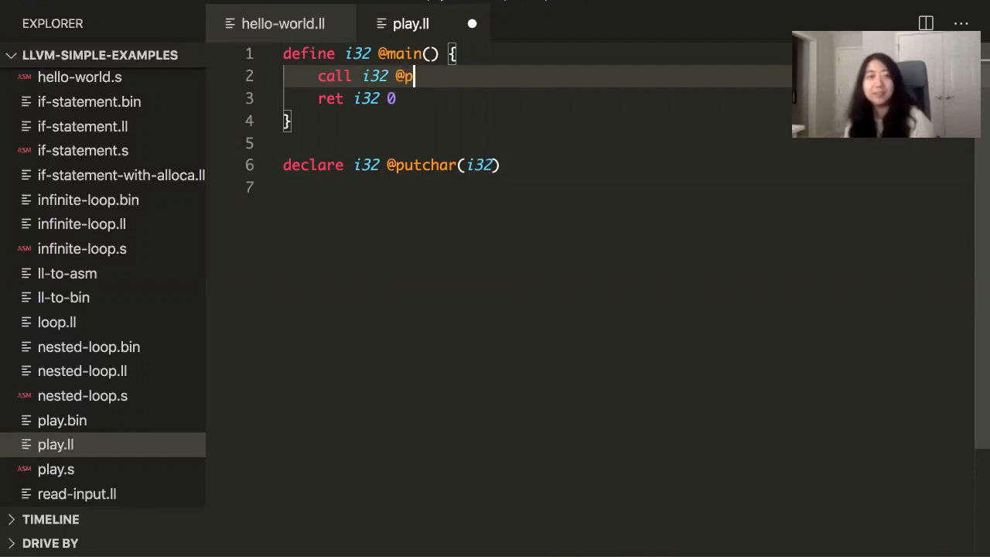
type("utchart")
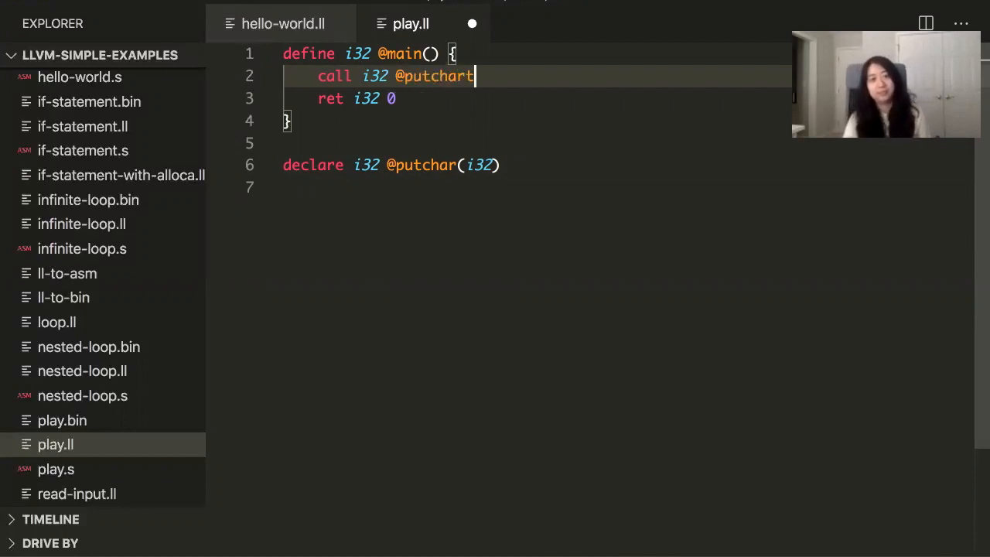
type("()")
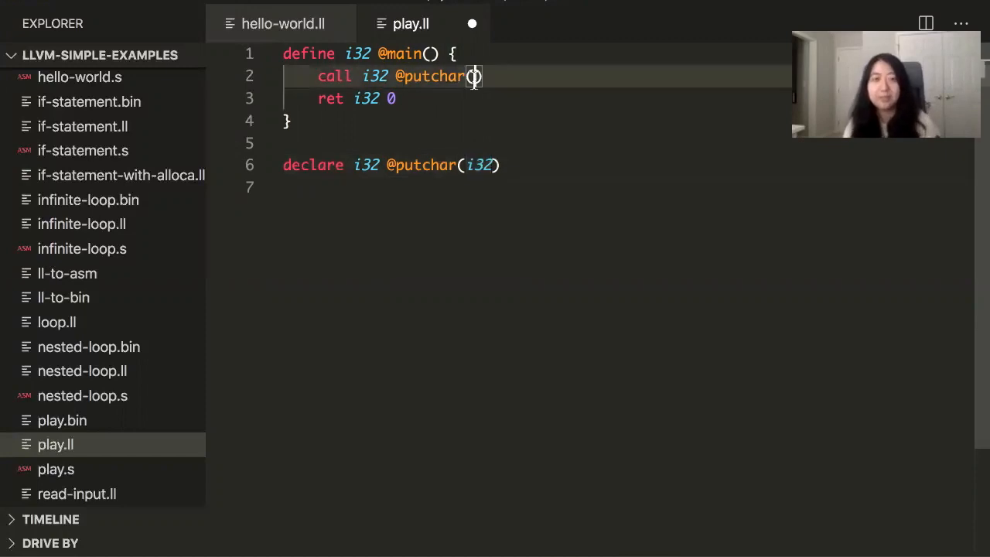
type("i32")
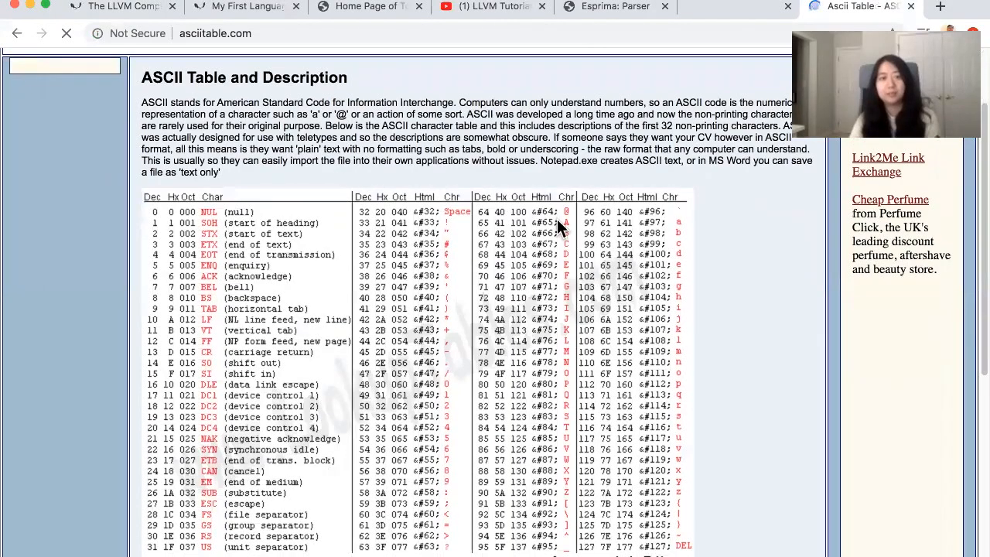
mouse_move(481, 230)
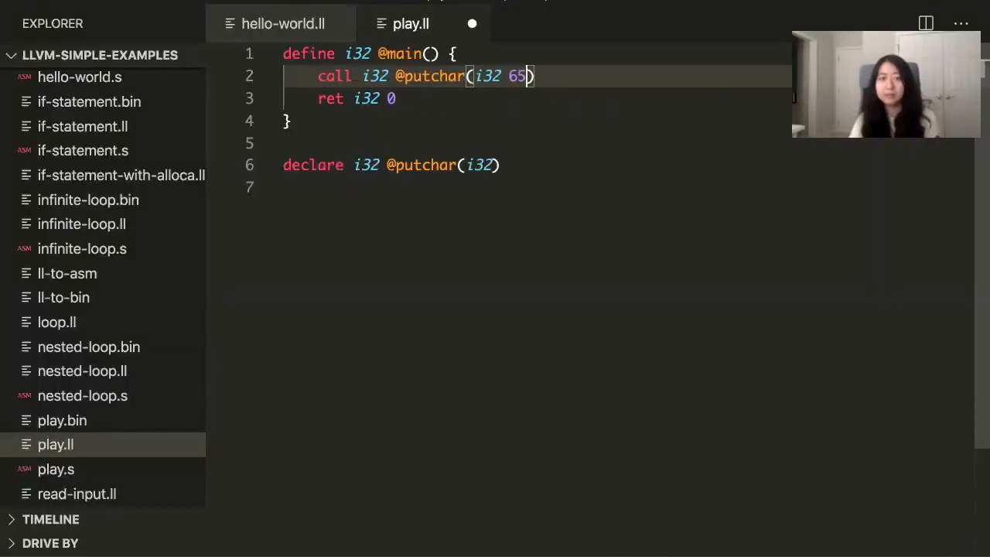
Run ./play.bin, change the second putchar argument to 10, and rebuild with ./ll-to-bin play.ll
key("ctrl+s")
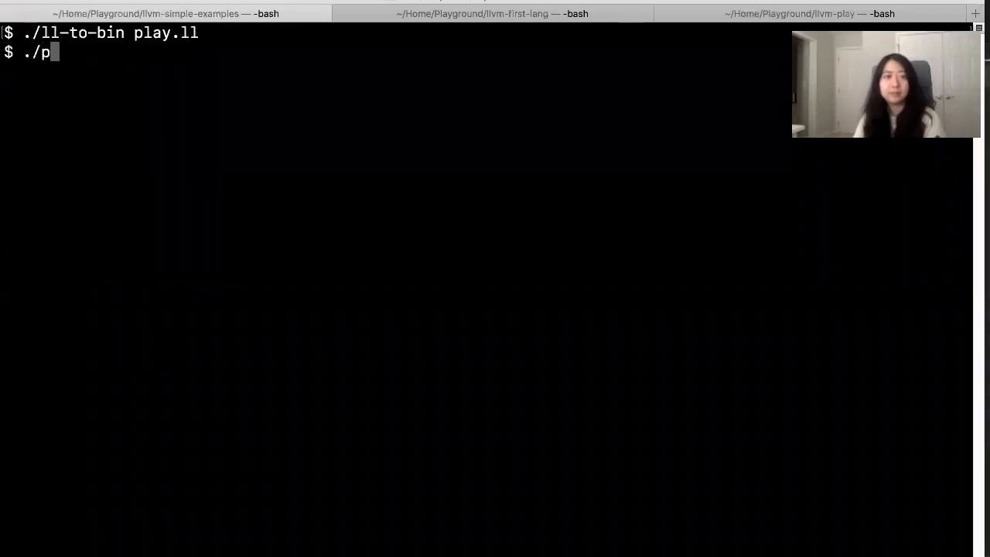
key("Return")
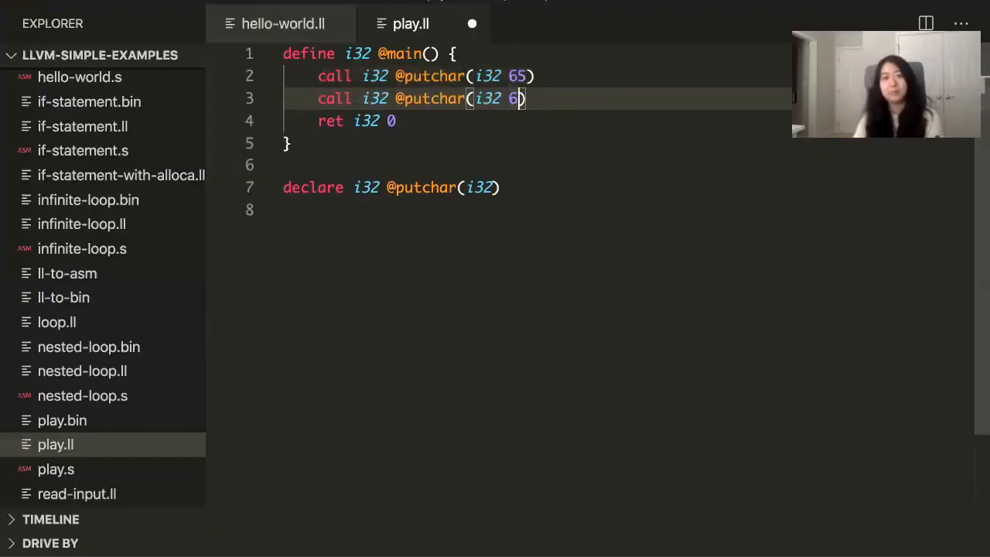
type("10")
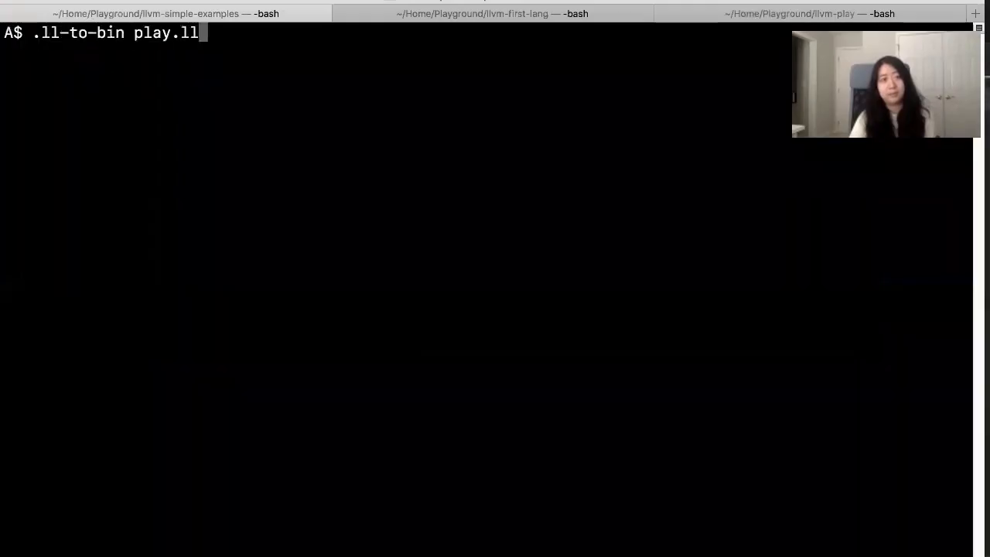
key("Return")
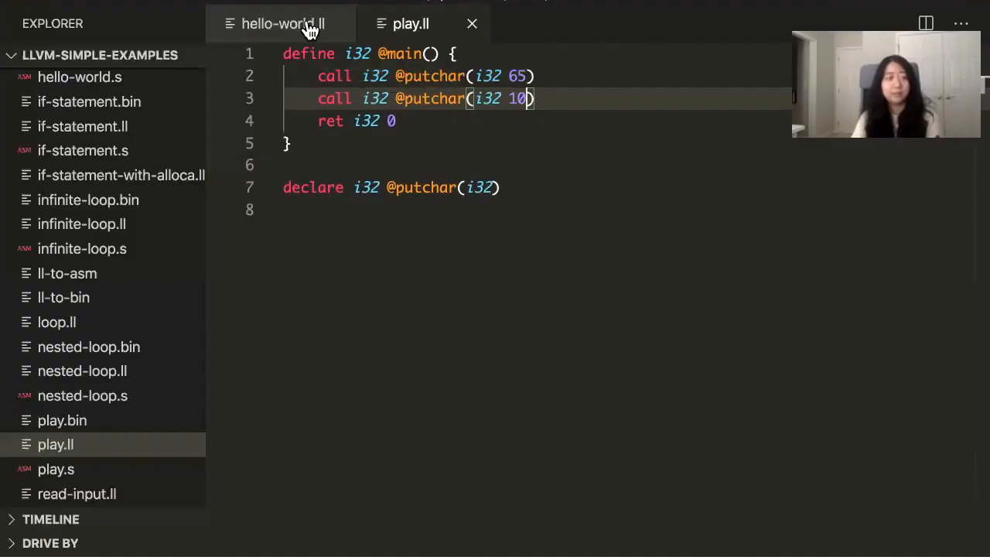
Review hello-world.ll, then switch to infinite-loop.ll and its branch back to the loop label
left_click(282, 23)
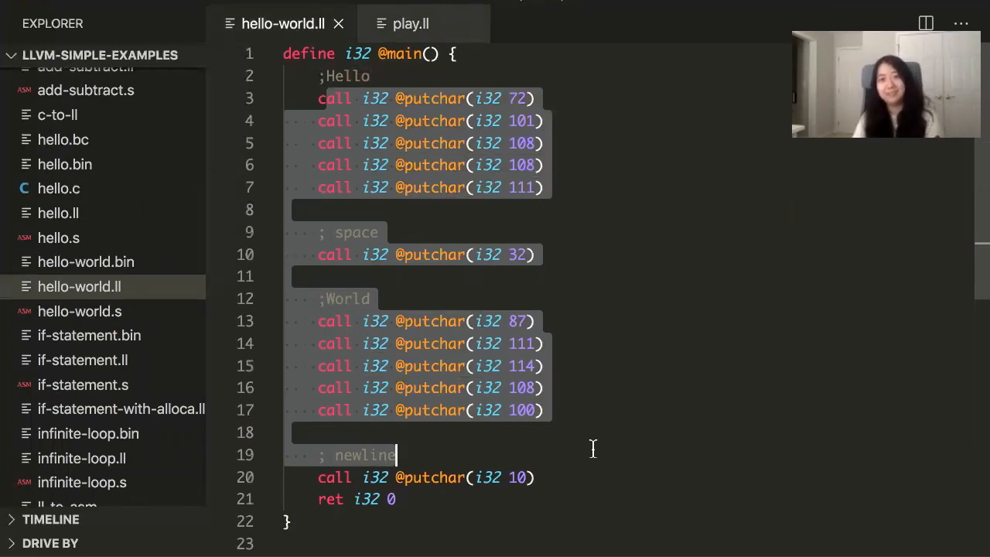
mouse_move(505, 187)
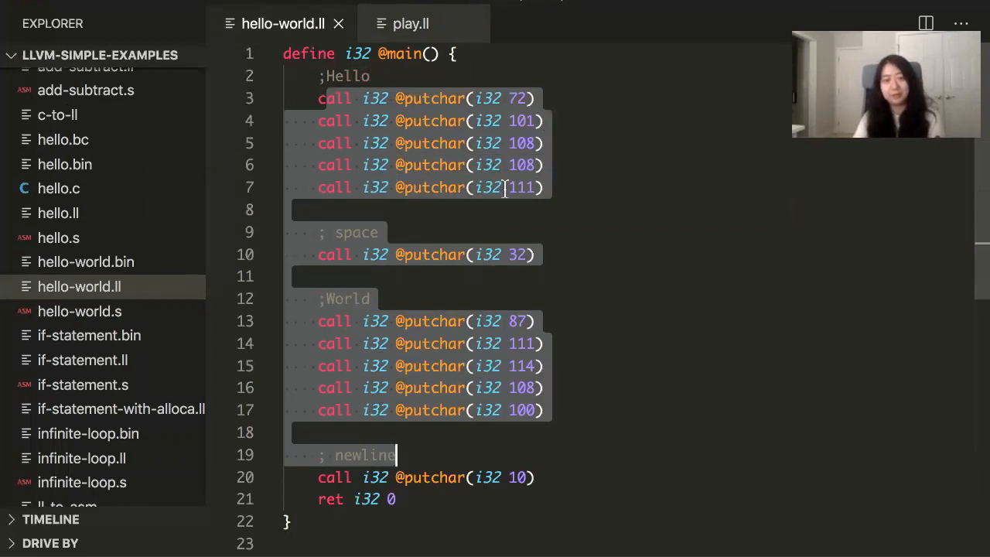
left_click(523, 121)
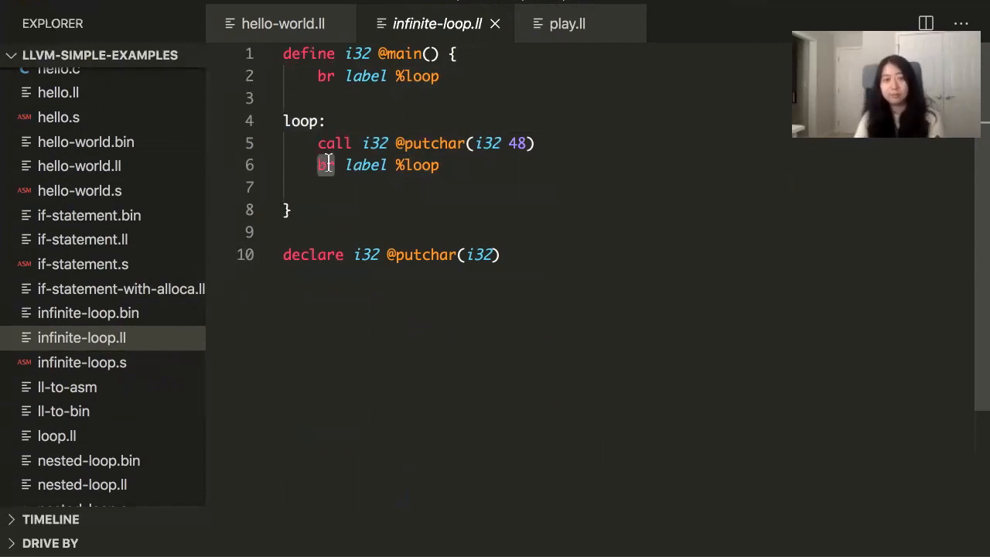
left_click(446, 164)
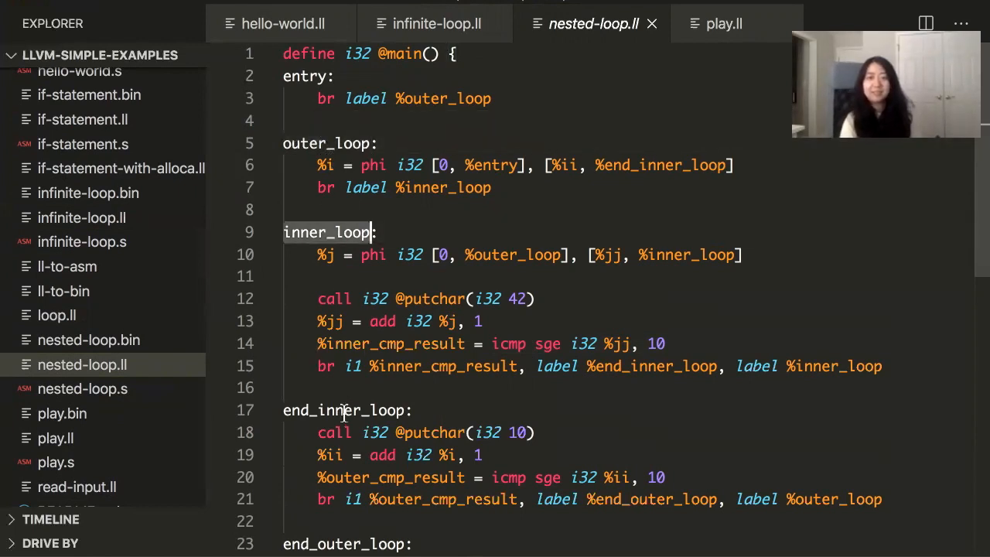
Scroll through nested-loop.ll and highlight the inner_loop label to show its uses
scroll("down", 3)
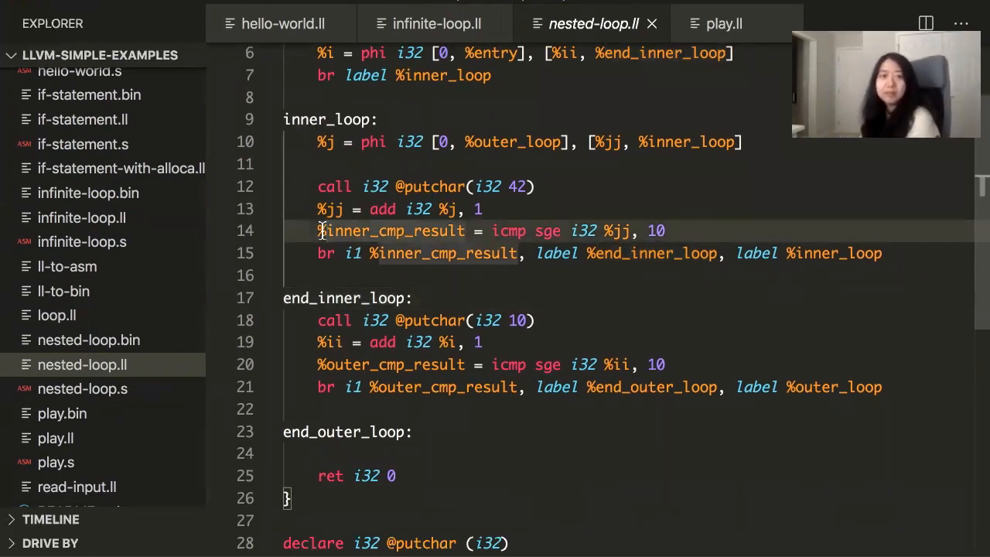
double_click(507, 230)
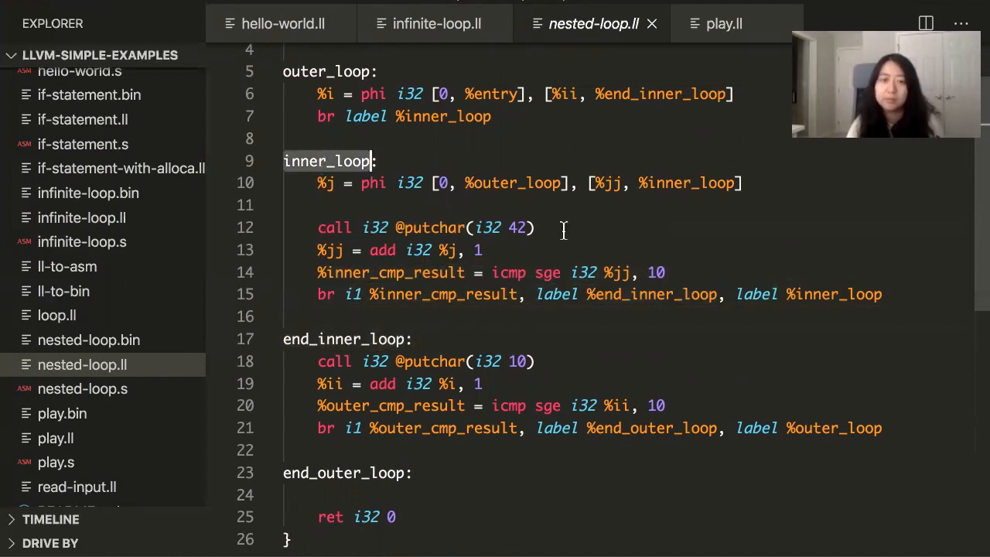
scroll("up", 3)
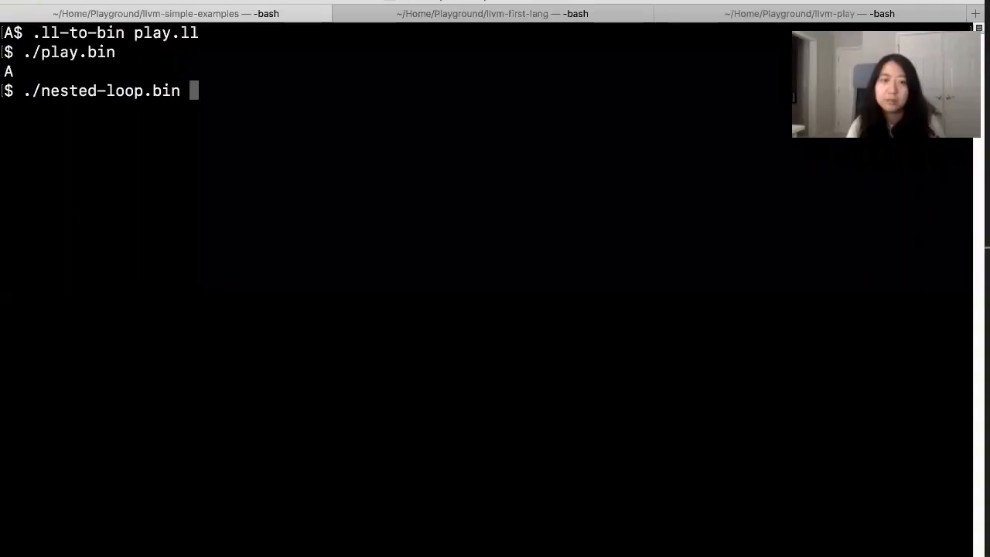
Run ./nested-loop.bin in the terminal
key("Return")
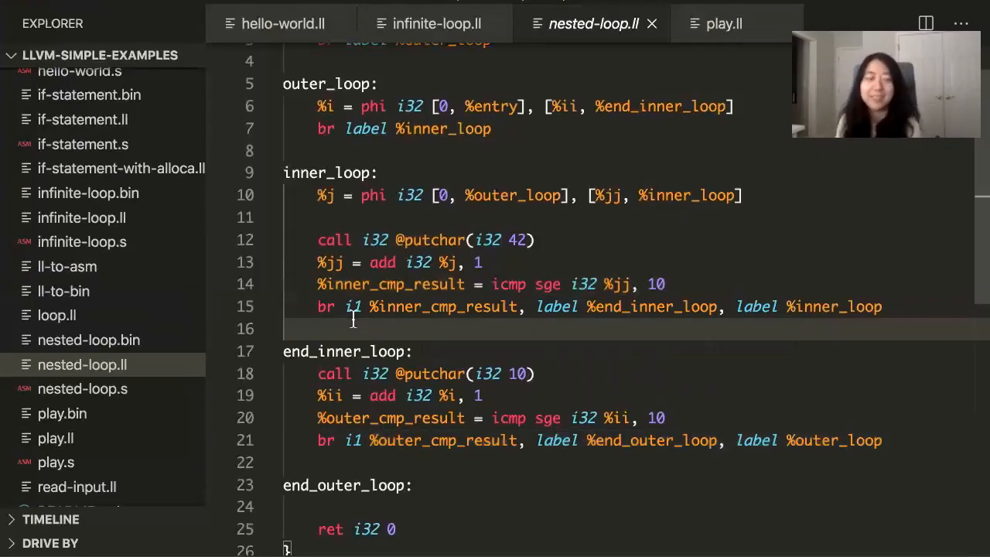
scroll("up", 3)
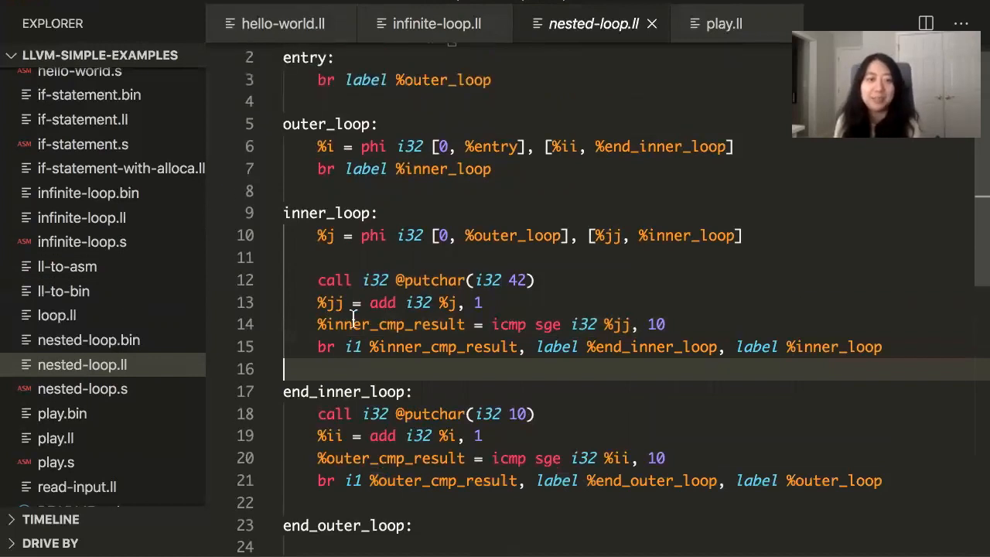
scroll("up", 3)
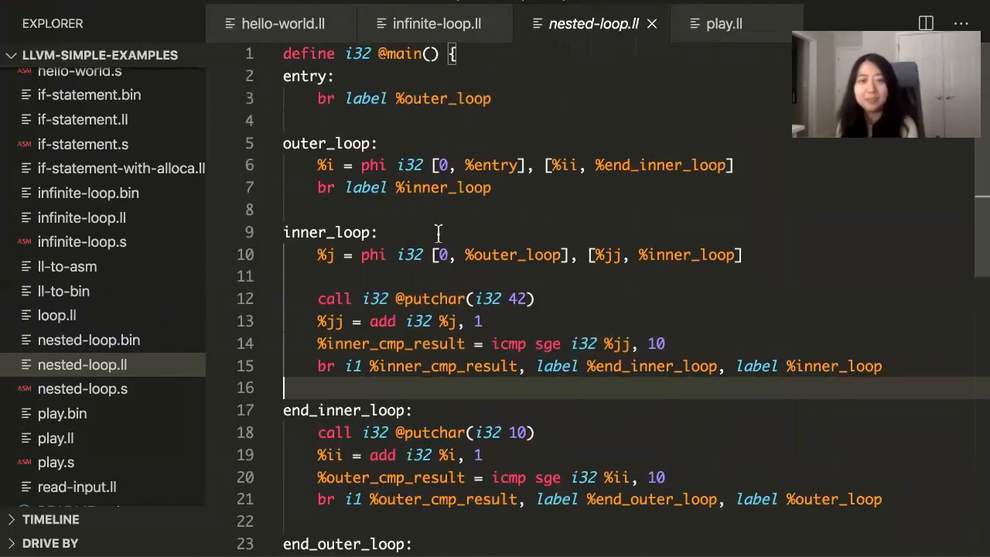
left_click(379, 232)
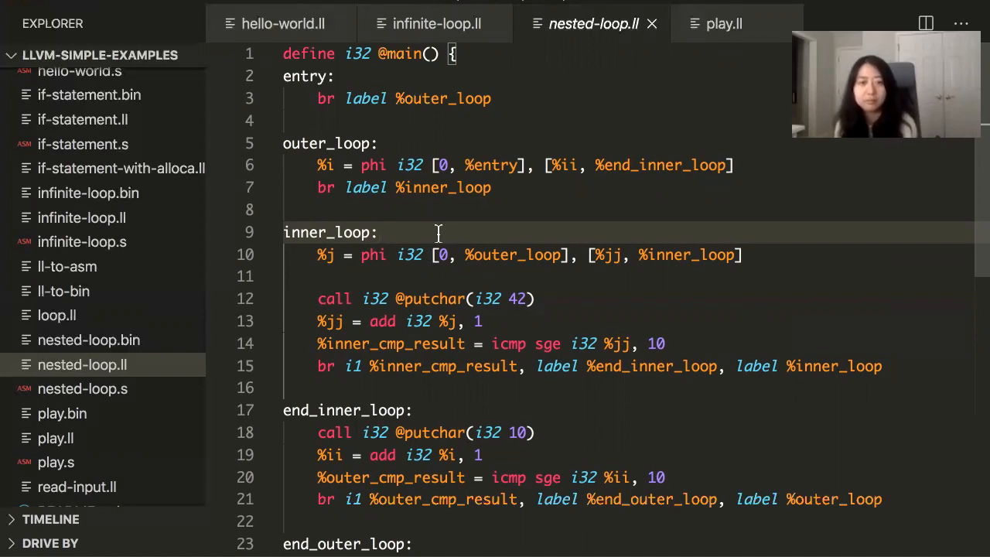
left_click(379, 232)
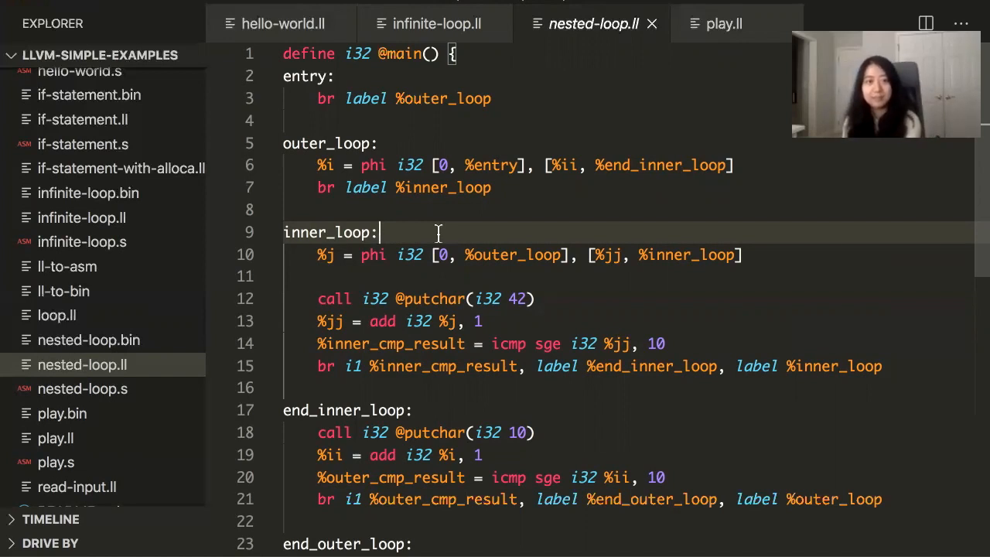
left_click(83, 119)
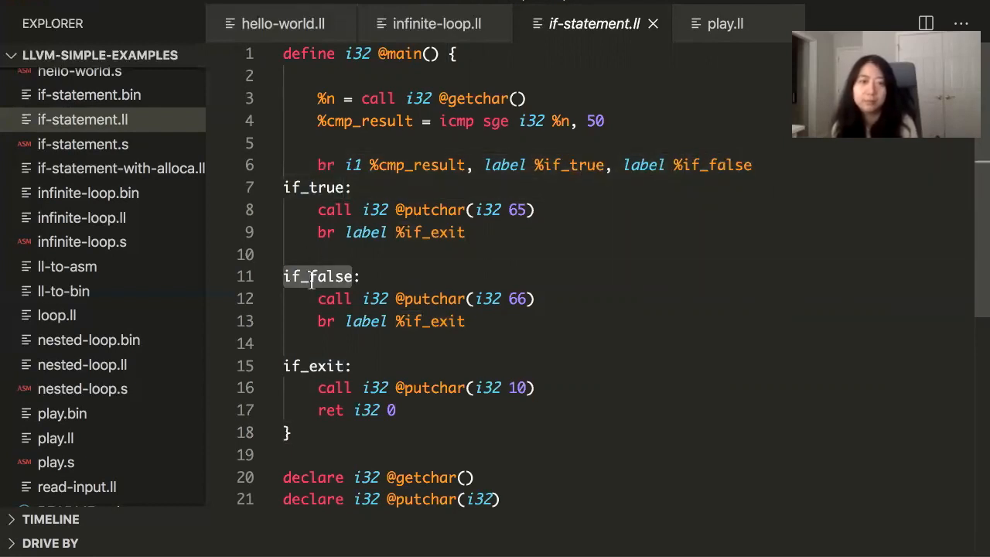
Mark the if_false label and select the if_exit label in if-statement.ll
left_click(533, 299)
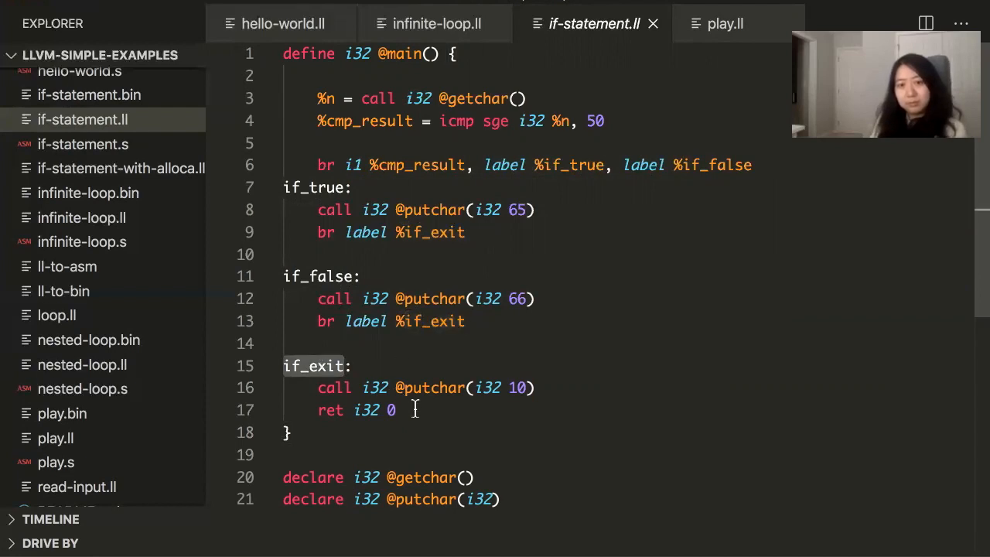
left_click_drag(415, 410, 323, 387)
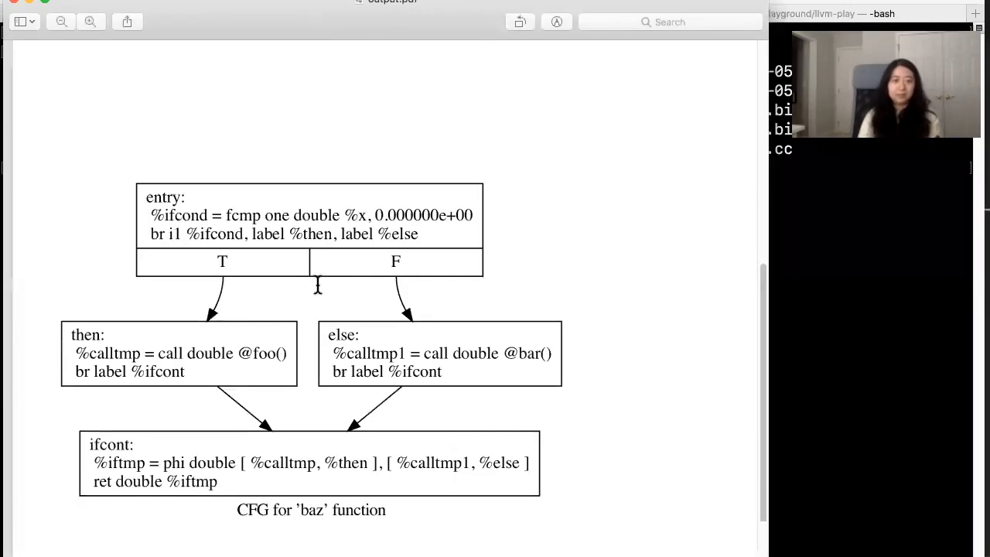
Scroll the CFG PDF to the baz function graph with its phi merge node
scroll("up", 3)
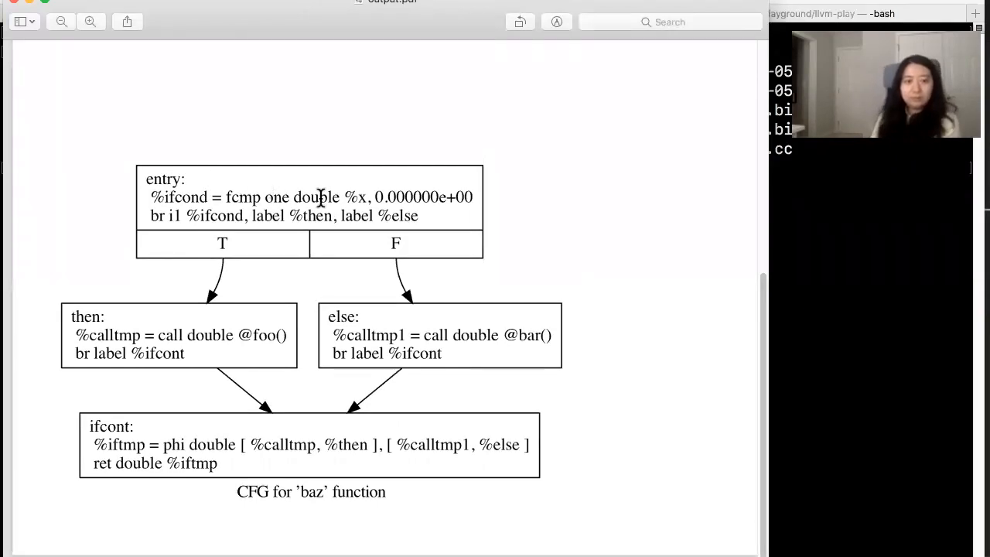
mouse_move(142, 333)
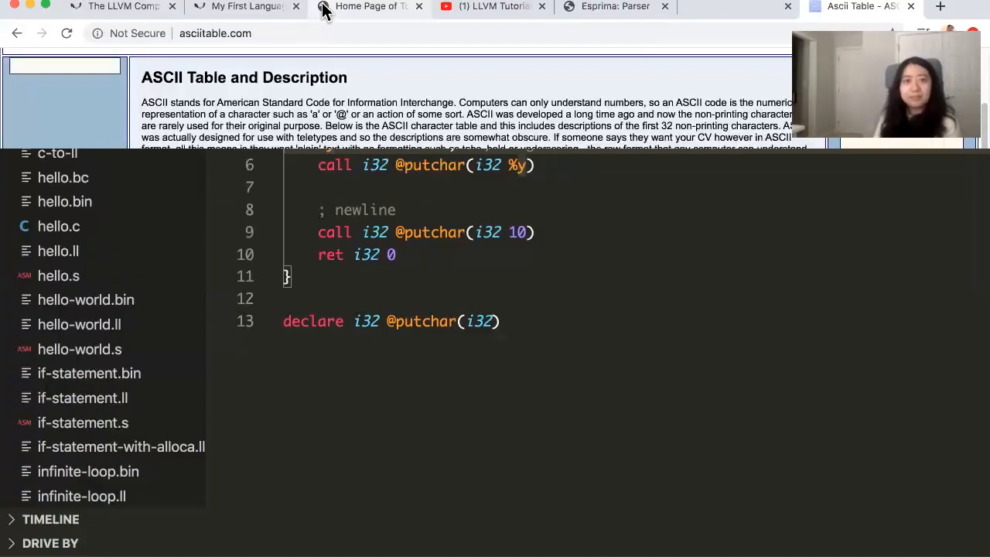
mouse_move(697, 11)
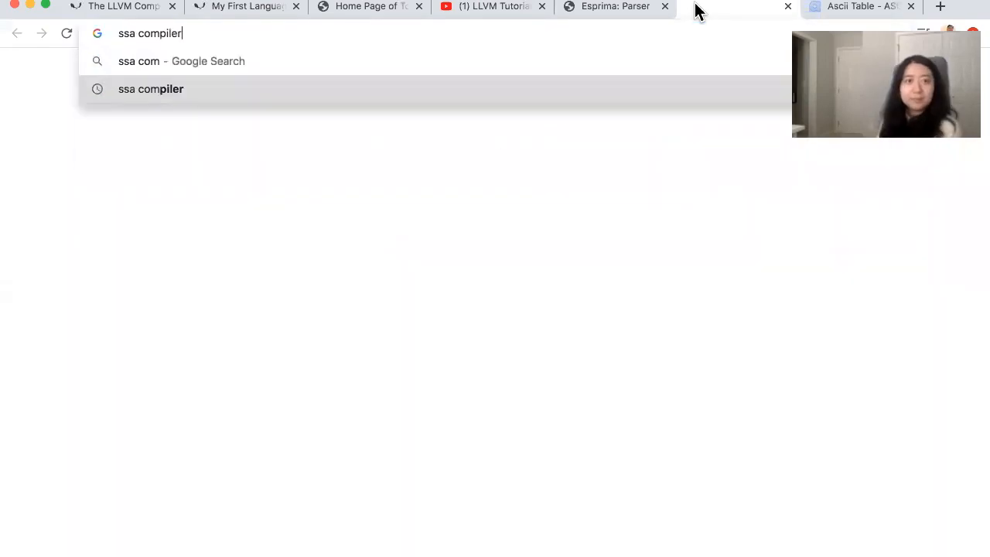
Search the web for 'ssa compiler' and open the Wikipedia static single assignment result
key("Return")
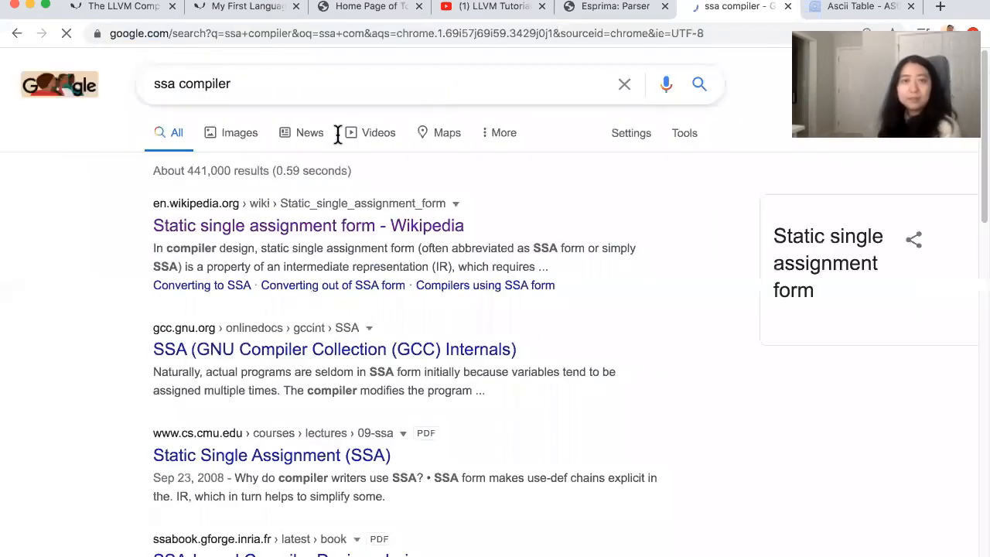
left_click(308, 226)
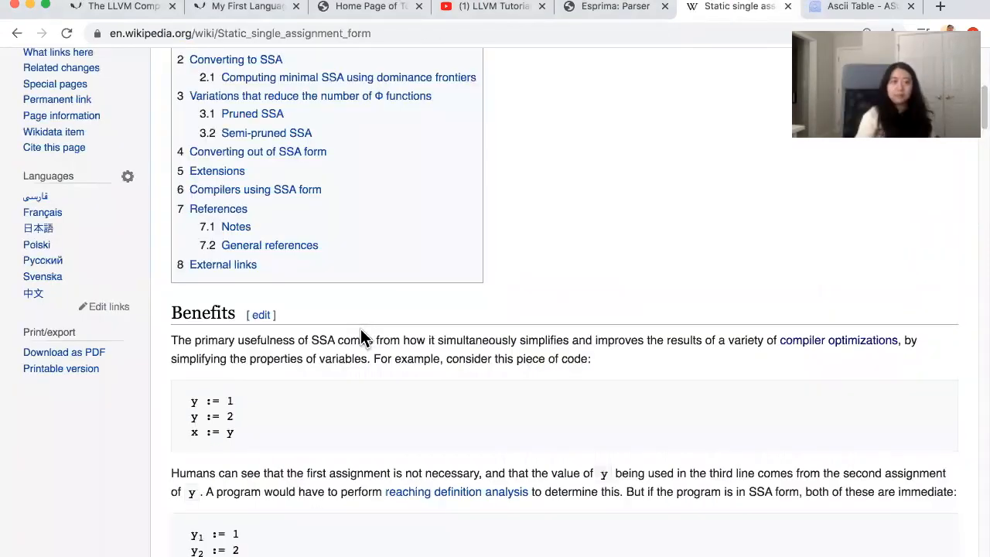
Scroll to the Benefits section and highlight y2 in the SSA-form example
scroll("down", 3)
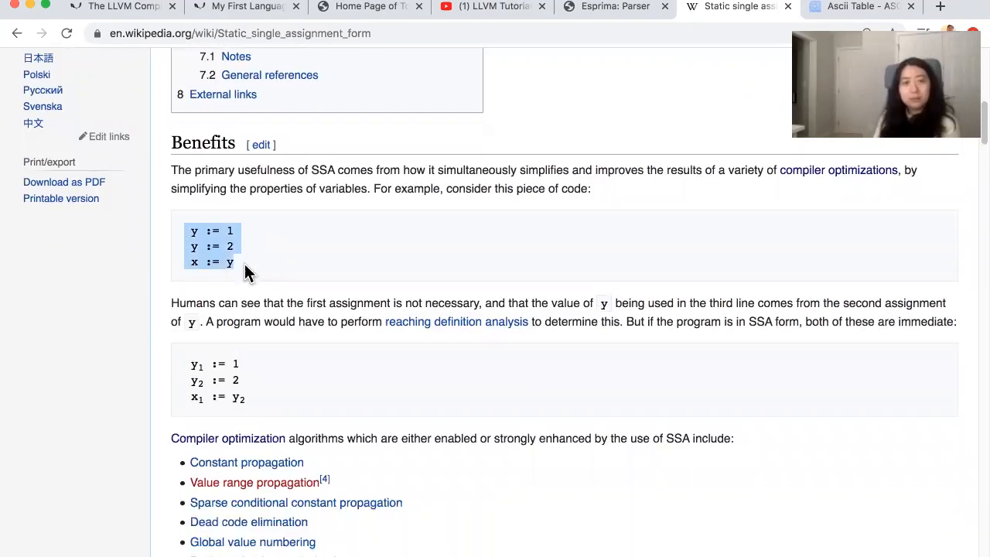
left_click(282, 240)
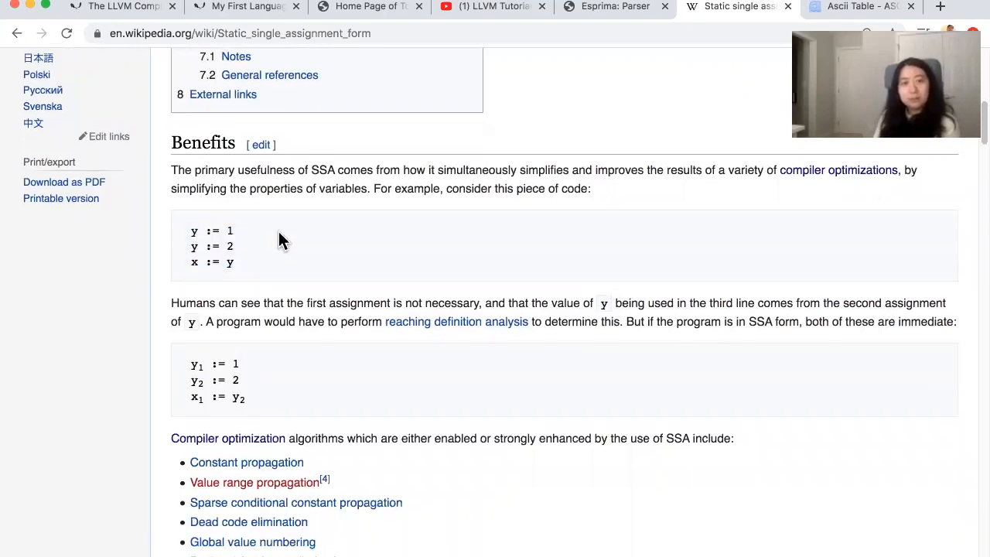
scroll("down", 3)
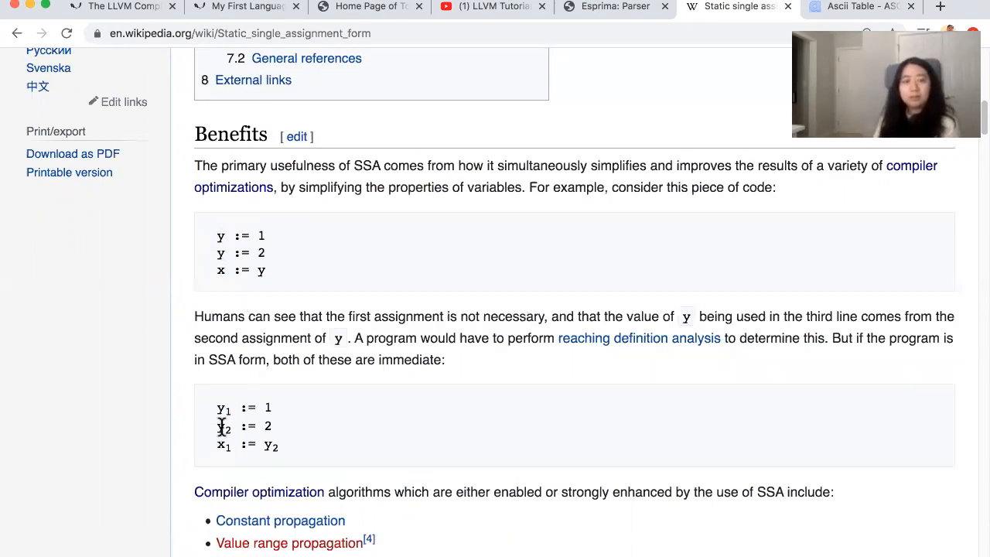
double_click(223, 427)
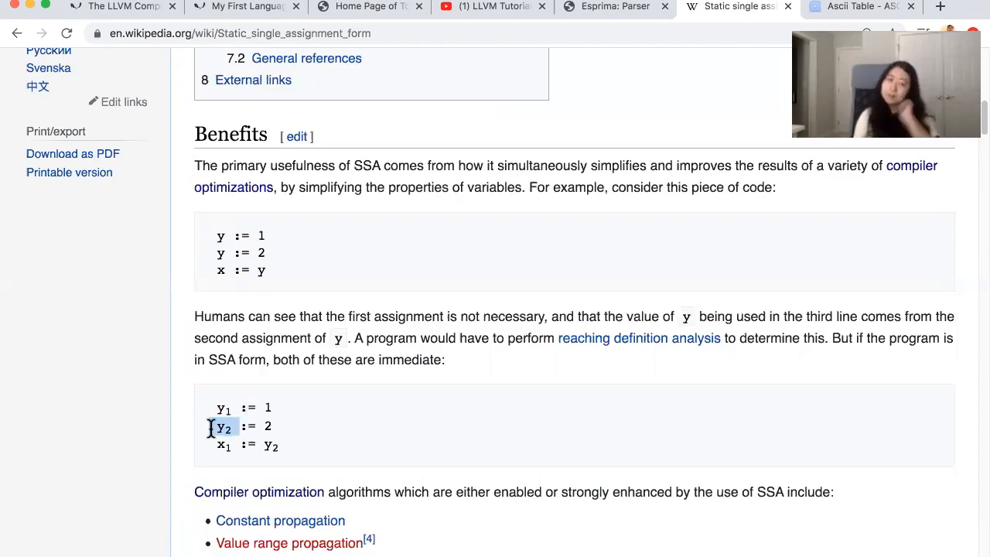
Scroll around the Benefits section comparing the y := 1, y := 2 example with its SSA form
scroll("down", 3)
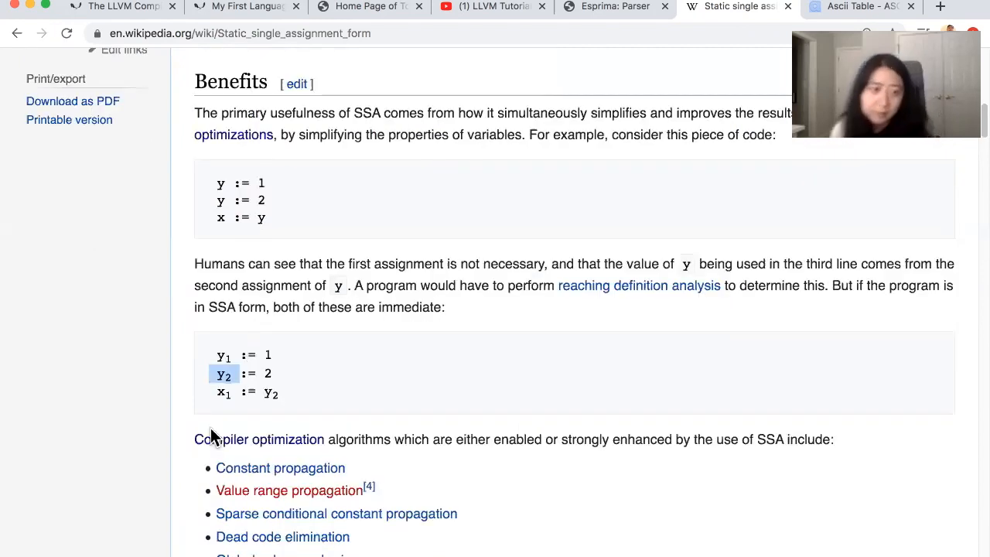
mouse_move(292, 380)
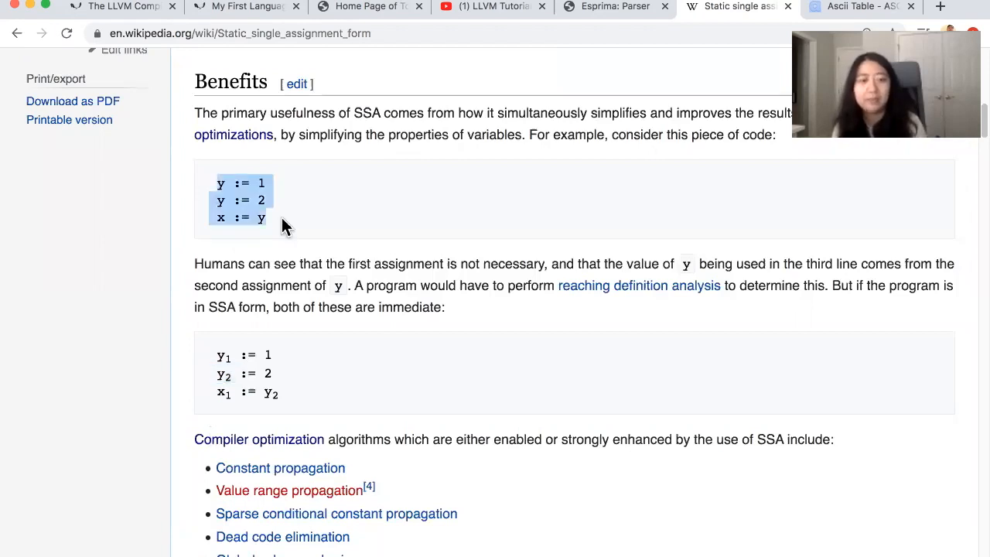
scroll("down", 3)
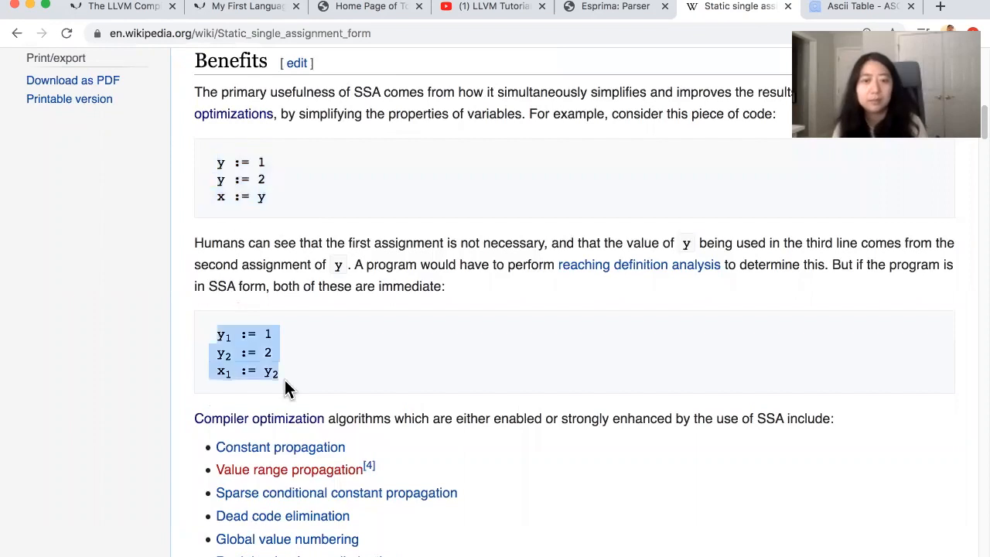
scroll("up", 3)
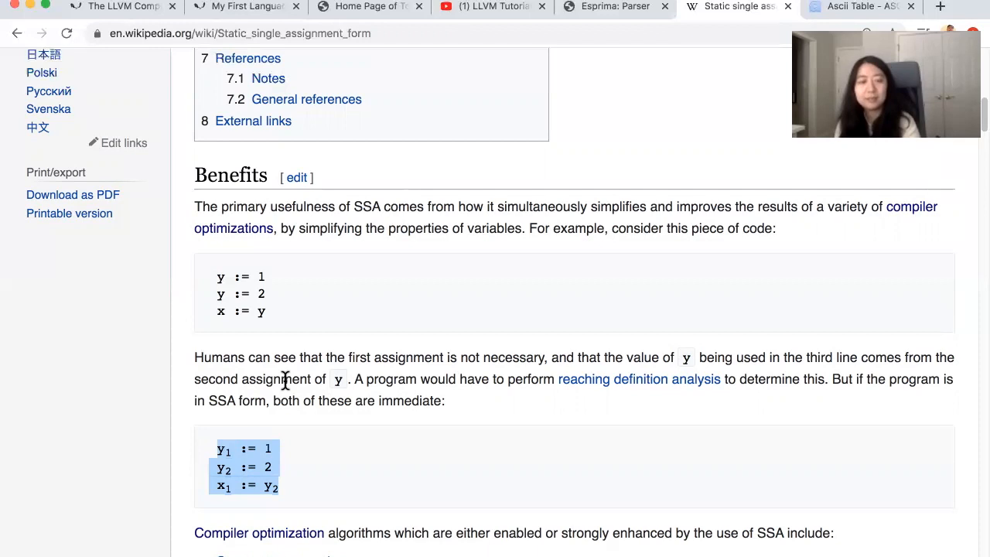
mouse_move(911, 214)
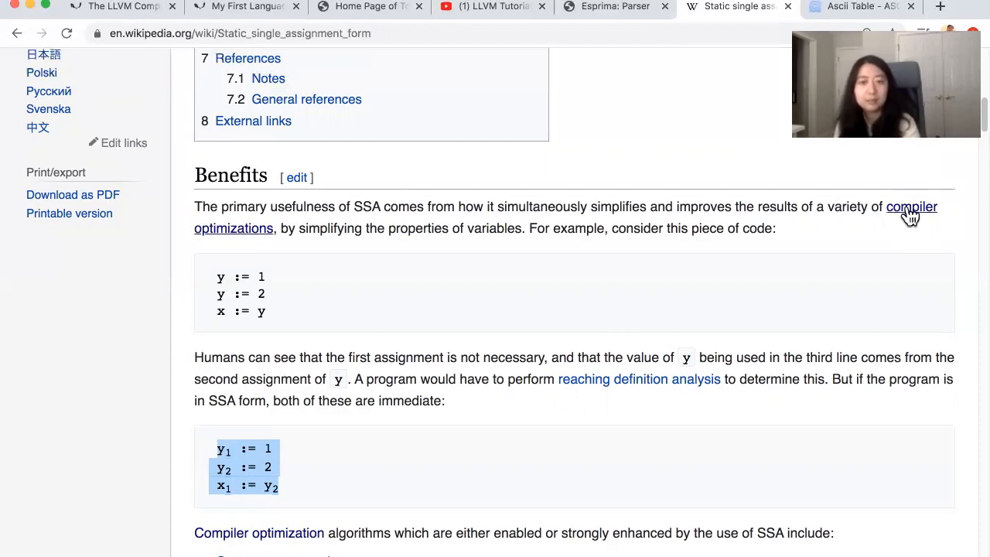
mouse_move(910, 207)
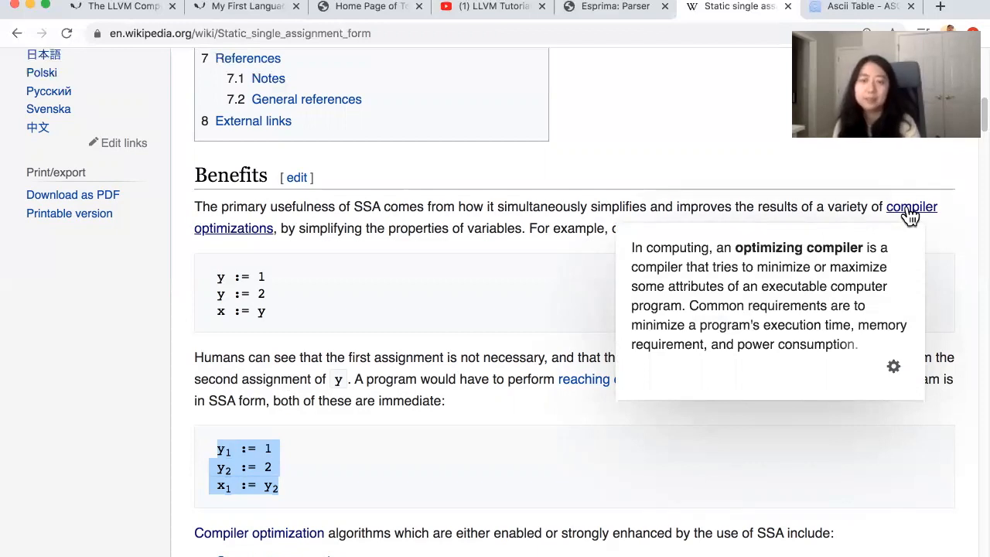
mouse_move(575, 467)
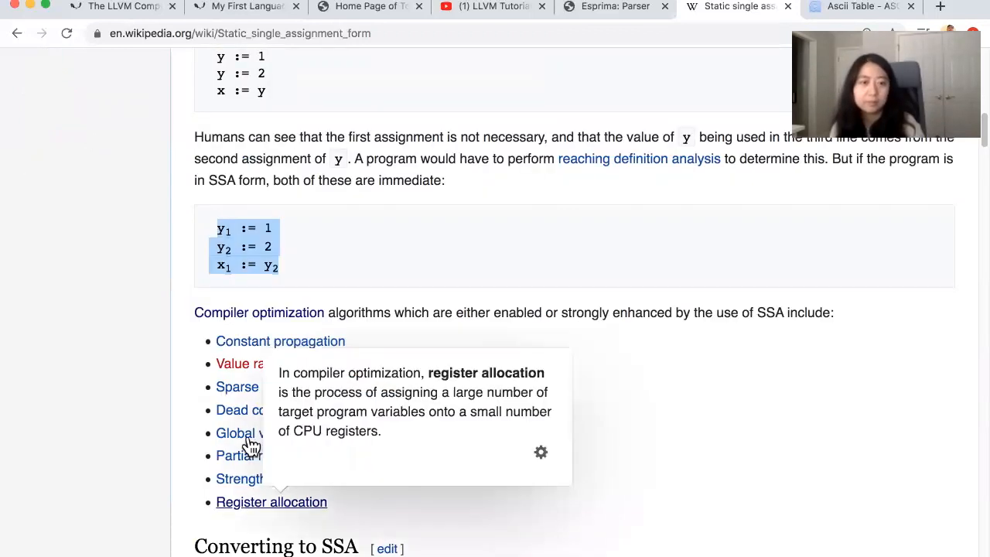
mouse_move(281, 519)
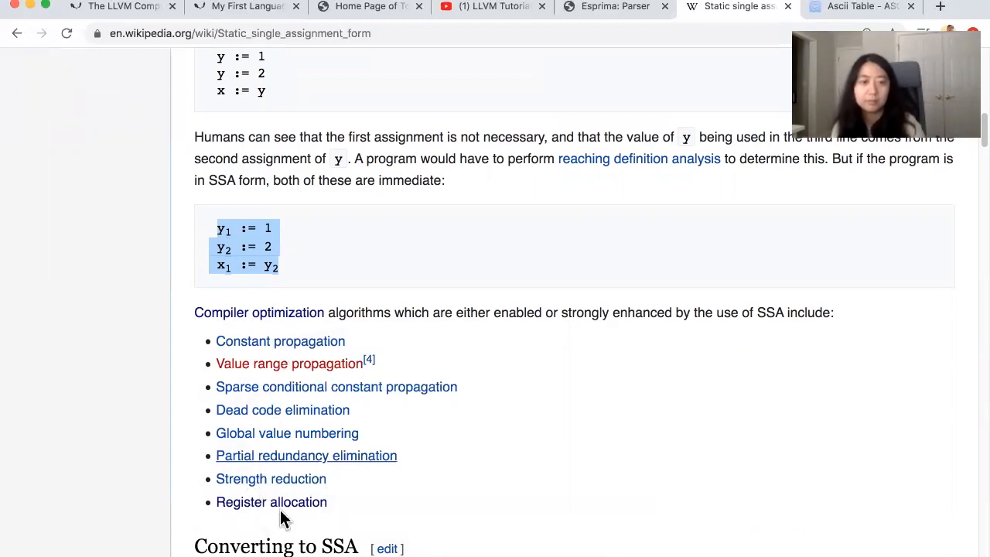
mouse_move(287, 347)
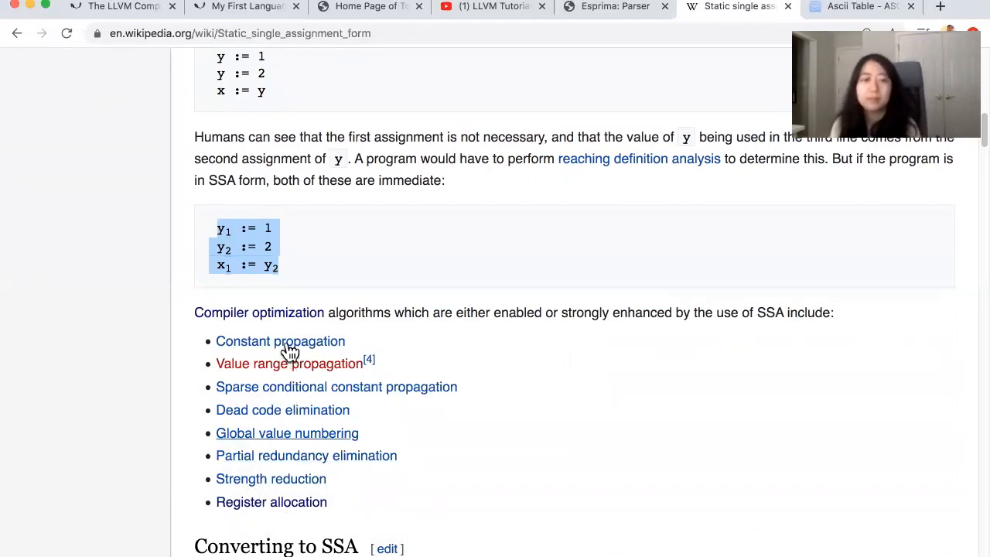
scroll("up", 3)
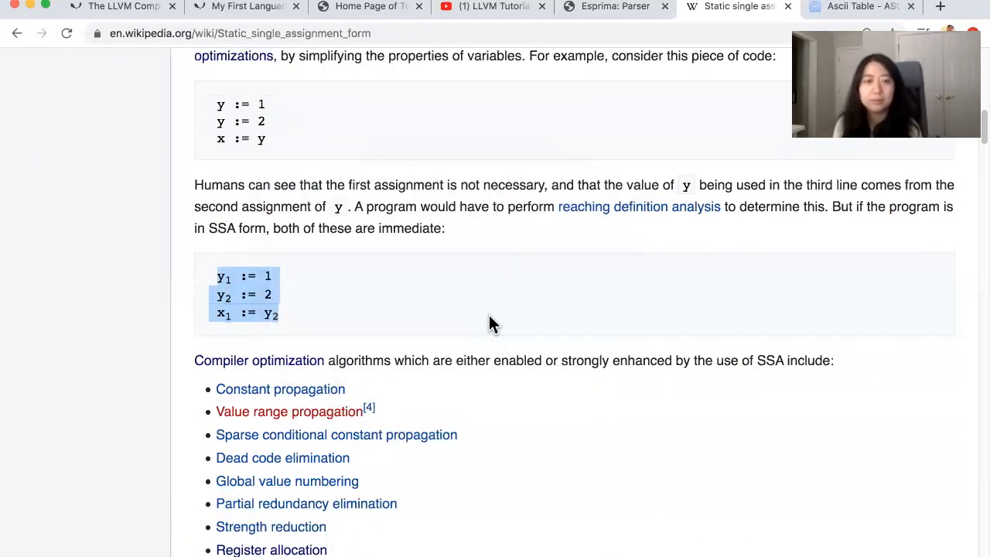
scroll("up", 3)
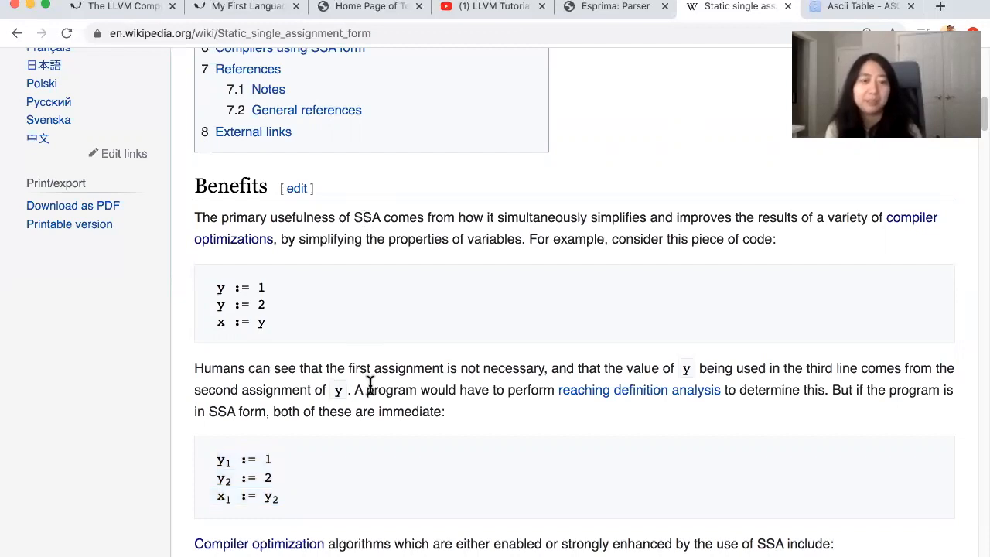
scroll("down", 3)
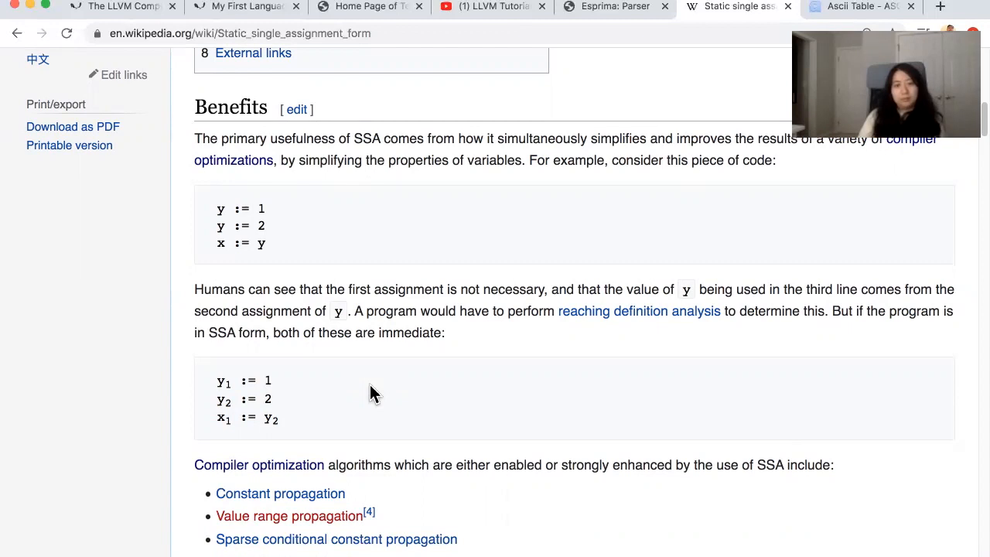
scroll("down", 3)
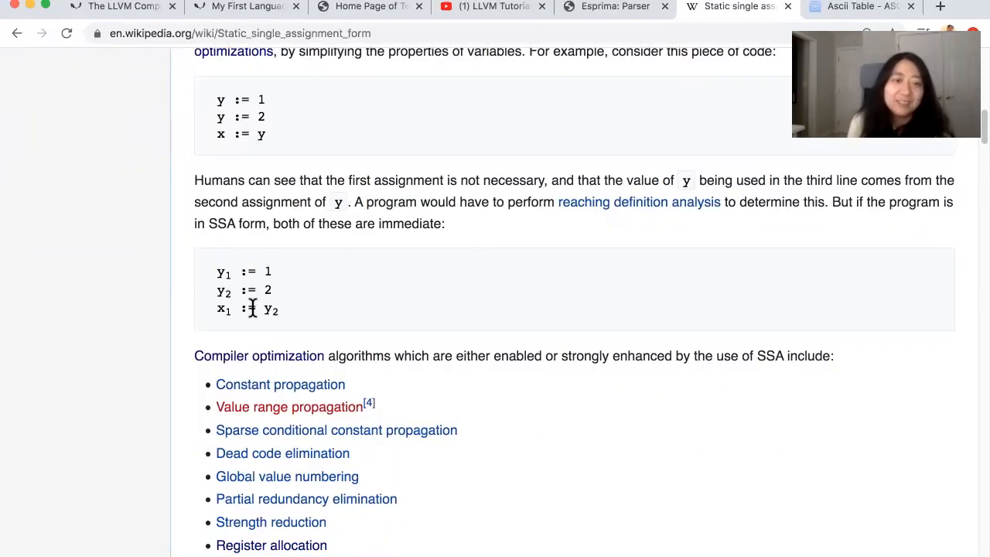
left_click_drag(220, 272, 278, 309)
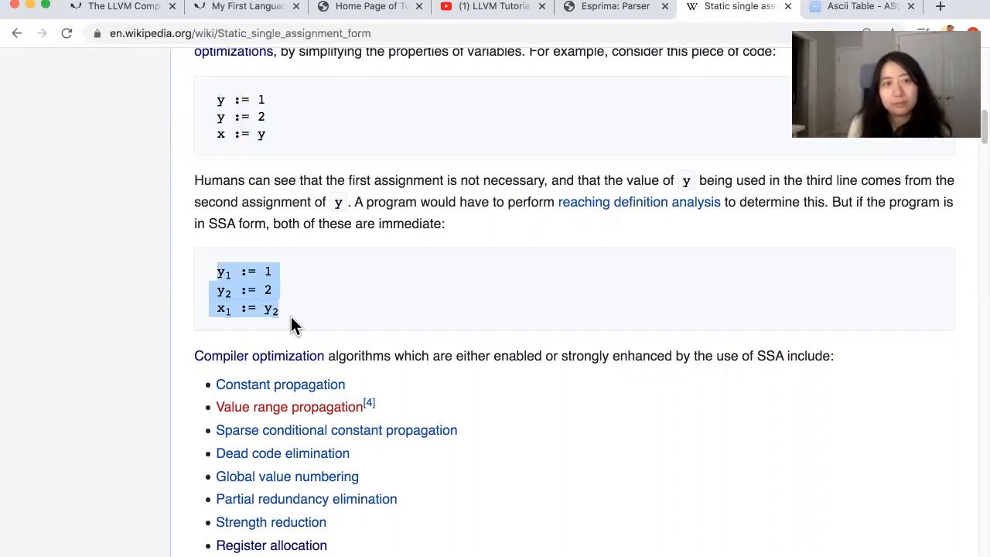
Scroll down to the Converting to SSA section and its control flow graph
scroll("down", 3)
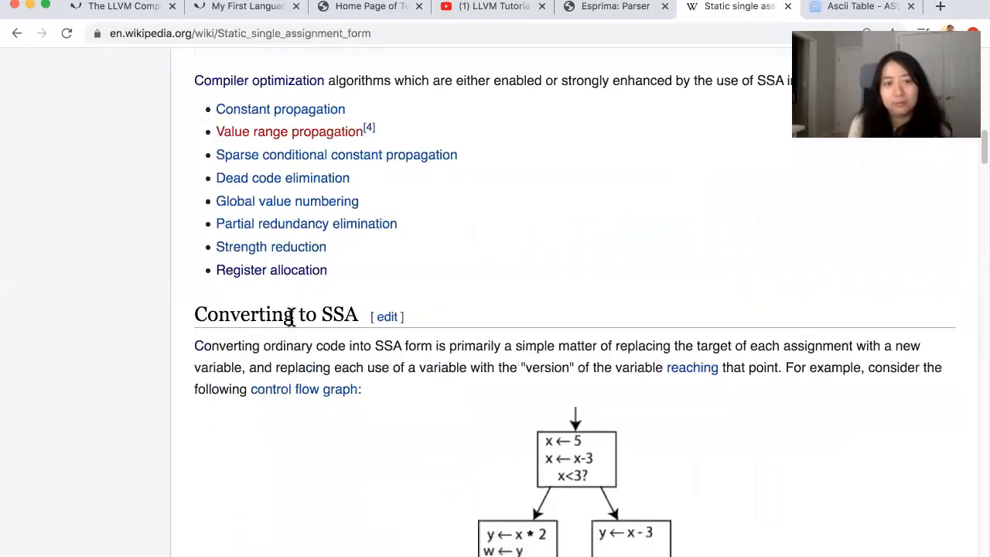
scroll("down", 3)
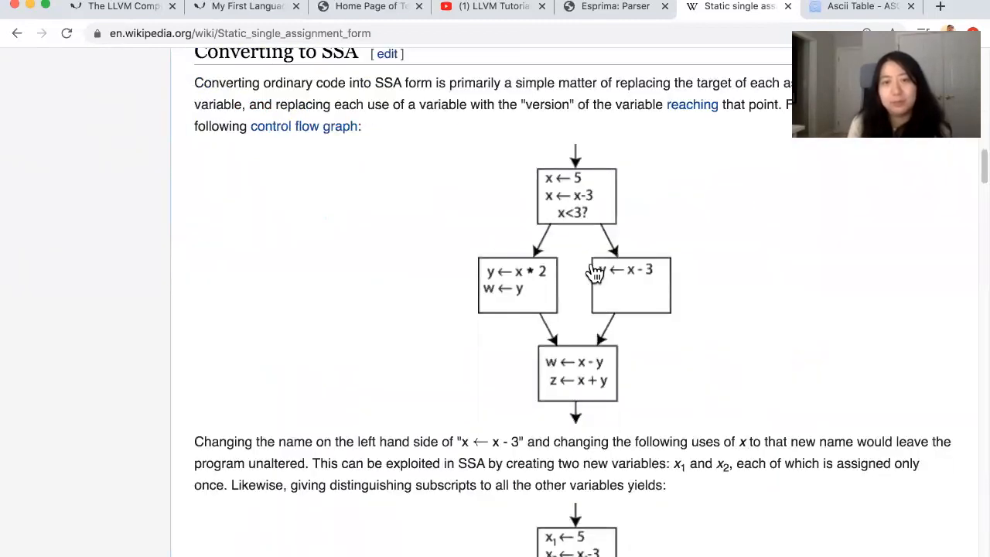
mouse_move(595, 270)
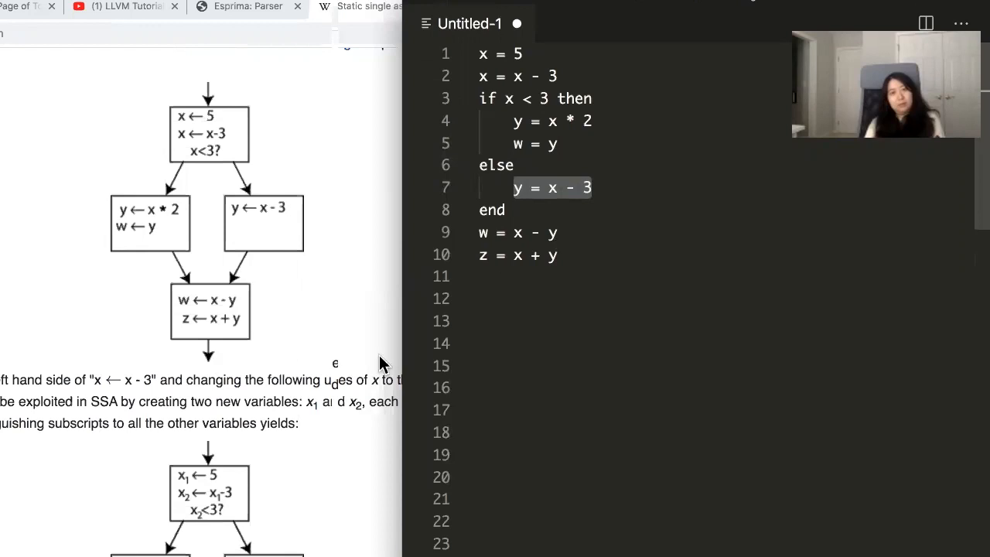
Review the notes, highlighting x2 in the SSA form and the y assignment in the original code
scroll("down", 3)
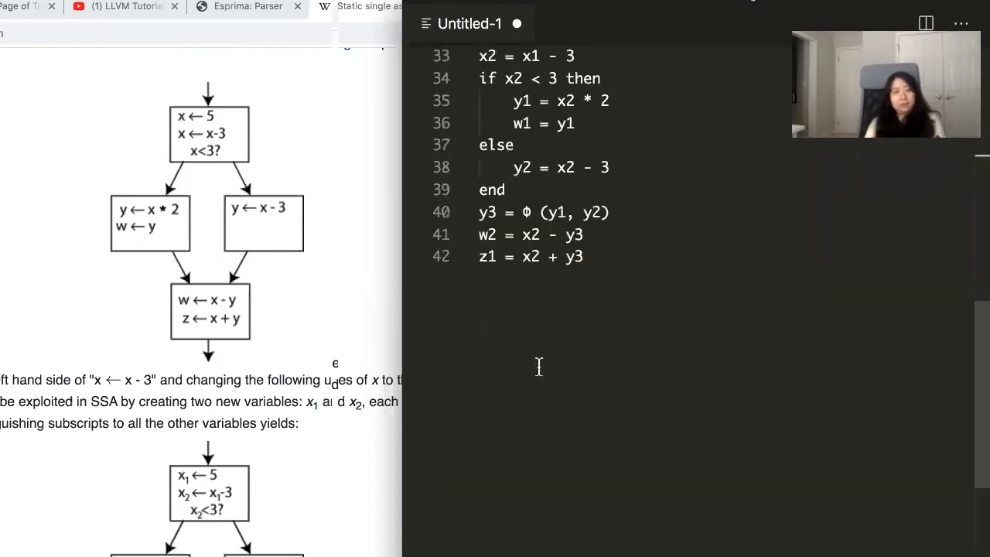
scroll("up", 3)
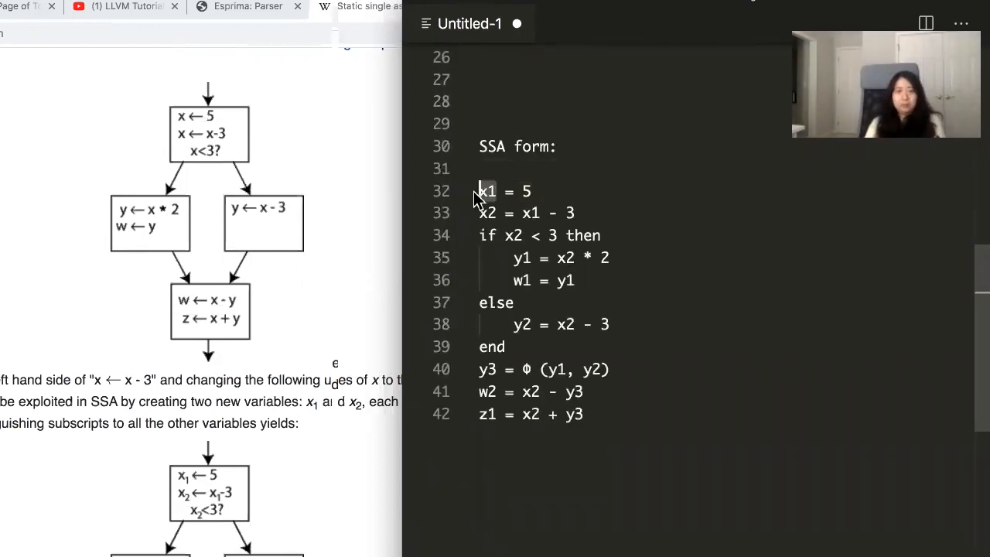
double_click(489, 213)
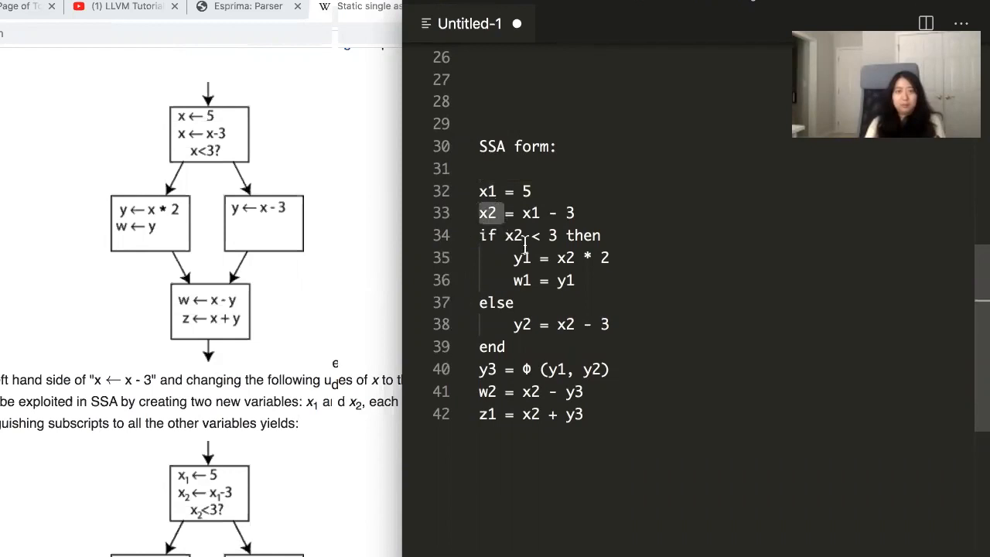
scroll("up", 3)
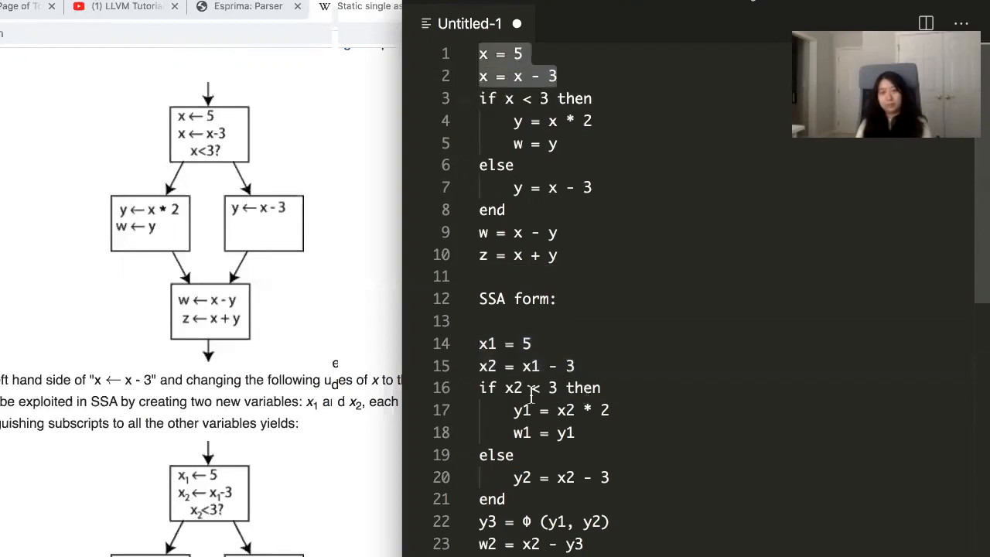
double_click(522, 410)
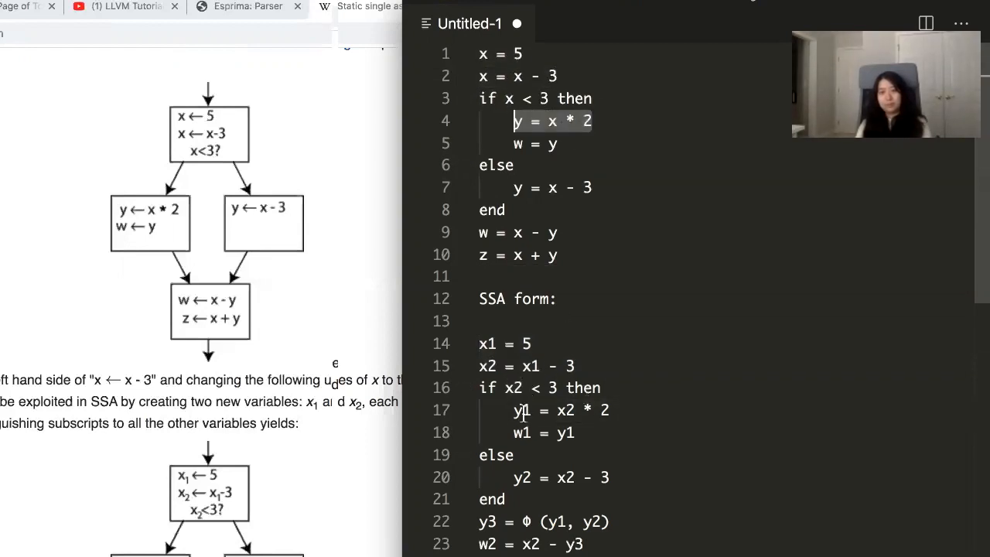
left_click(591, 187)
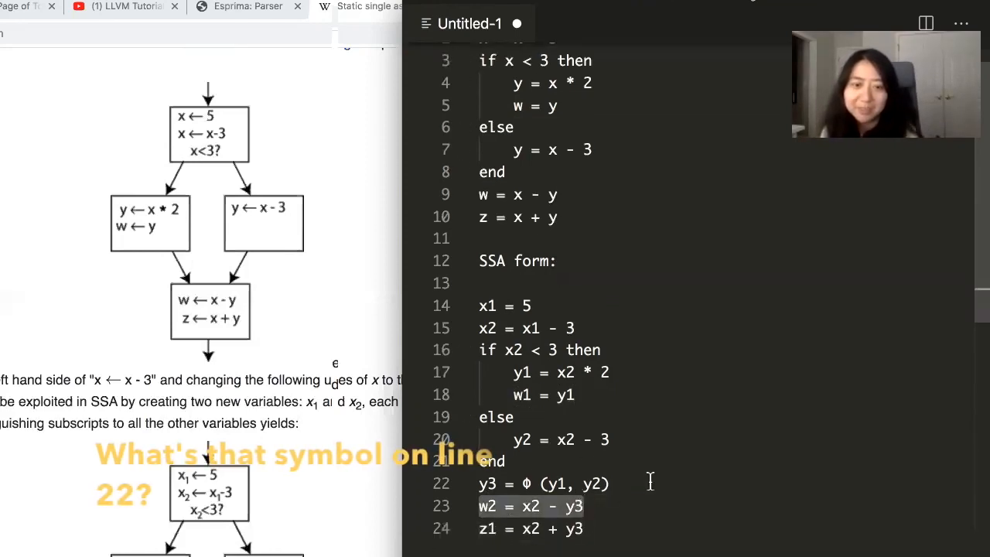
left_click(516, 482)
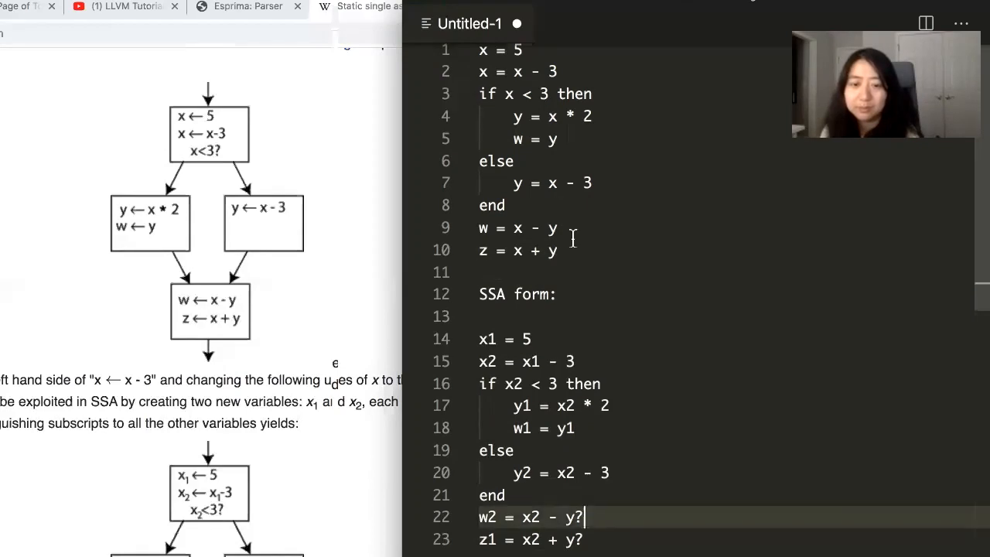
Mark the y1 then-branch and y2 else-branch assignments in the SSA form
double_click(544, 232)
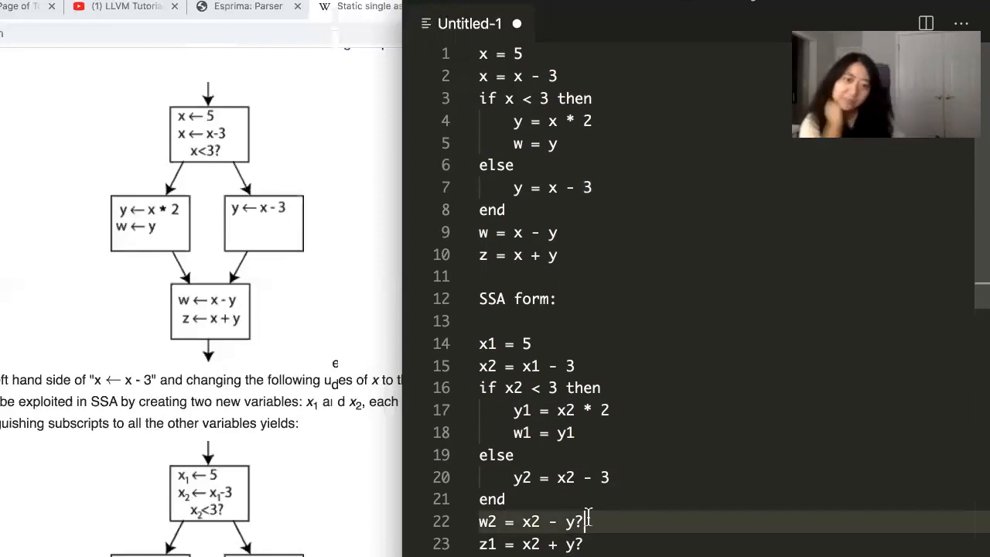
double_click(523, 410)
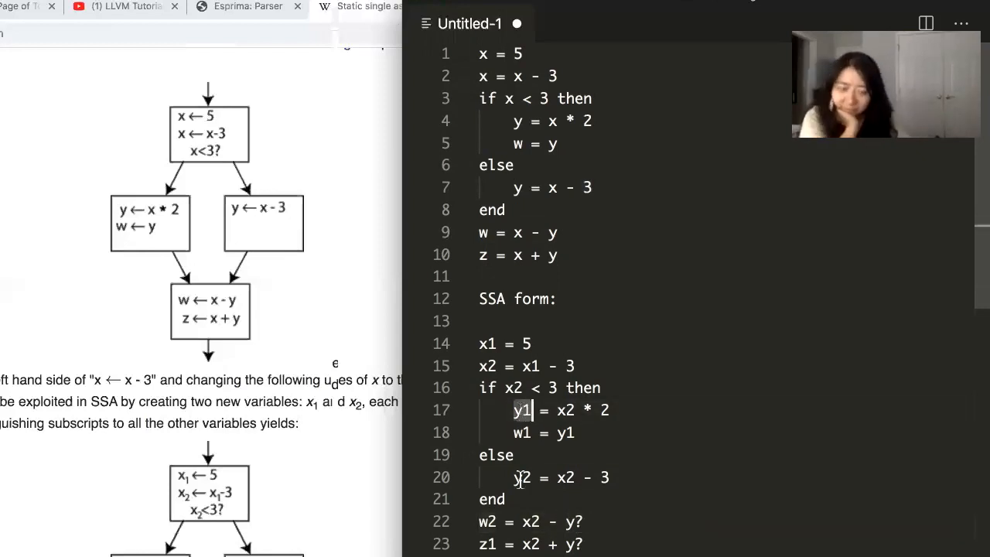
left_click(554, 232)
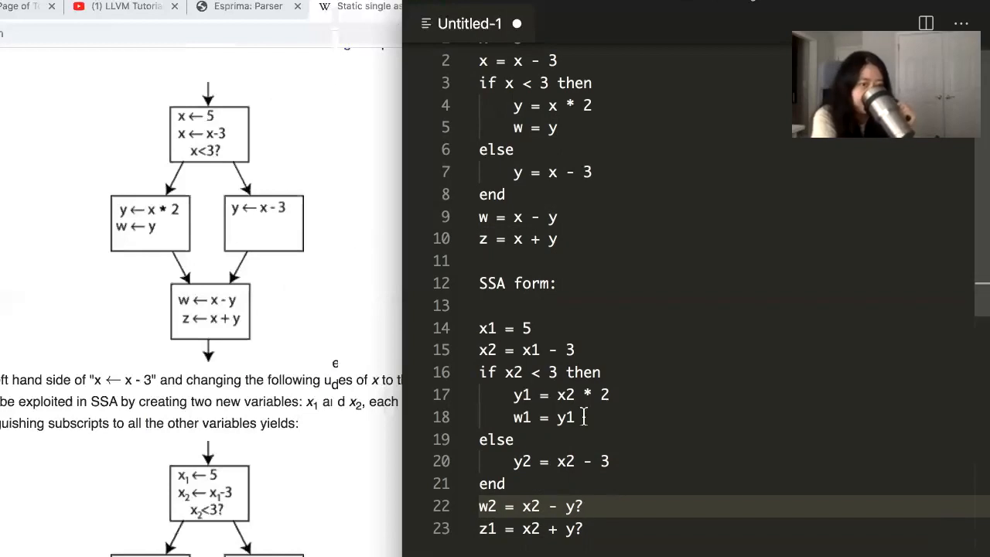
Remove the trailing '?', insert 'y3 = φ (y1, y2)' after 'end', and point w2 and z1 at y3
key("Backspace")
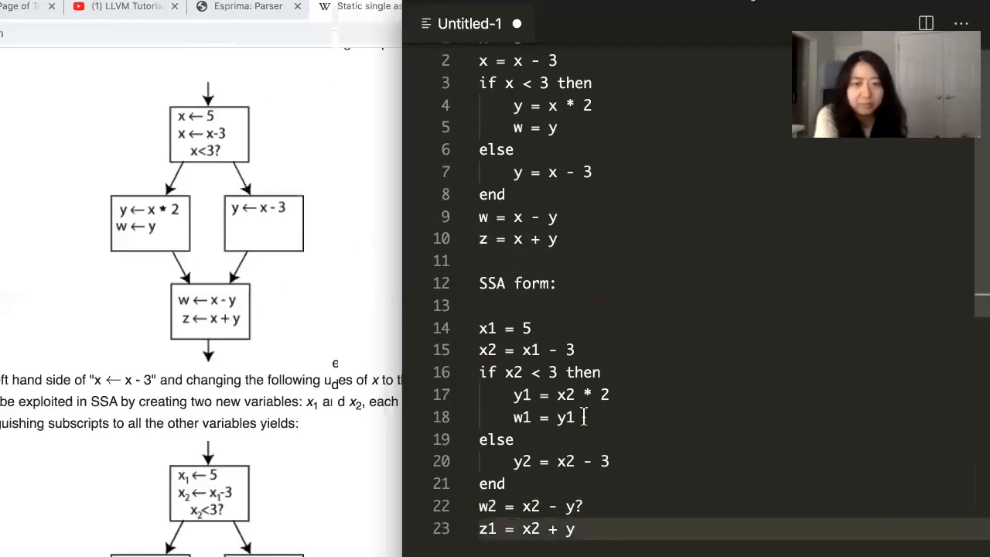
type("y3 = φ (y1, y2)")
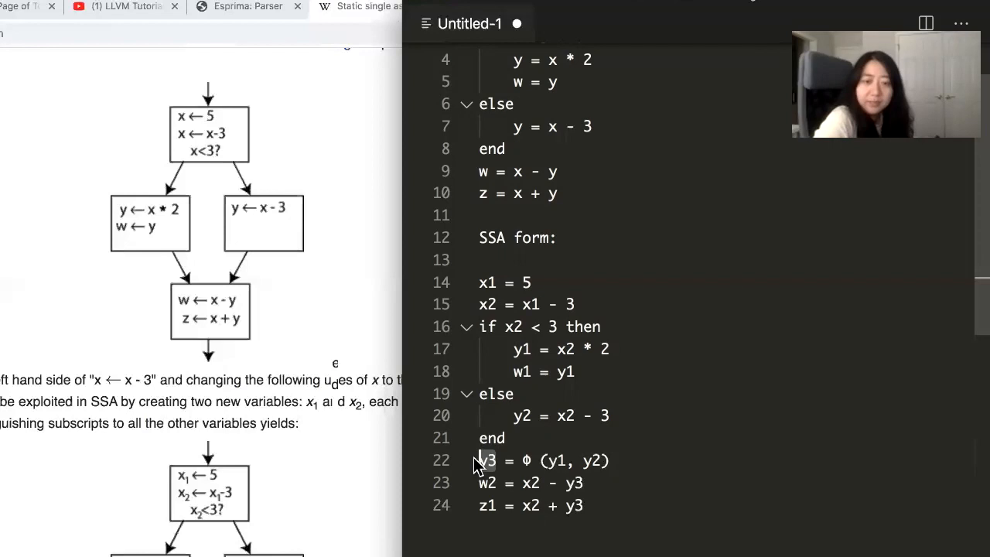
left_click_drag(482, 461, 483, 281)
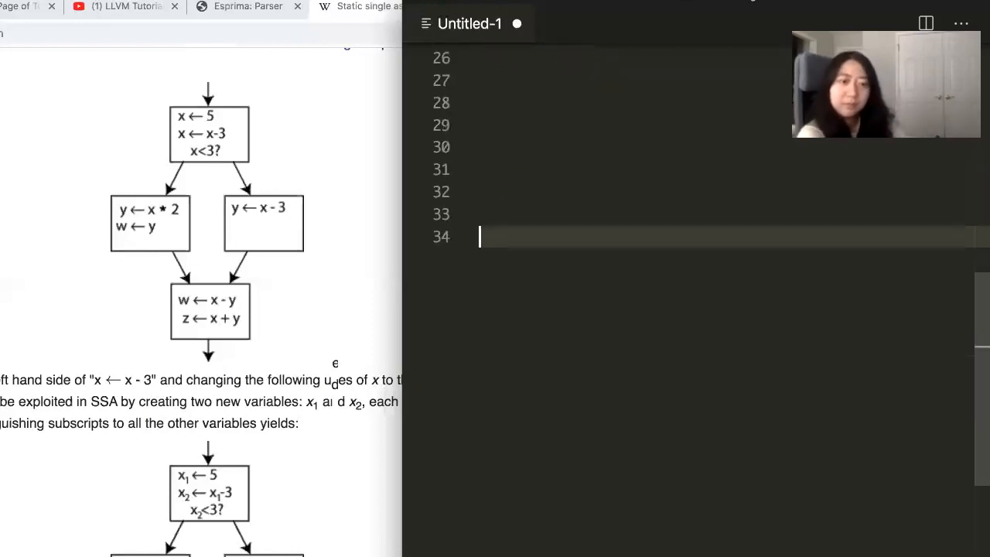
Write the note line 'let y = if x > 0 then abc else def'
type("if x")
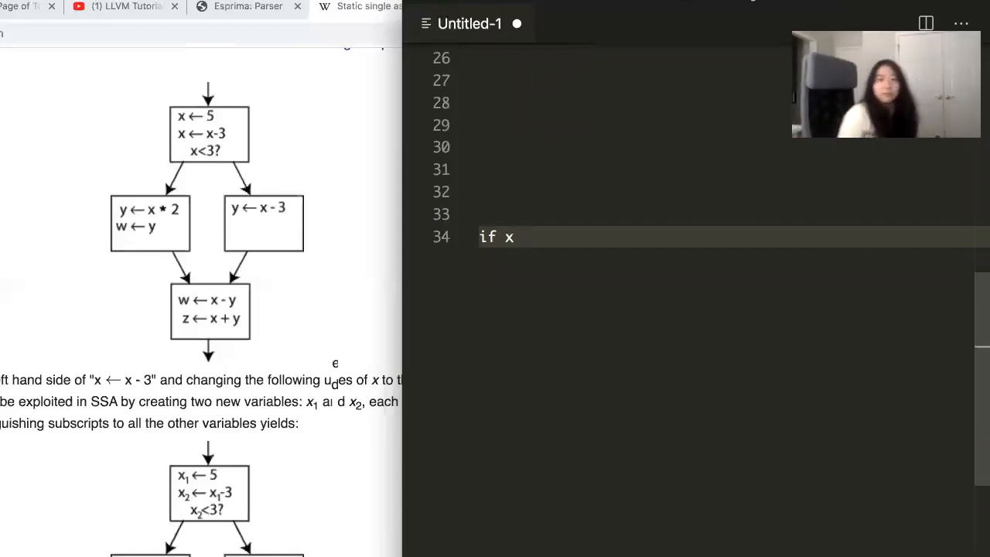
type("> 0 then")
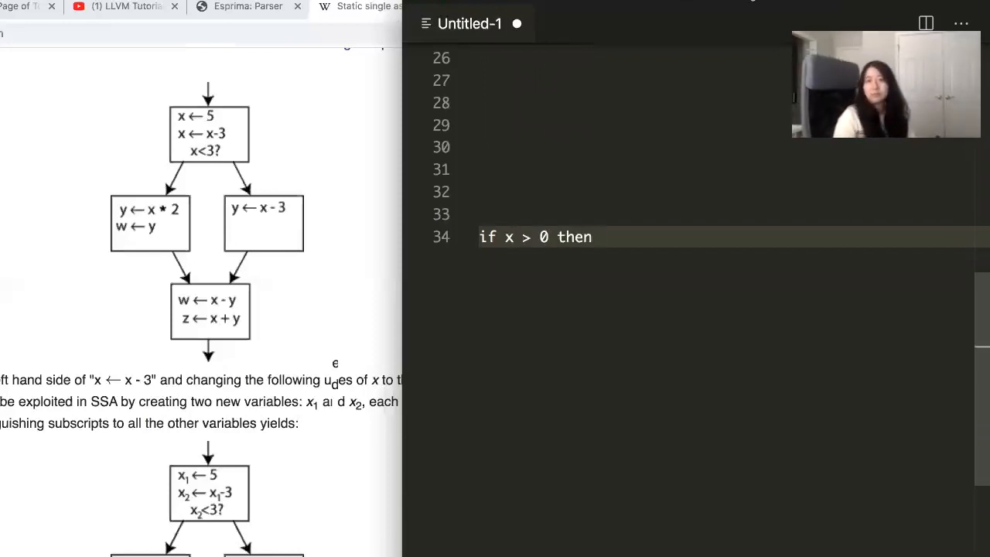
type("abc else")
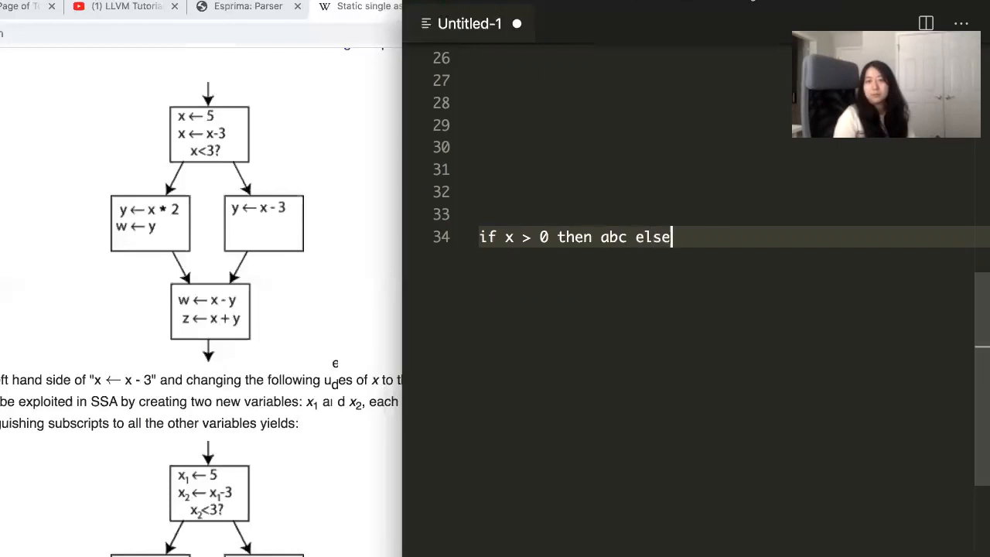
type("def")
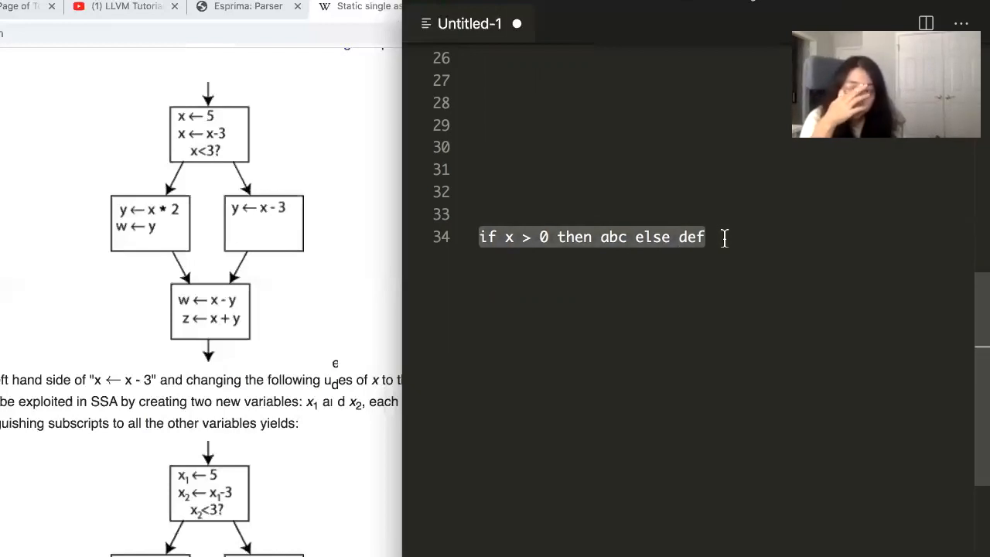
type("let")
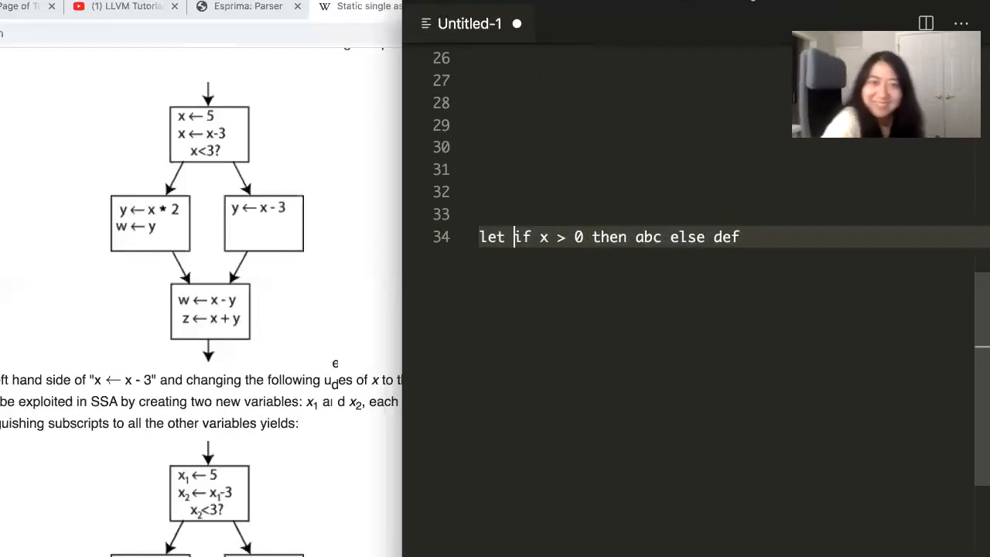
type("y =")
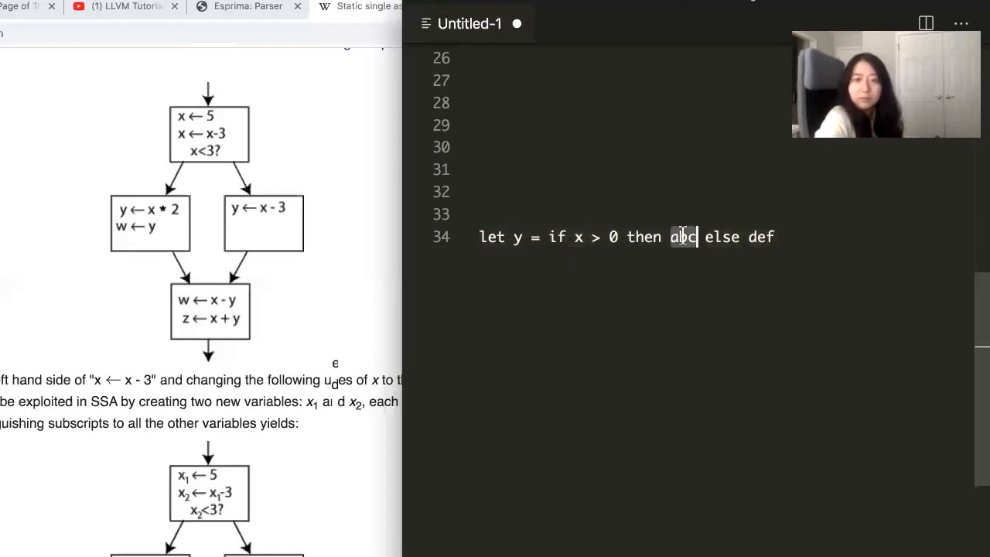
type("d")
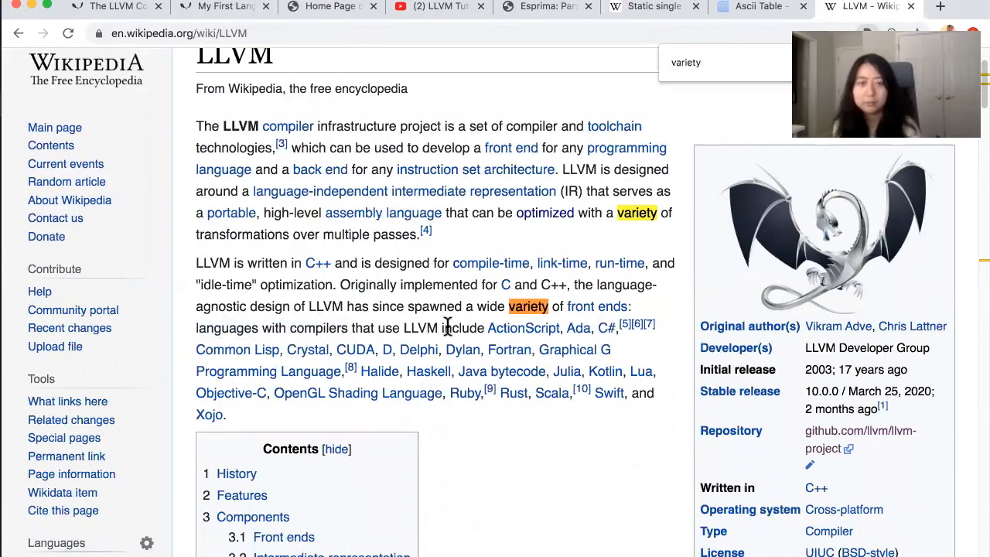
mouse_move(523, 328)
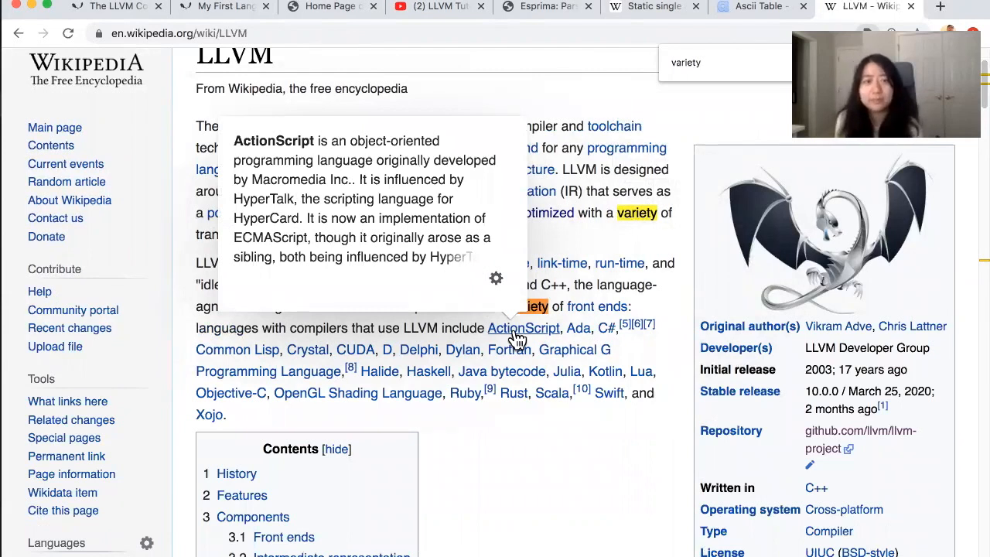
mouse_move(476, 455)
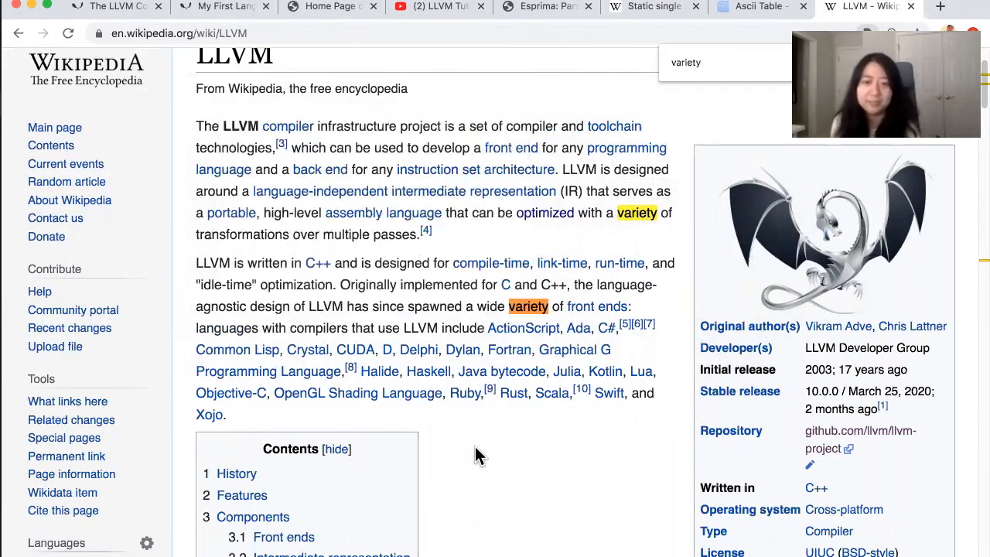
mouse_move(237, 349)
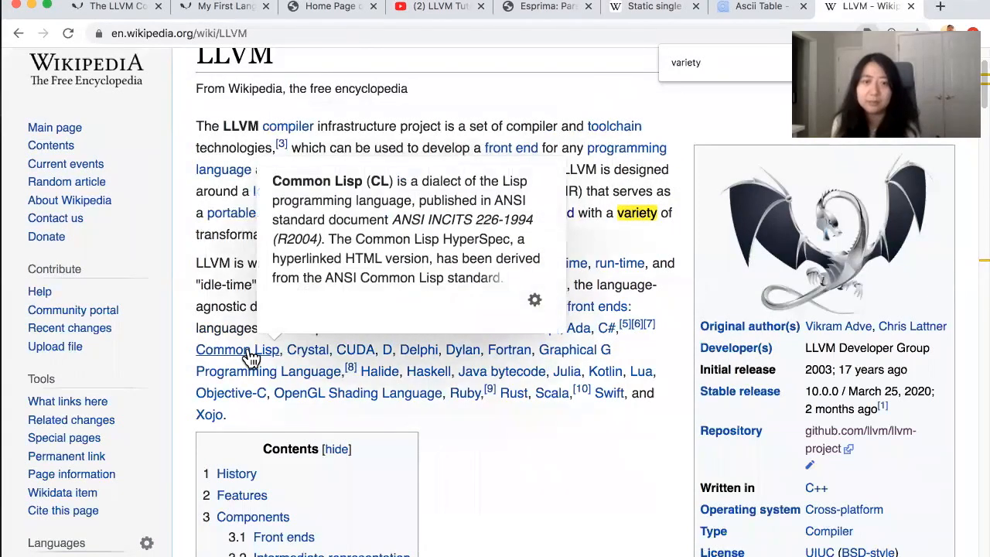
mouse_move(307, 359)
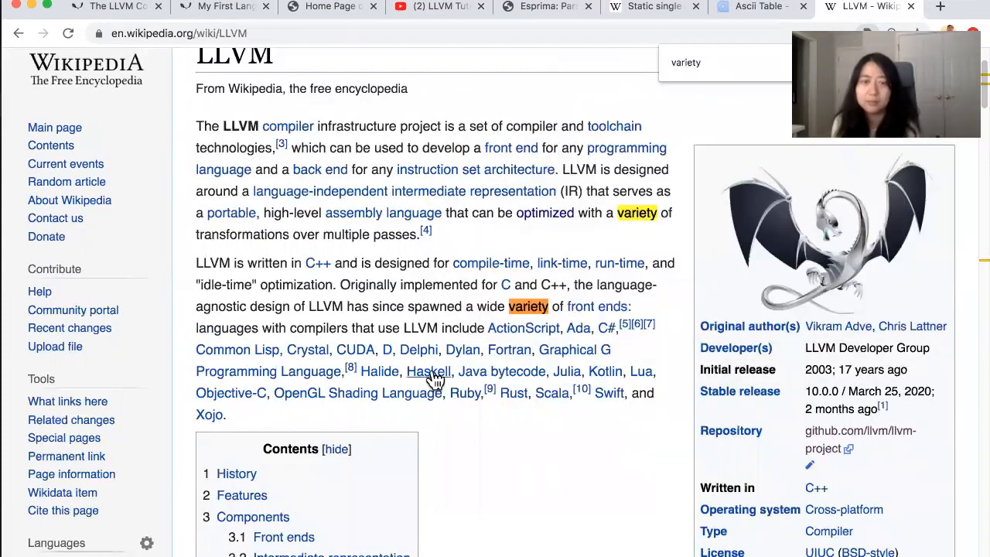
mouse_move(246, 399)
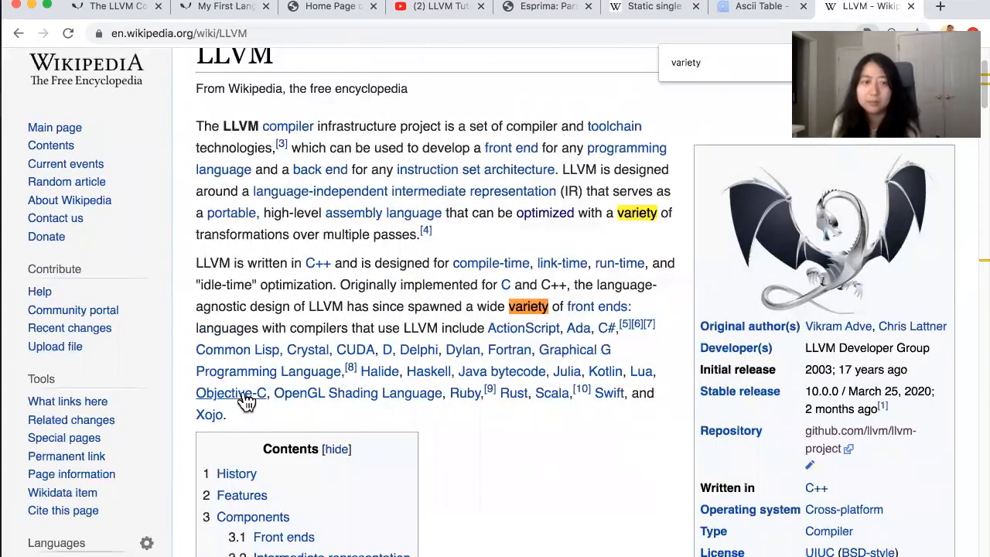
mouse_move(230, 393)
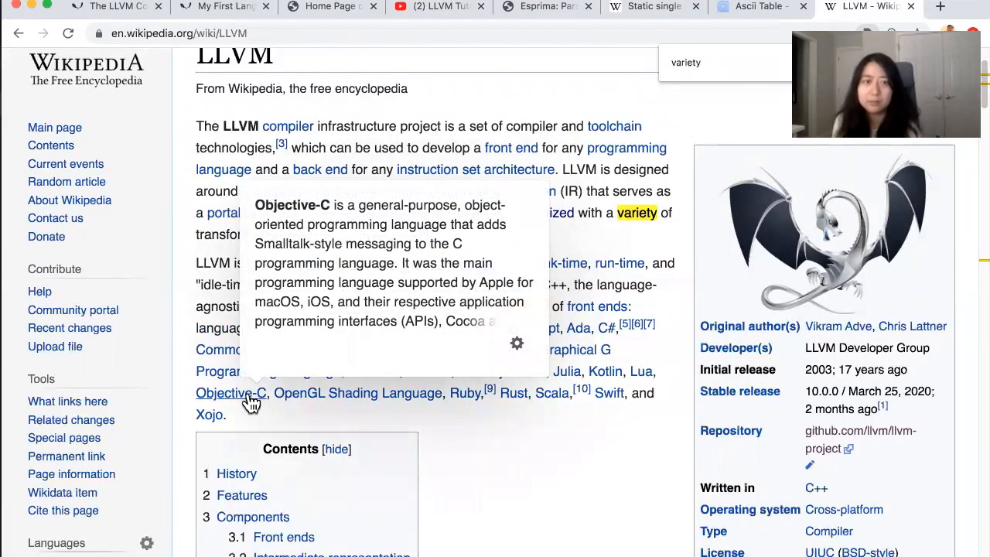
mouse_move(464, 393)
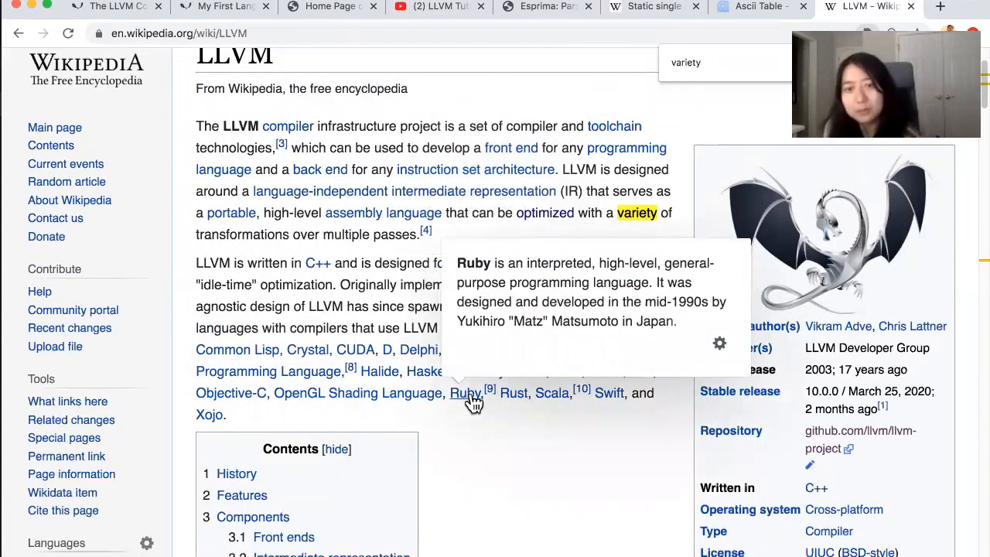
mouse_move(517, 399)
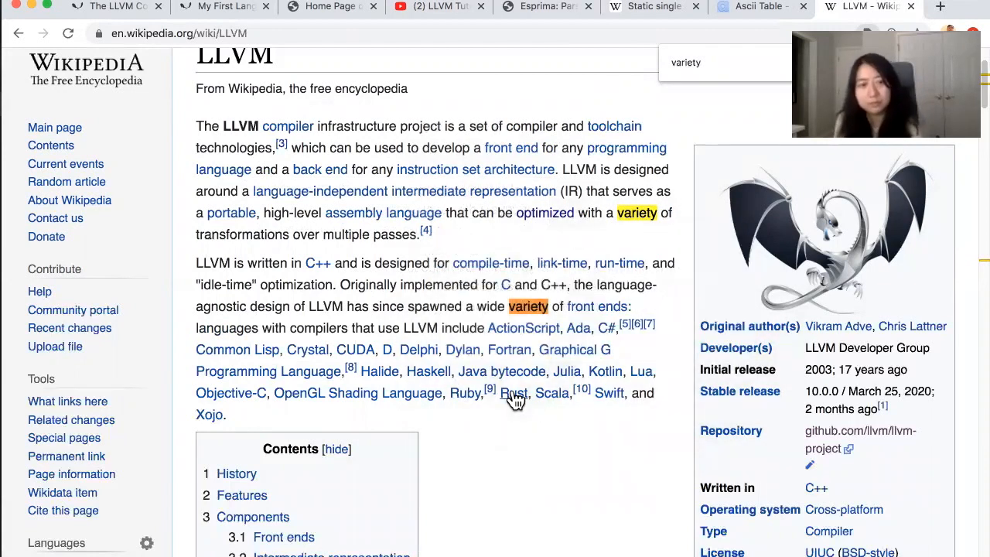
mouse_move(512, 393)
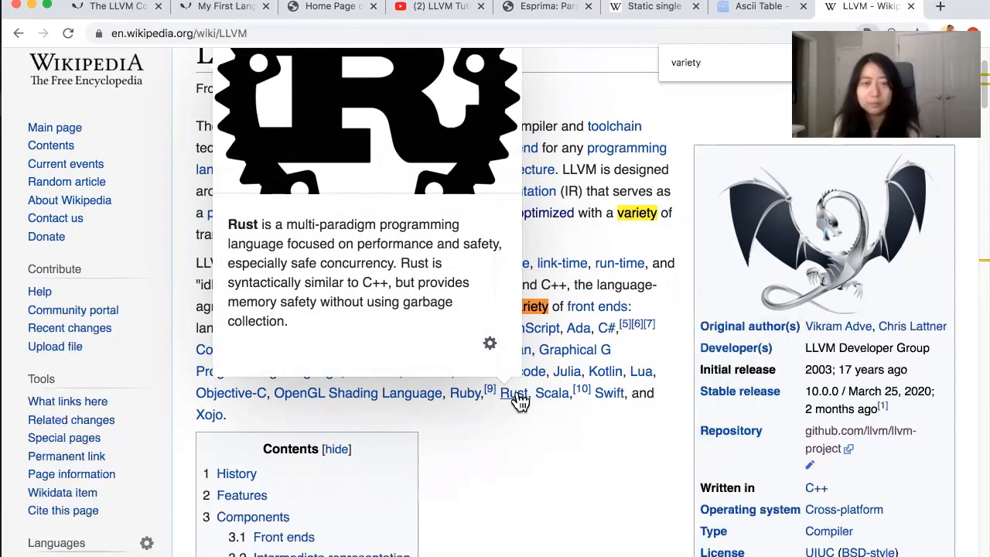
mouse_move(642, 371)
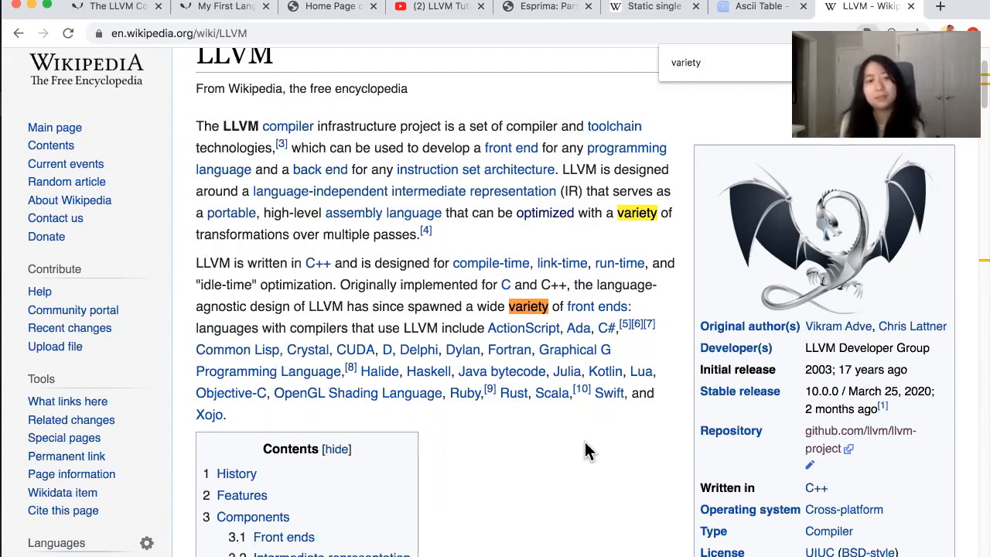
mouse_move(464, 393)
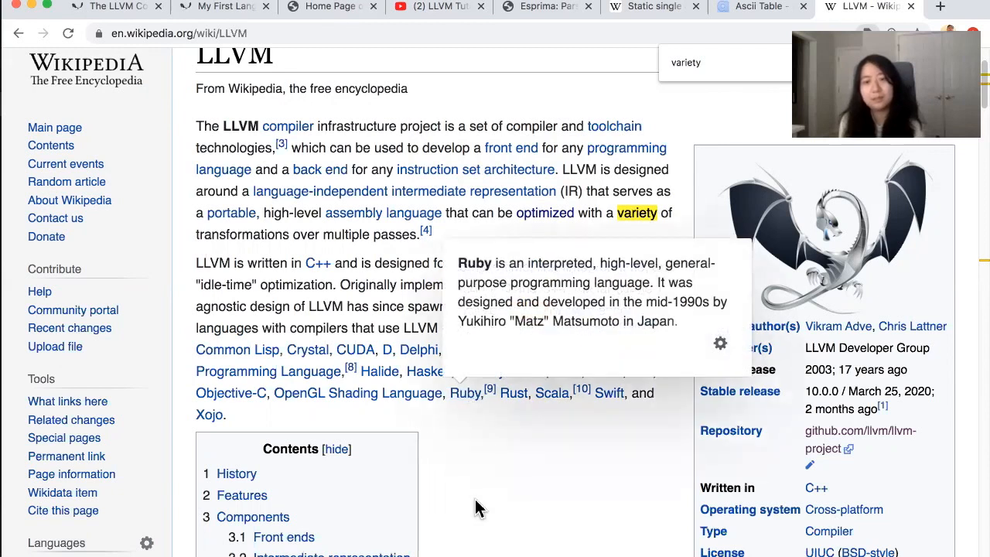
mouse_move(534, 456)
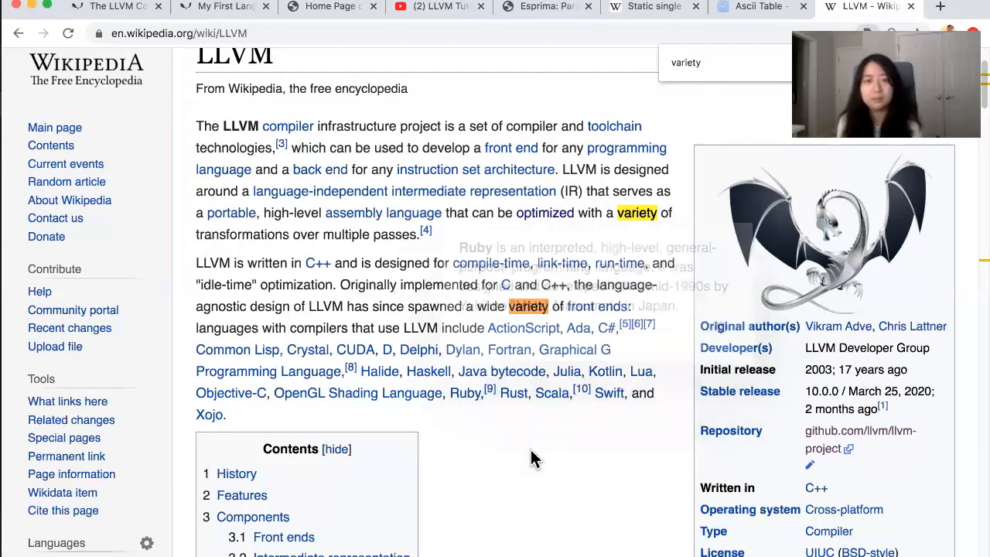
mouse_move(535, 458)
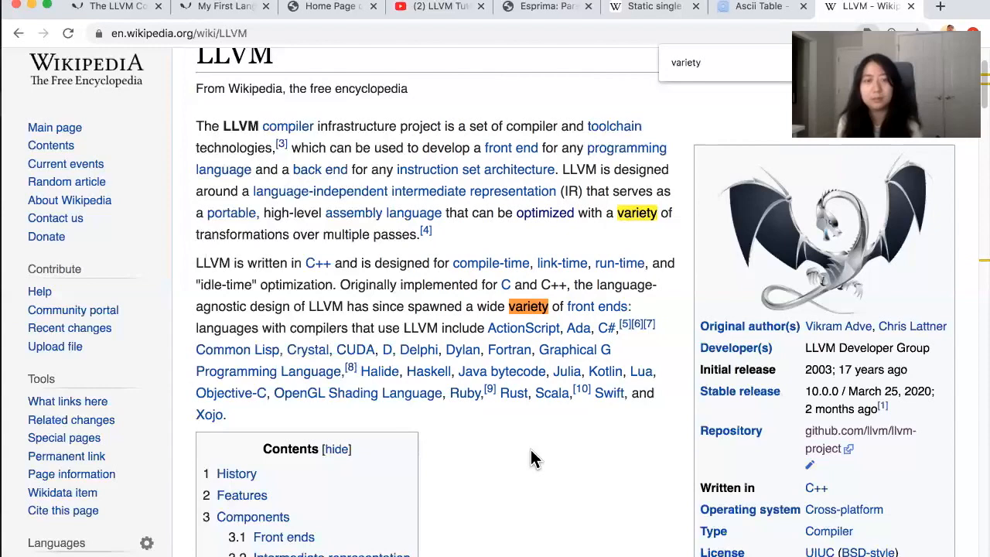
Scroll the LLVM article past the contents box to the History and Features sections
scroll("down", 3)
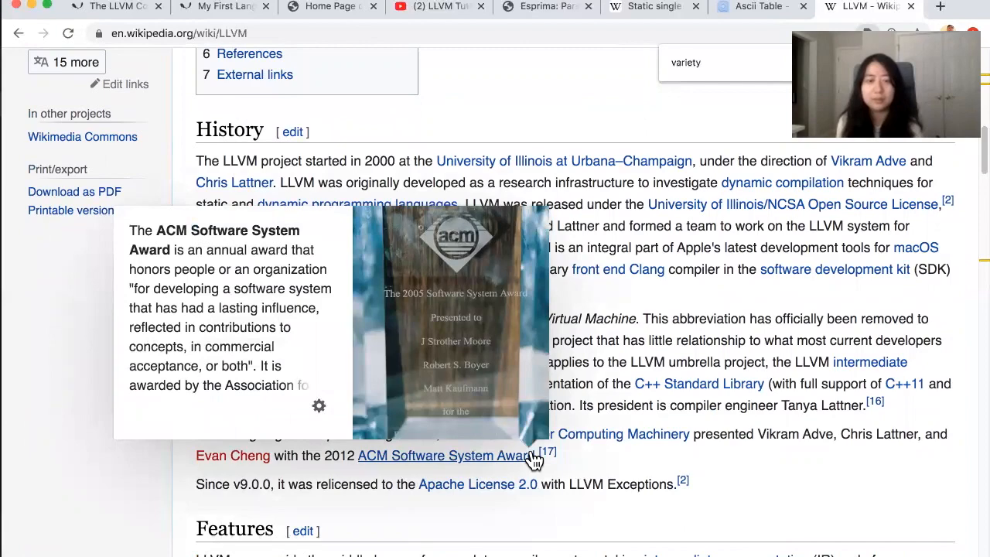
mouse_move(507, 539)
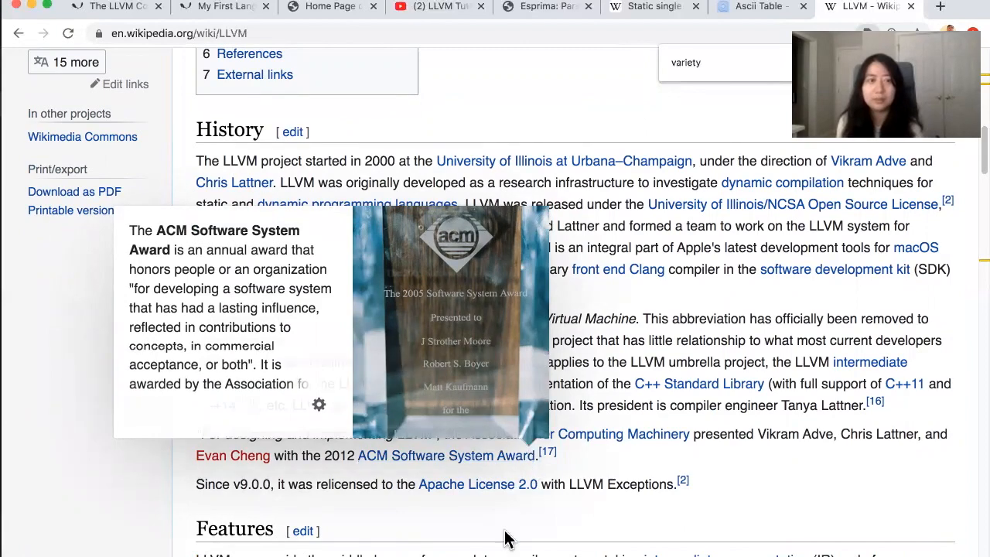
scroll("down", 3)
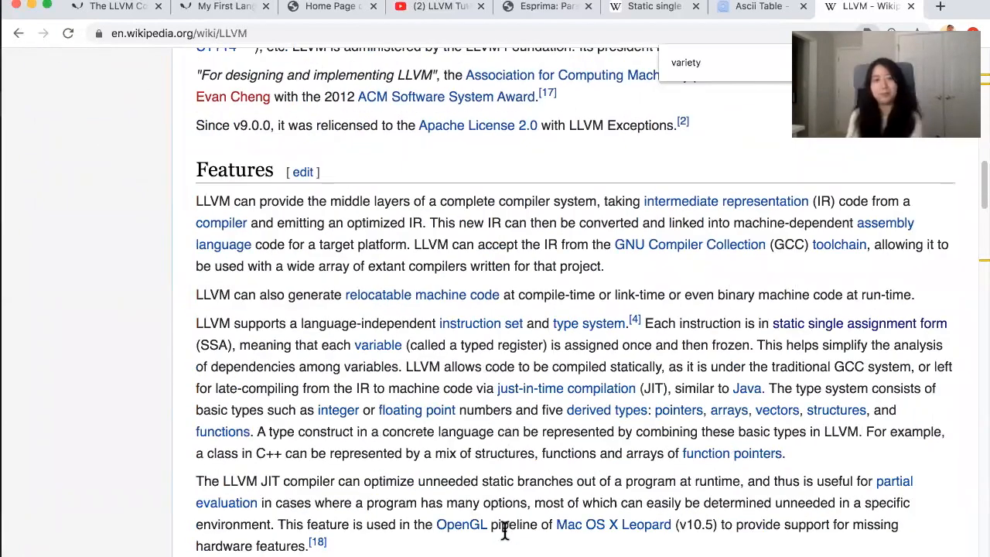